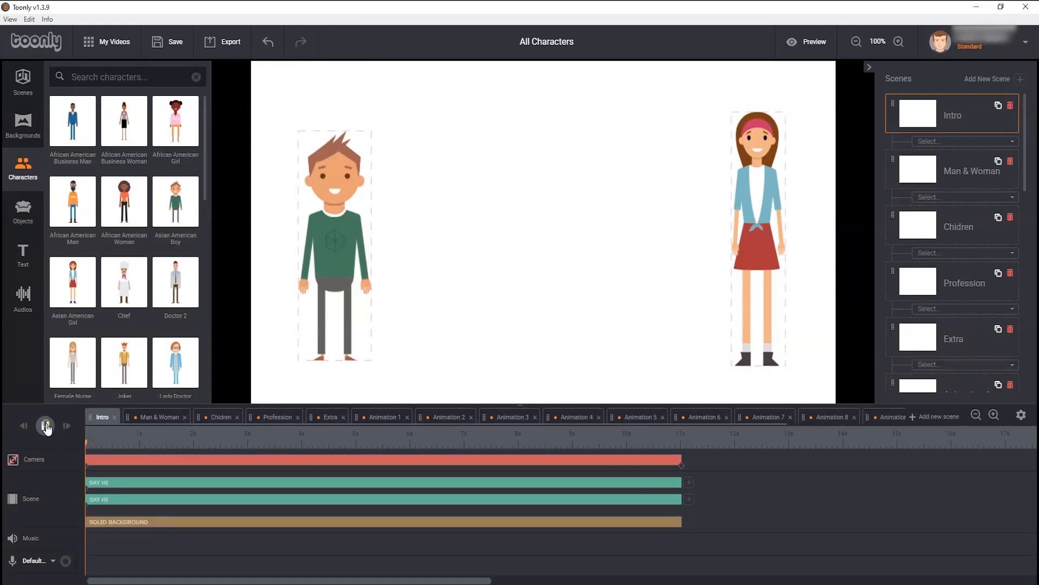
- Play and replay the Intro scene preview several times
click(45, 425)
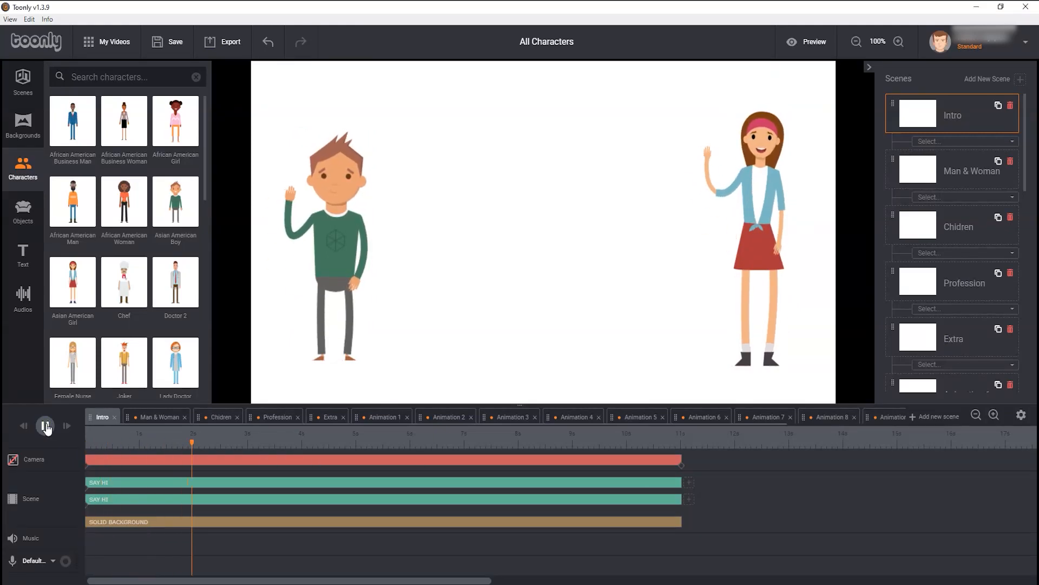
click(45, 426)
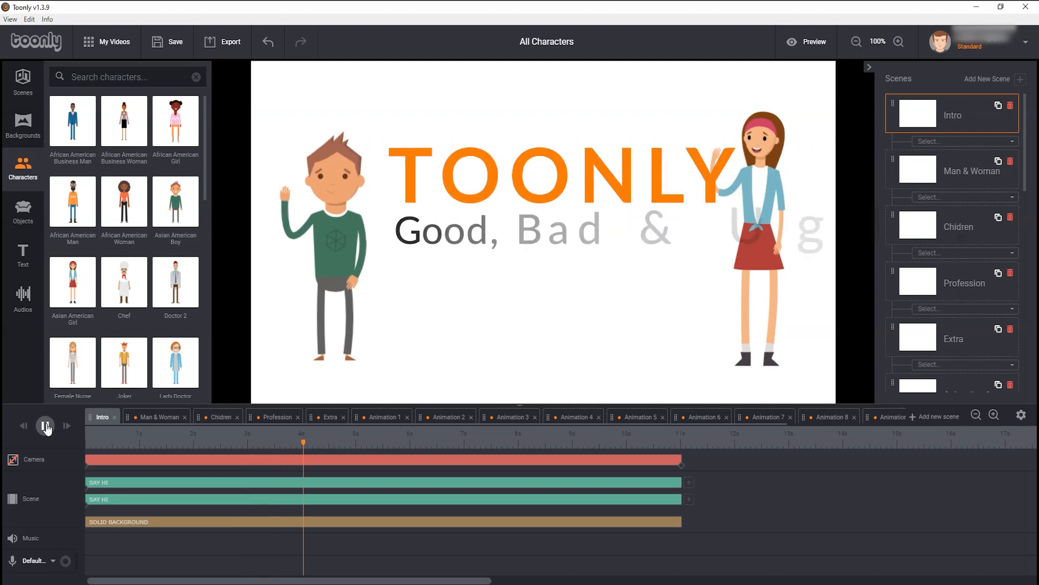
click(46, 425)
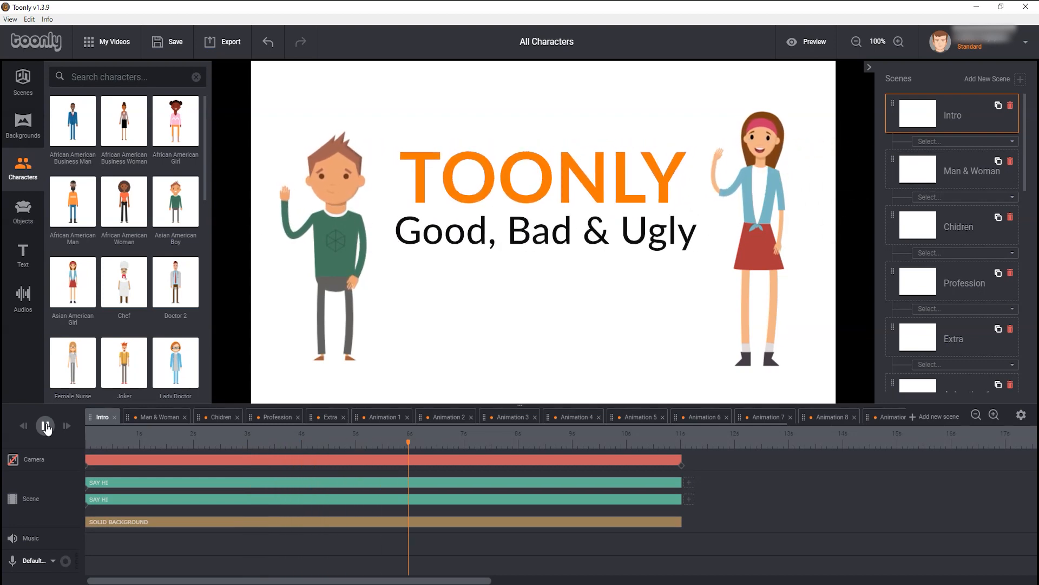
click(46, 425)
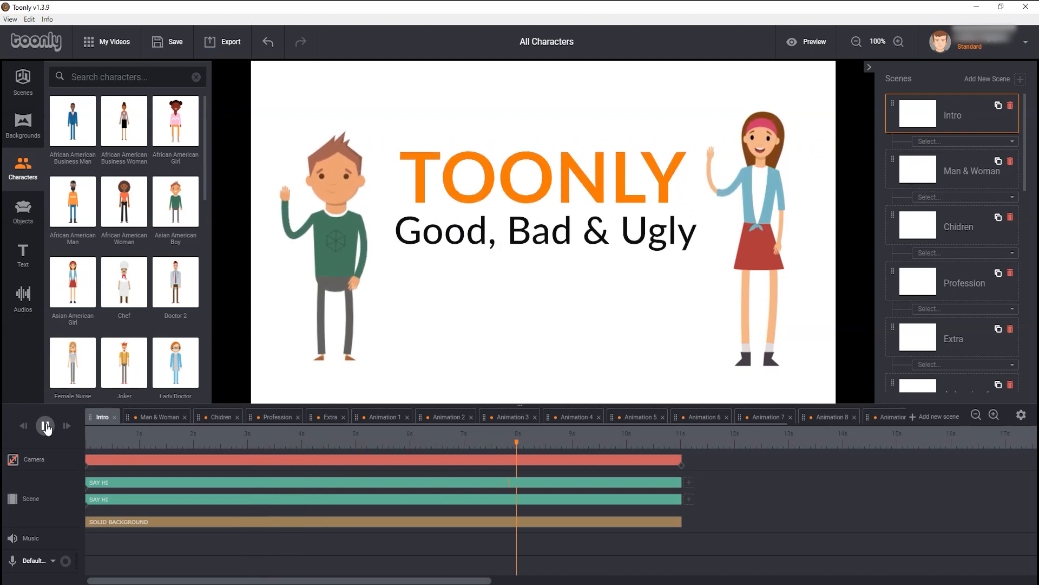
click(45, 426)
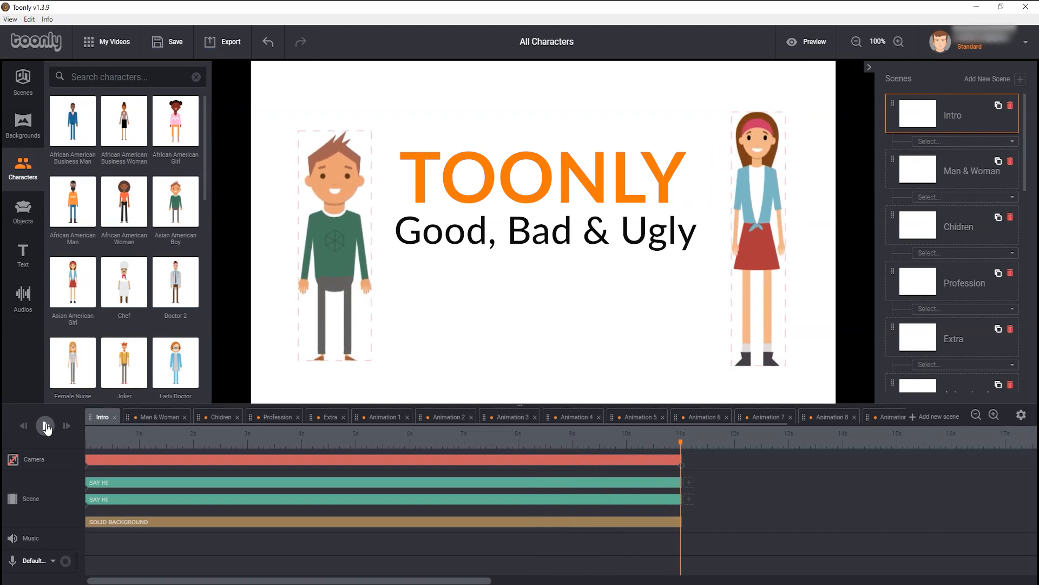
click(45, 426)
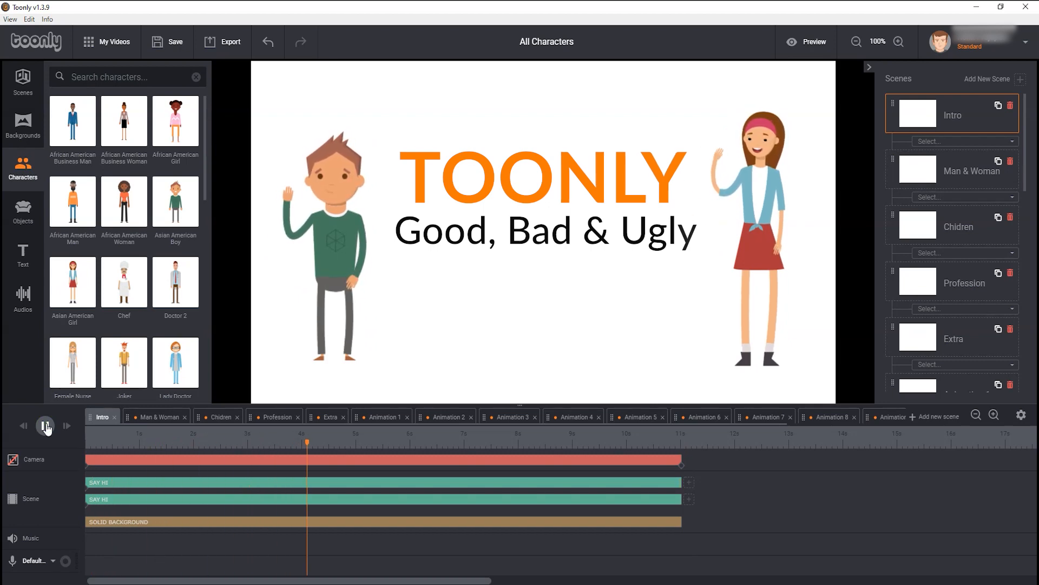
click(45, 427)
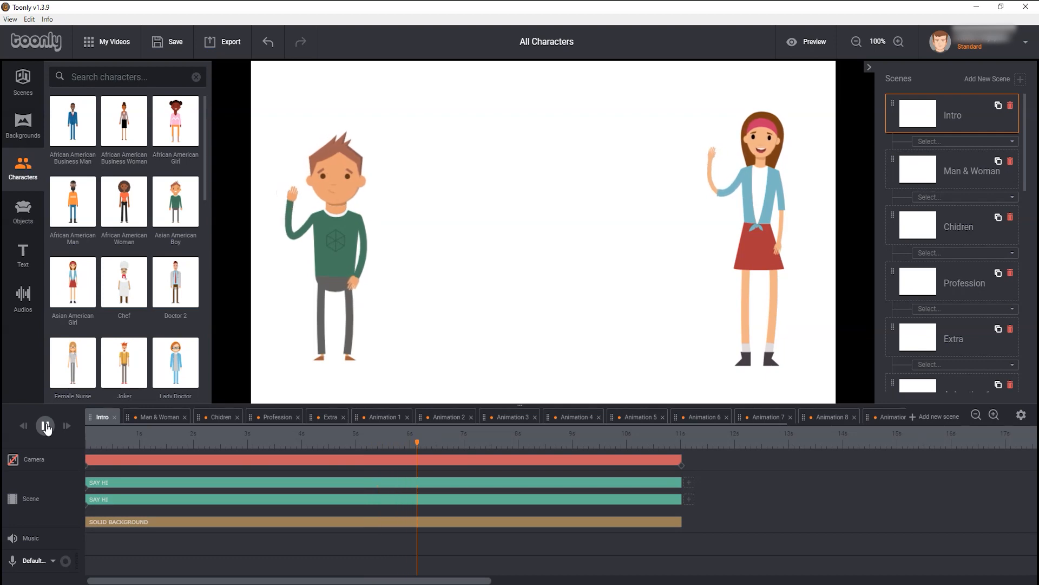
click(45, 427)
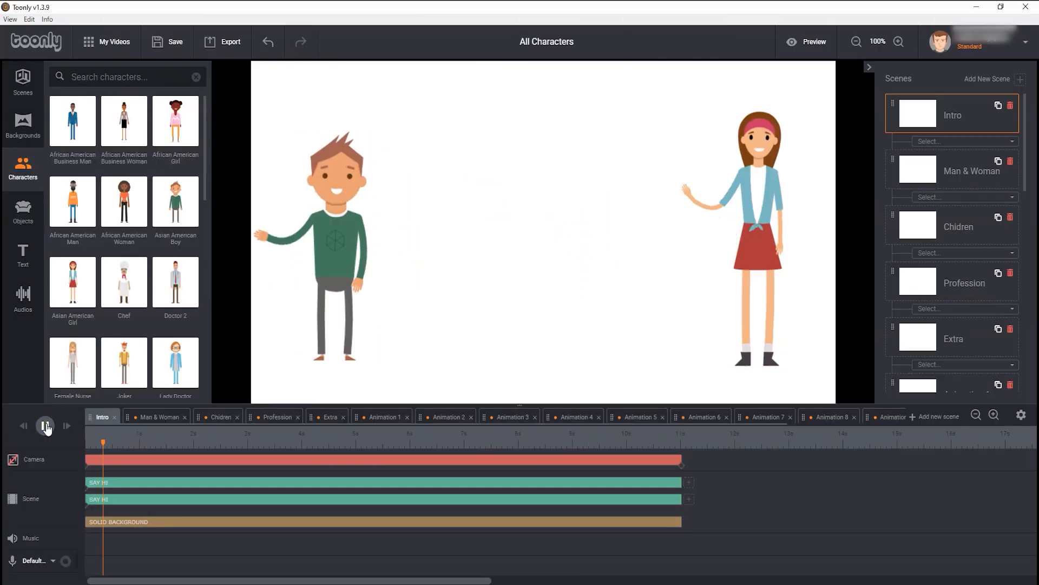
click(46, 425)
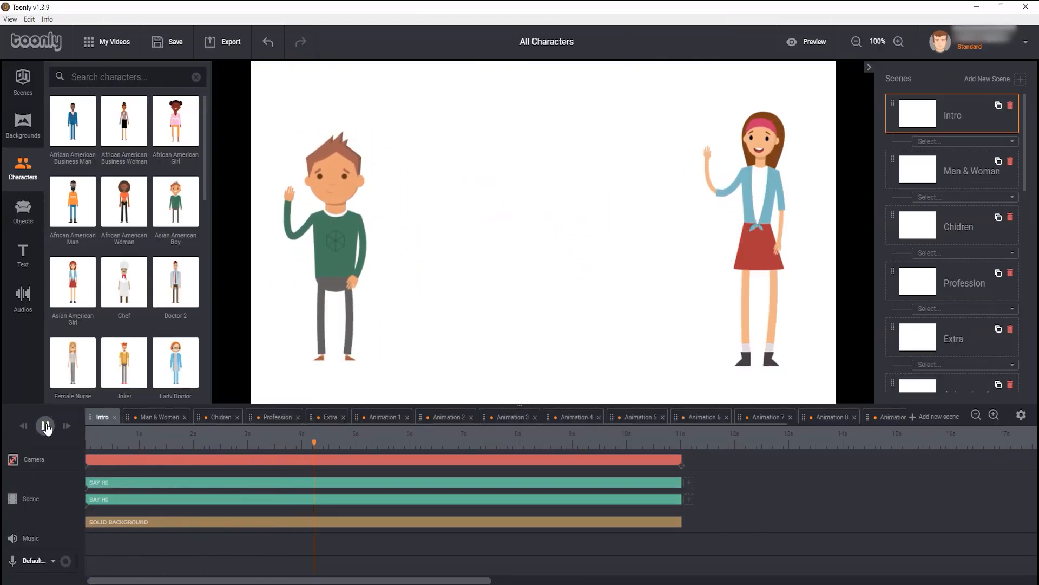
click(45, 425)
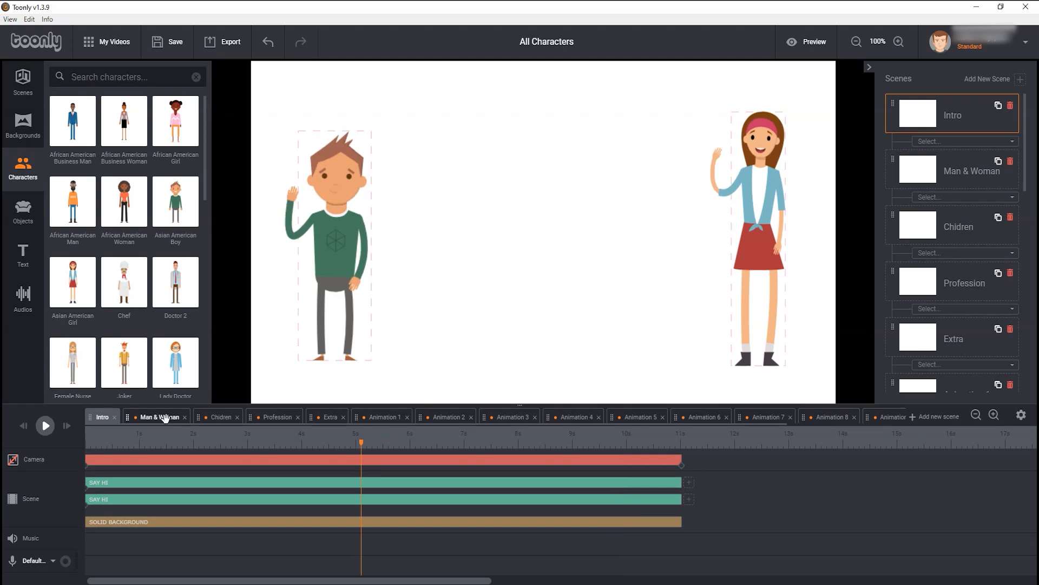
- Preview the Man & Woman scene, then the Children scene with its waving characters
click(159, 416)
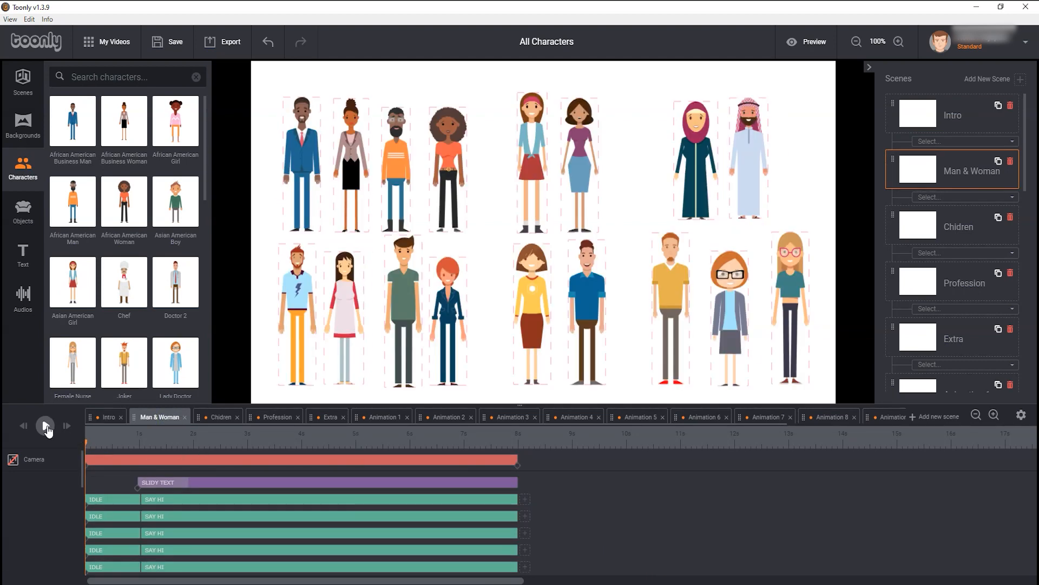
click(44, 425)
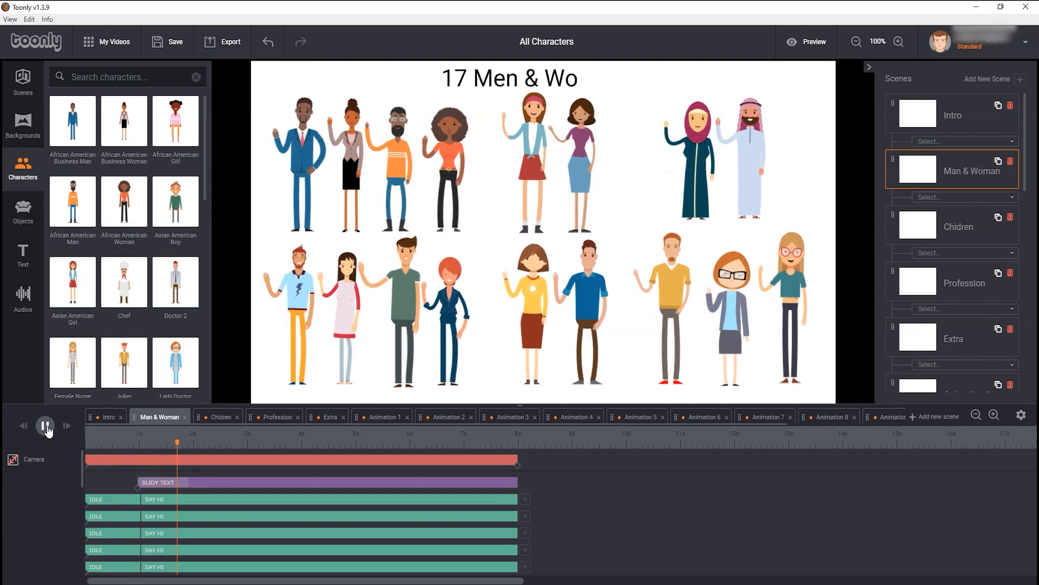
click(45, 425)
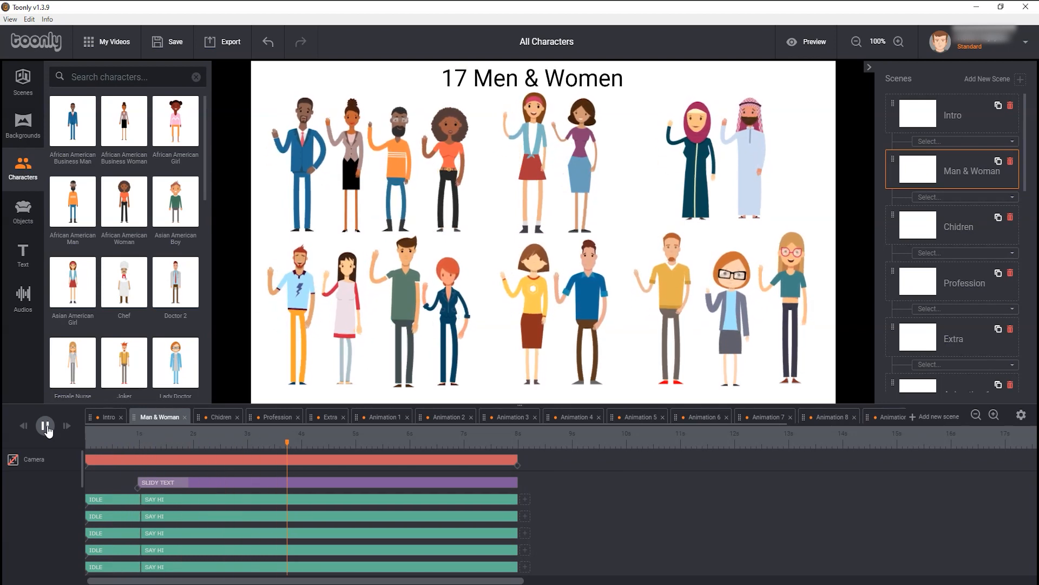
click(44, 425)
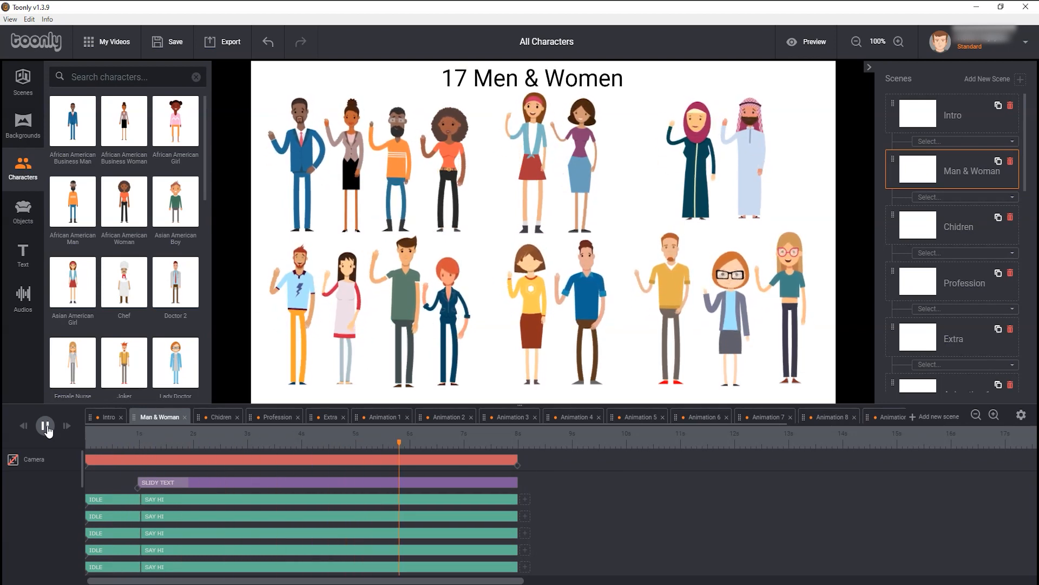
click(221, 417)
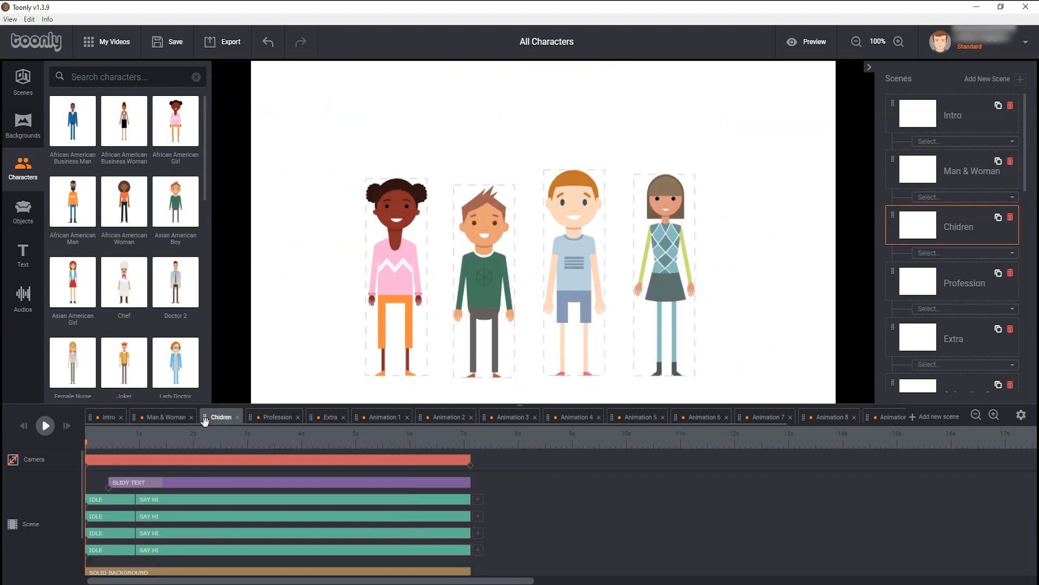
click(46, 425)
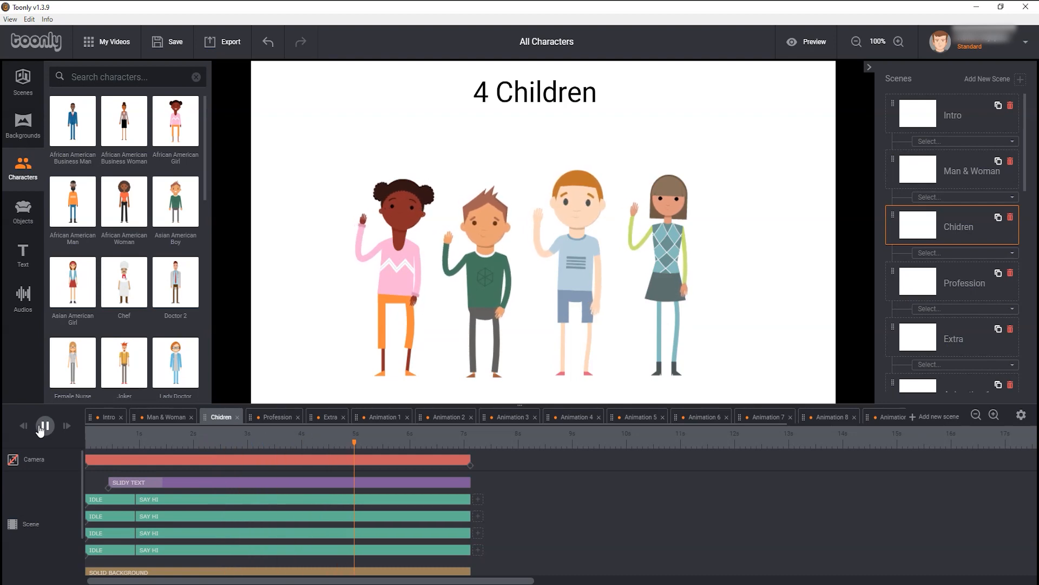
- Preview the Profession scene and leave it open
click(275, 416)
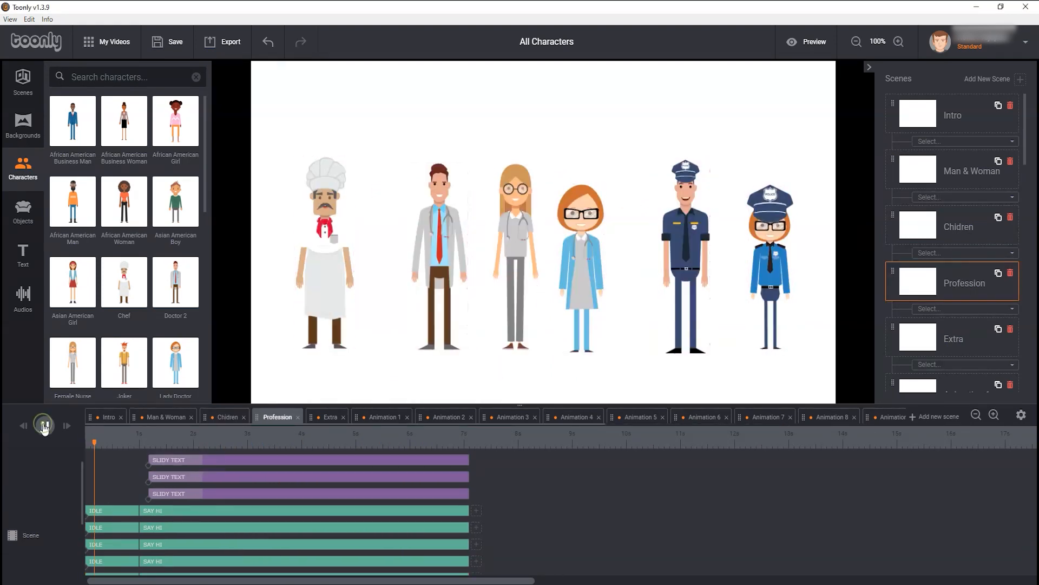
click(43, 427)
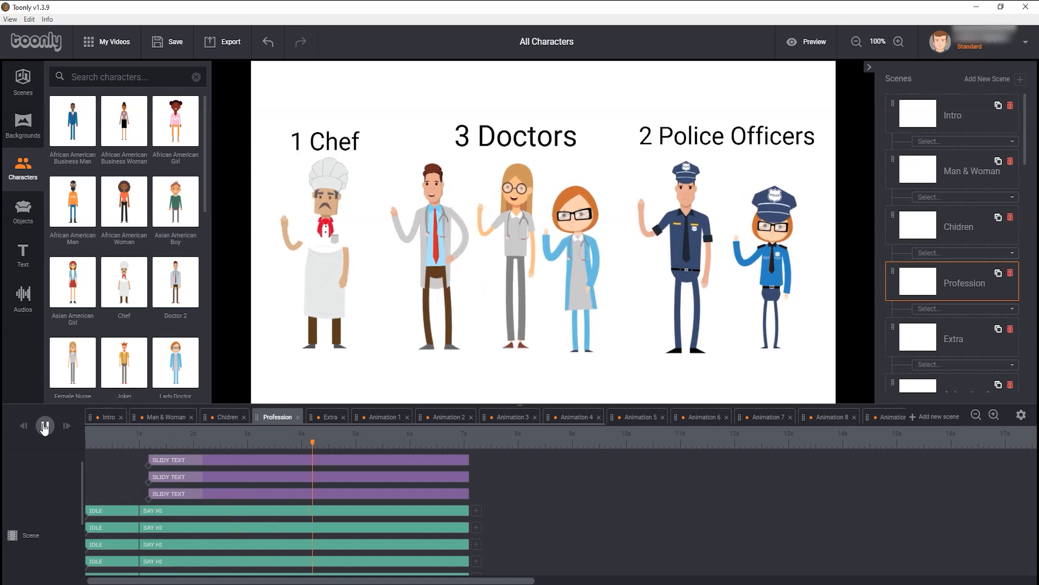
click(44, 427)
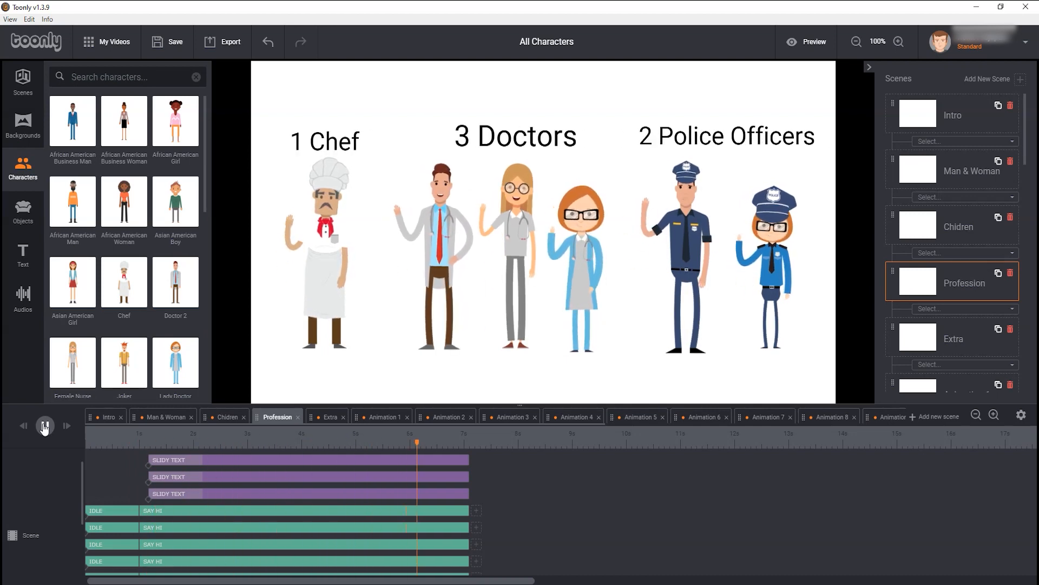
click(43, 427)
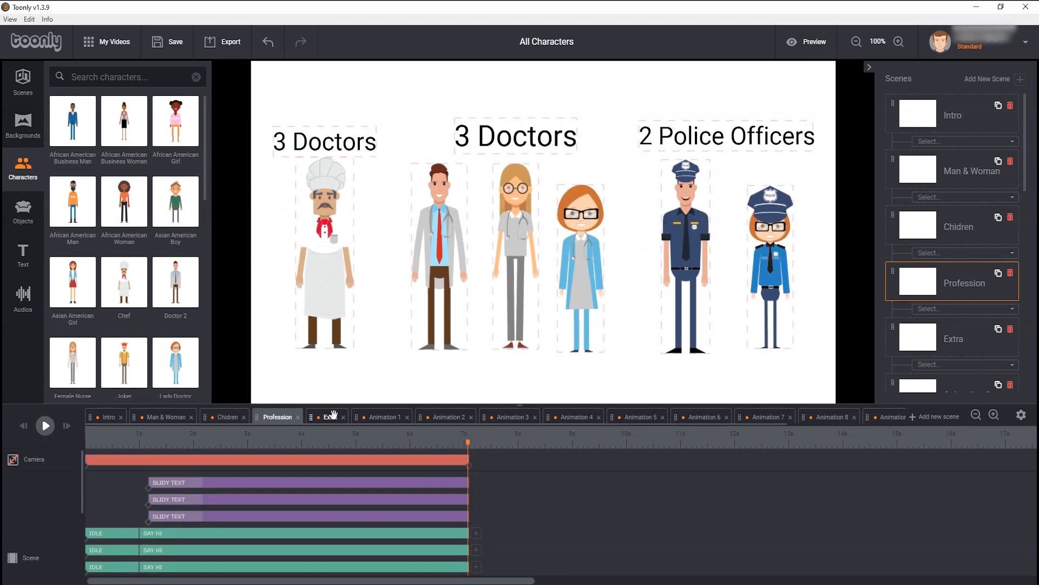
- Preview the Extra scene with its five waving characters and title
click(327, 416)
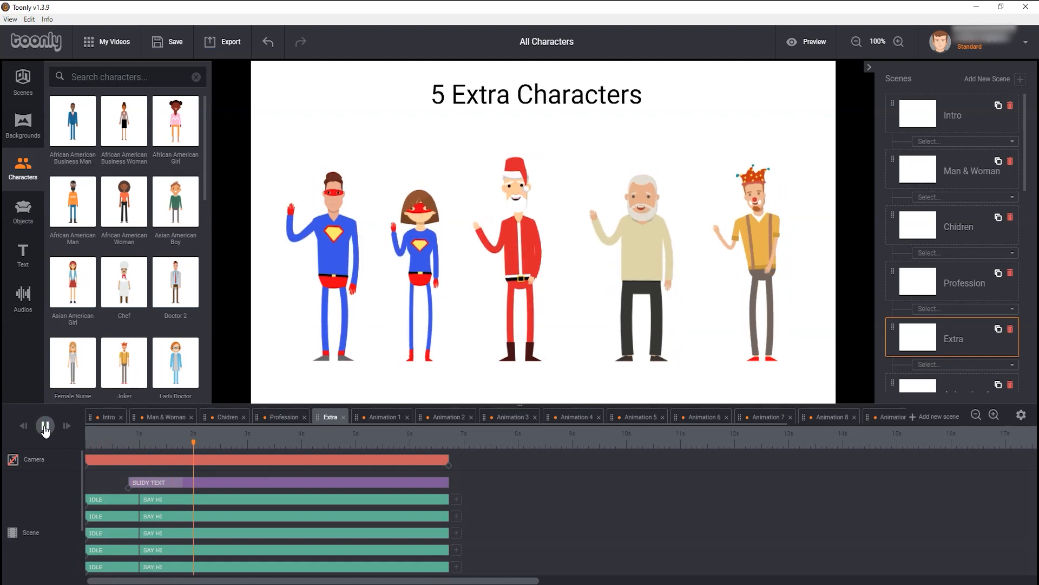
click(45, 426)
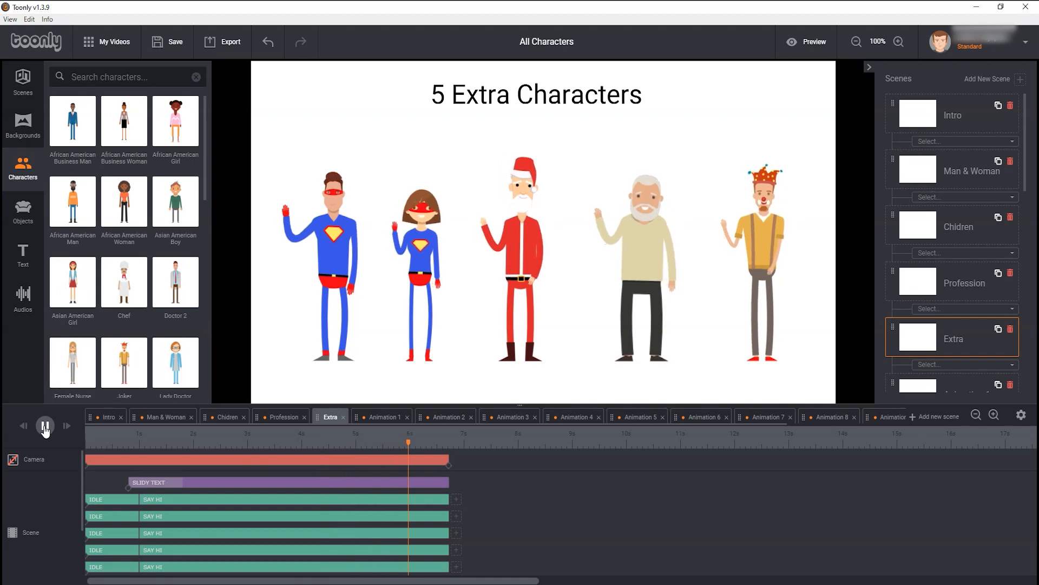
click(45, 426)
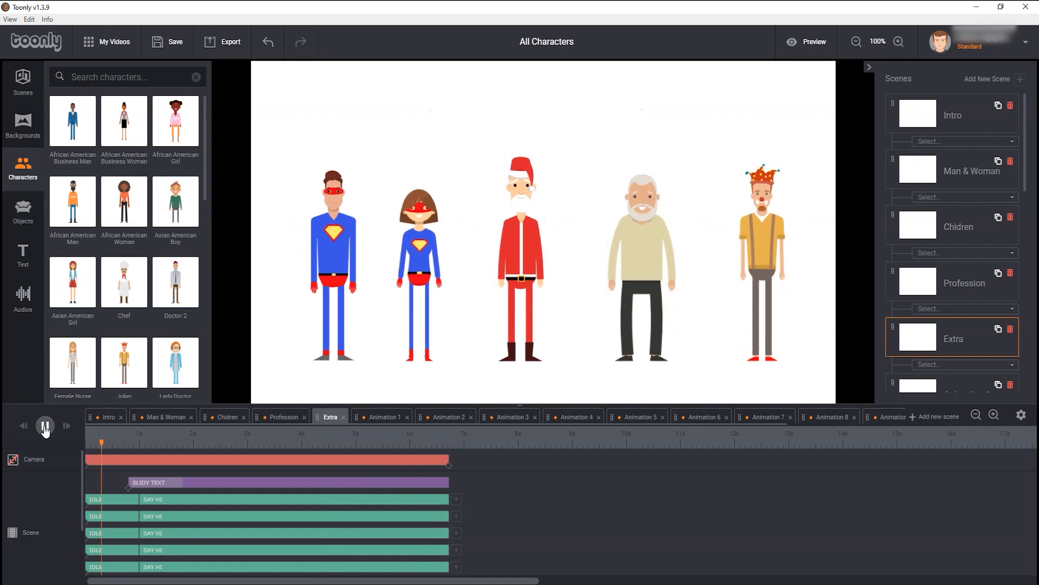
click(46, 427)
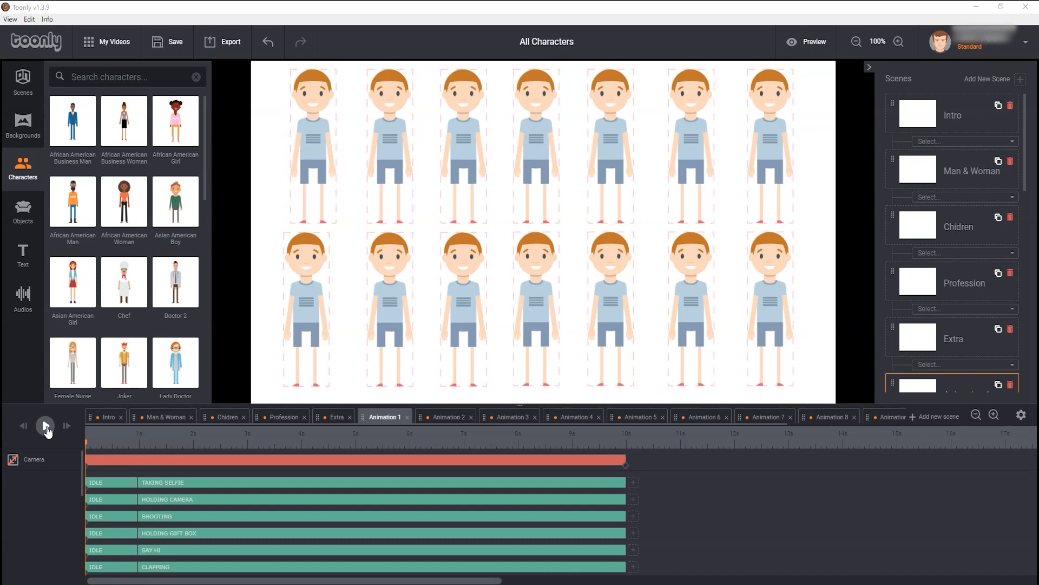
- Play the Animation 1 scene showing the boy in many poses
click(45, 426)
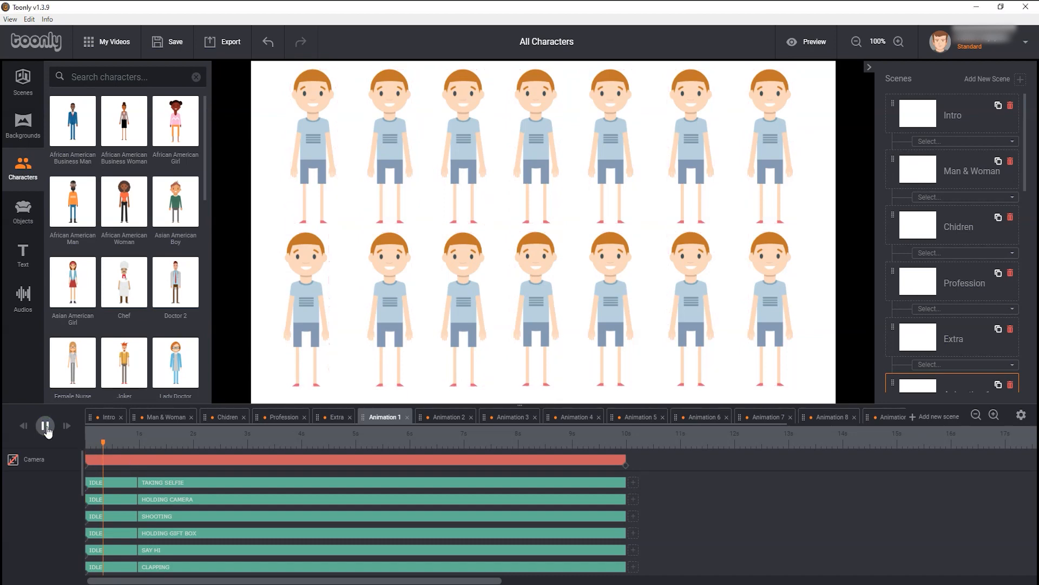
click(45, 428)
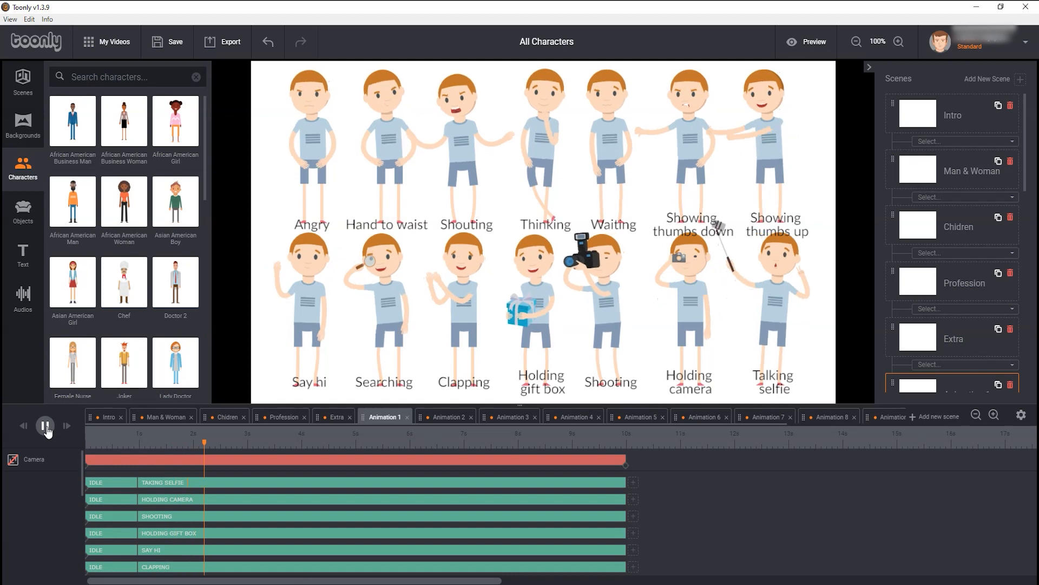
click(46, 426)
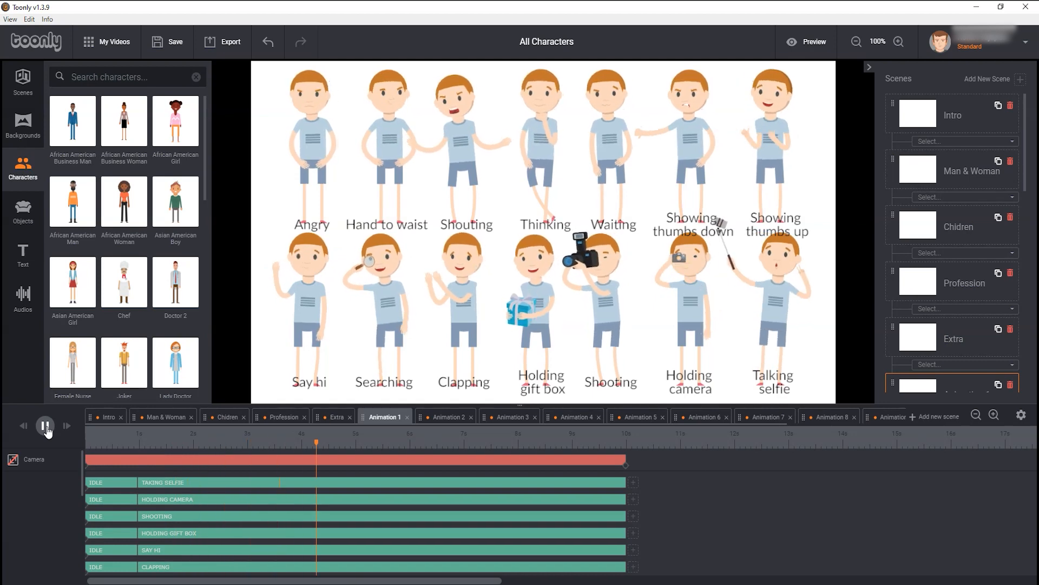
click(44, 426)
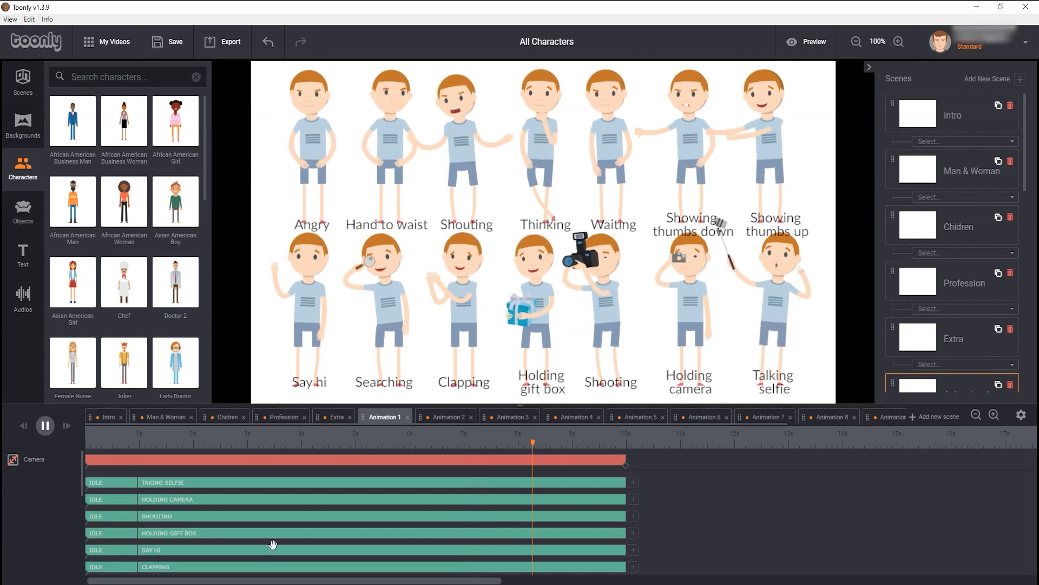
click(44, 426)
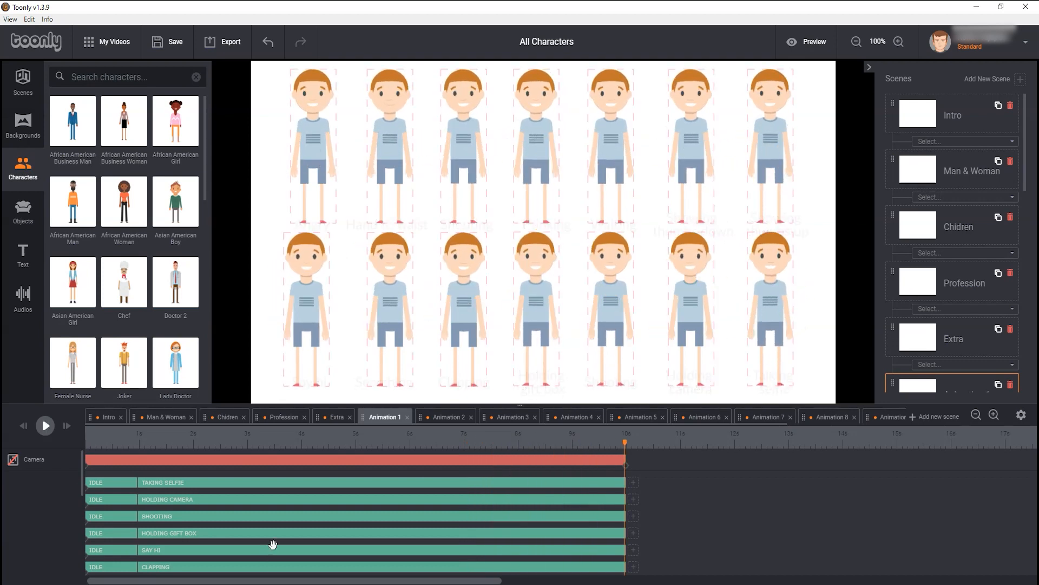
- Preview the Animation 2 scene, then the Animation 3 scene's labeled boy actions
click(448, 416)
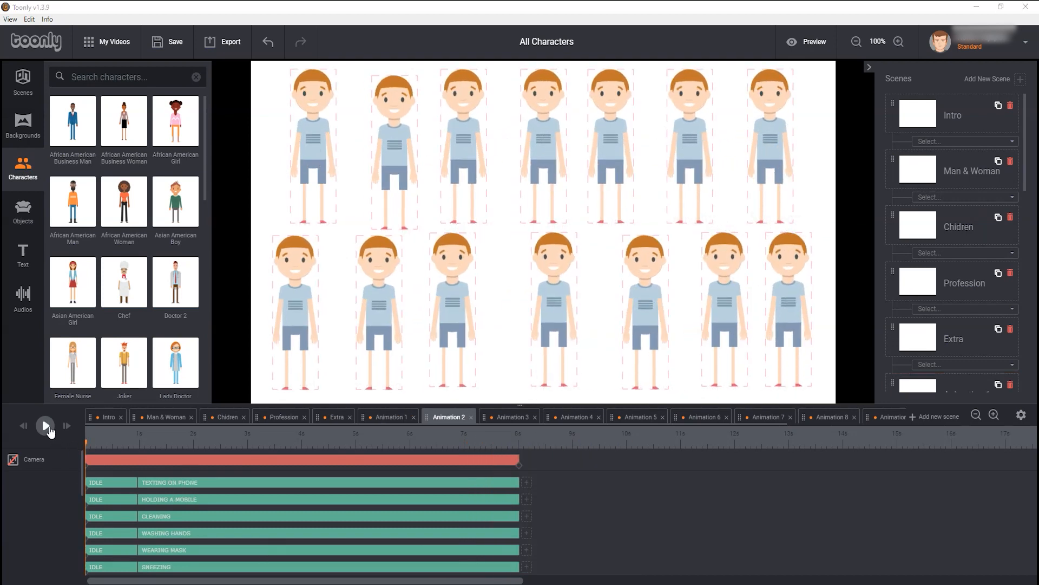
click(45, 426)
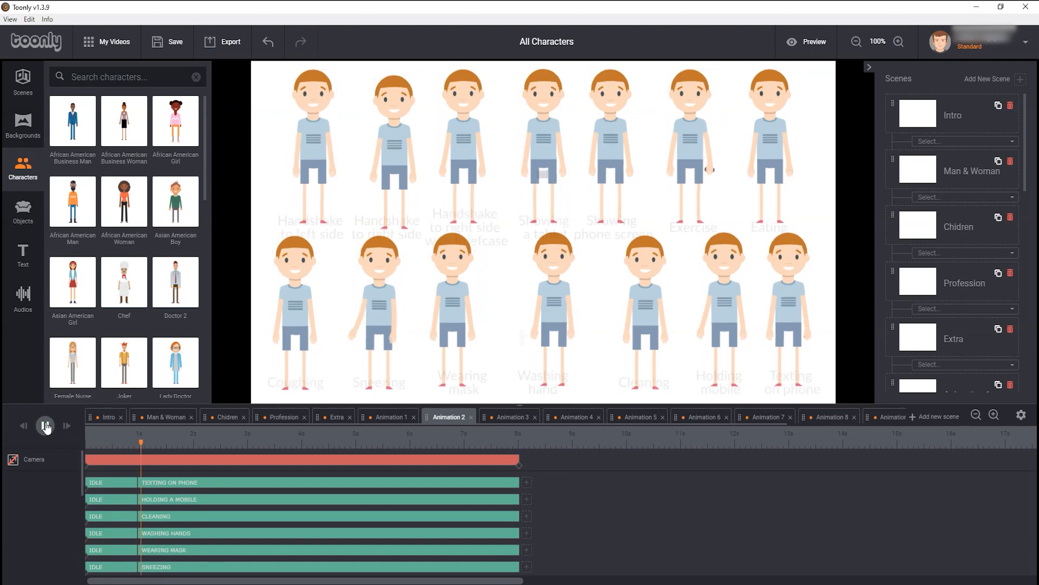
click(46, 425)
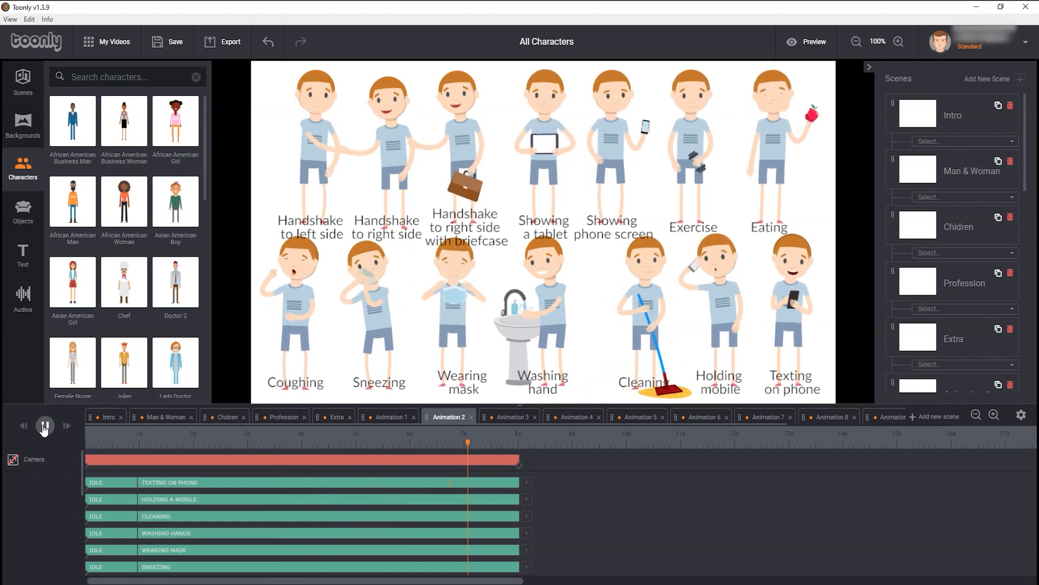
click(510, 415)
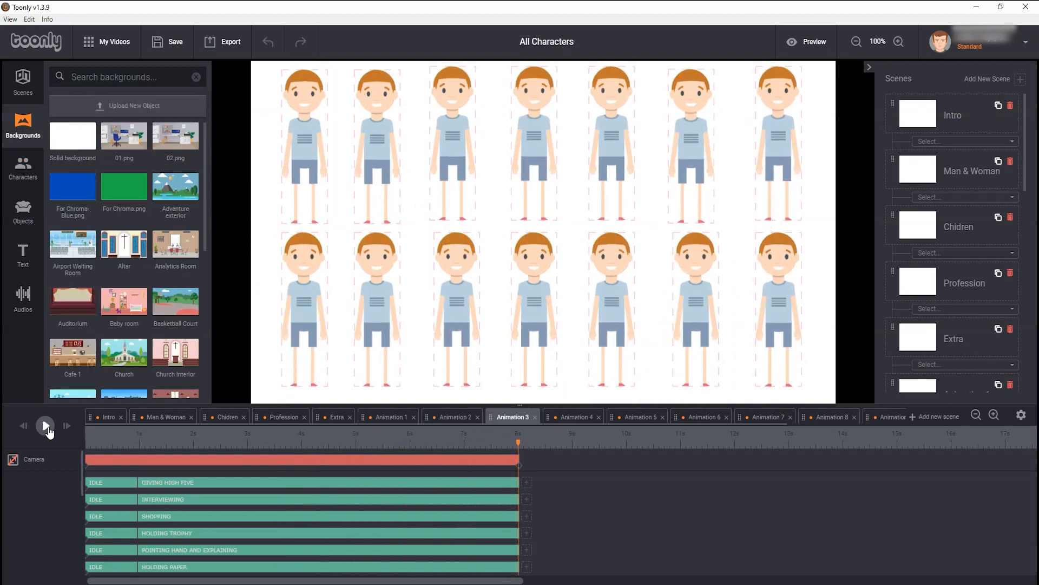
click(46, 426)
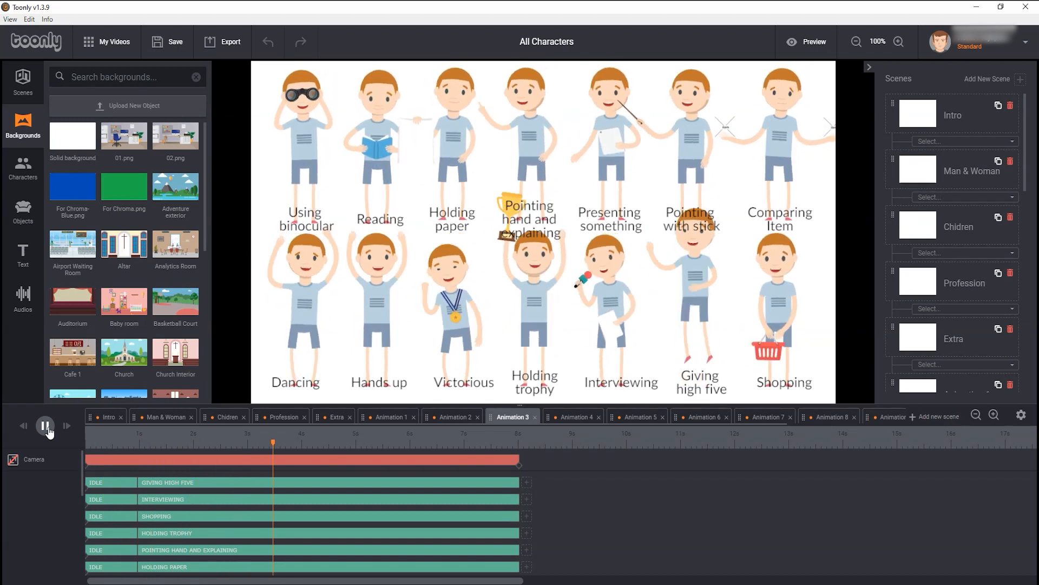
click(44, 425)
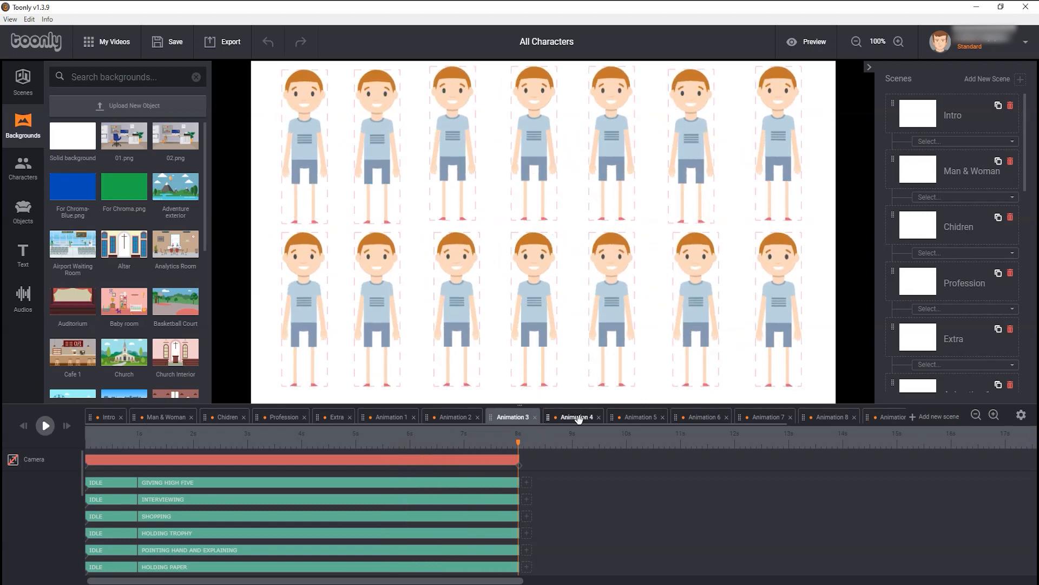
- Preview the Animation 4 and Animation 5 boy movement scenes
click(45, 426)
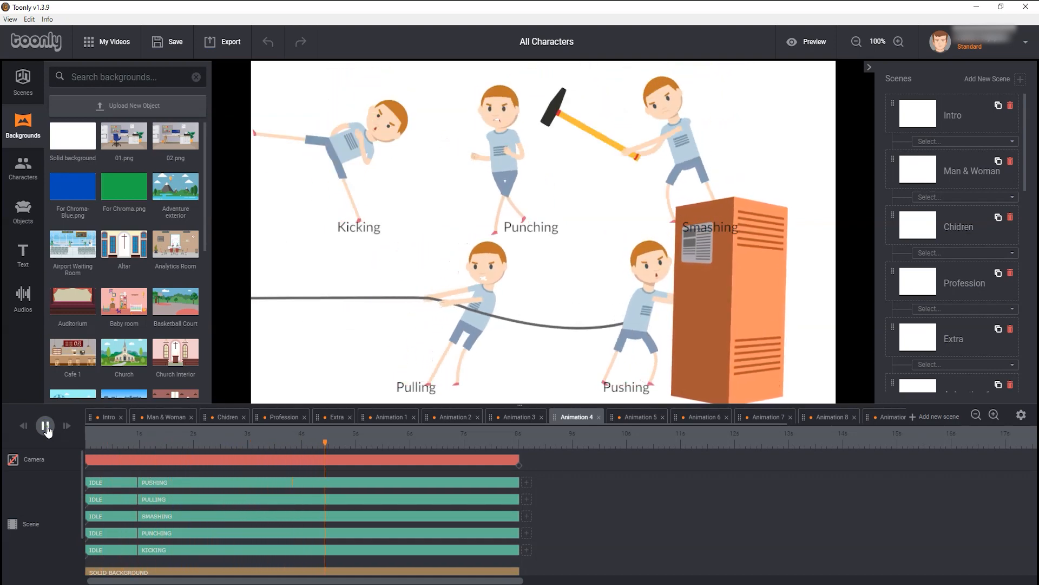
click(46, 426)
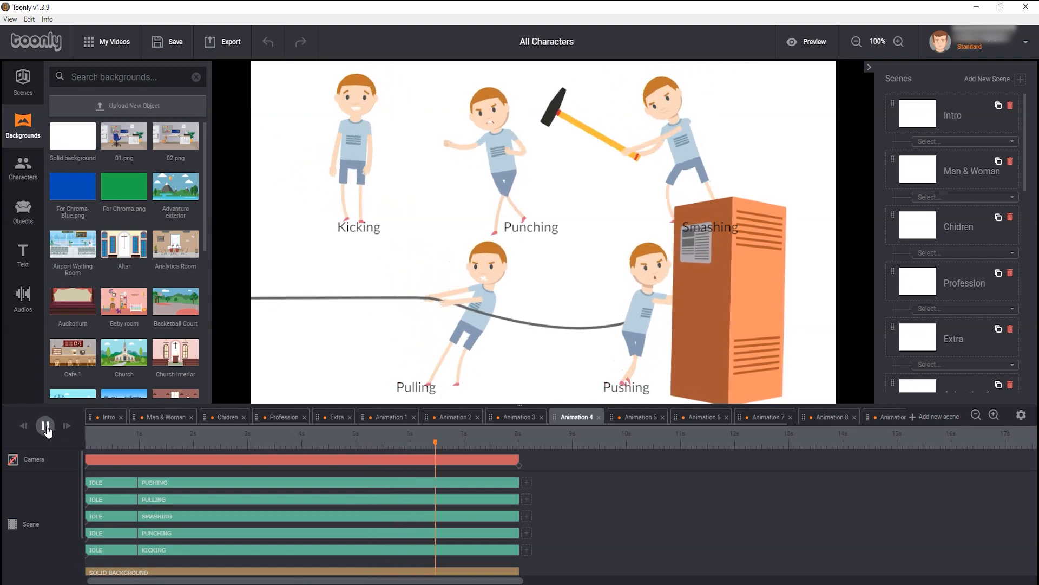
click(46, 425)
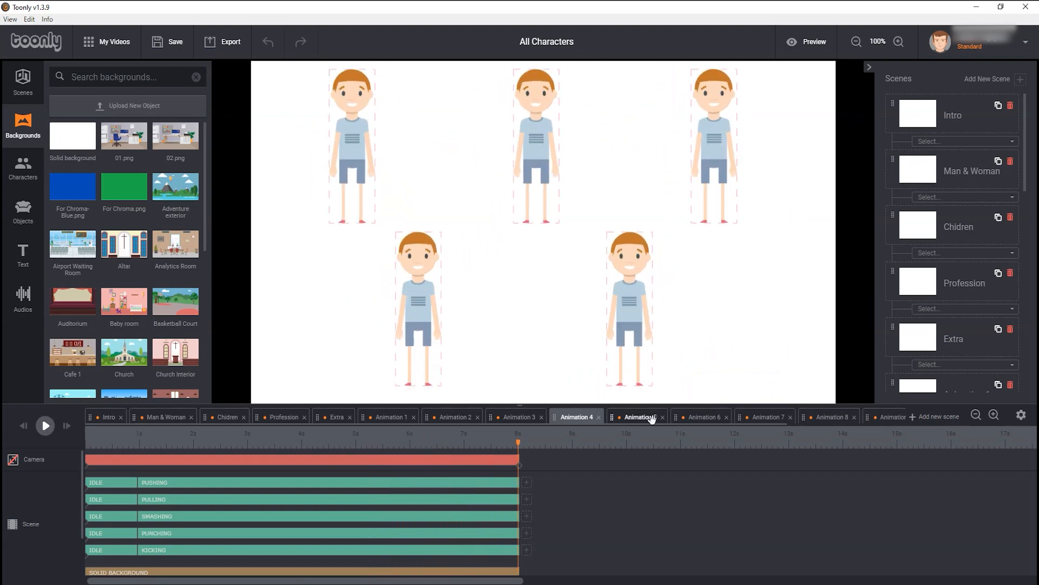
click(640, 416)
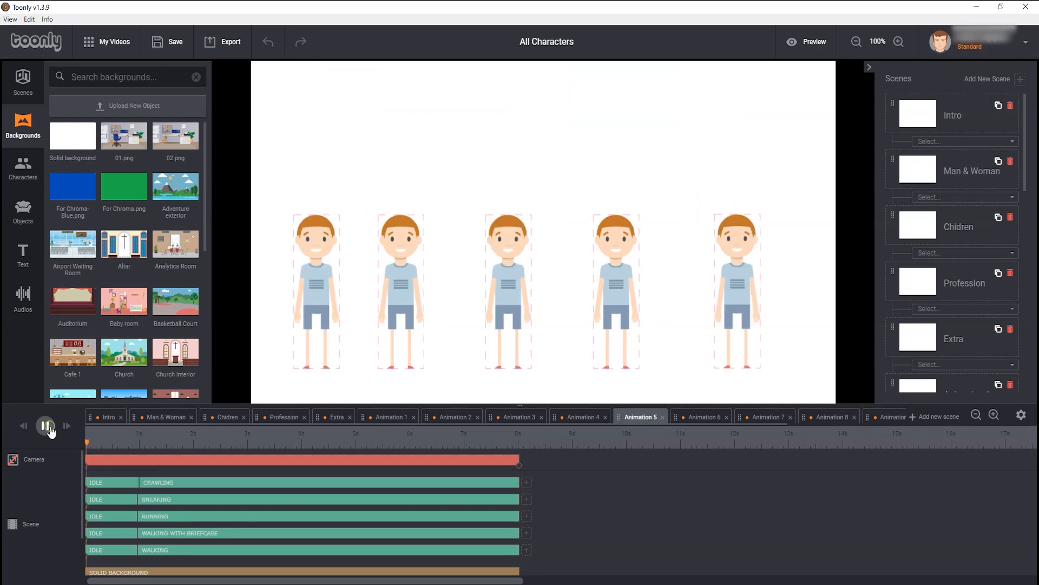
click(46, 426)
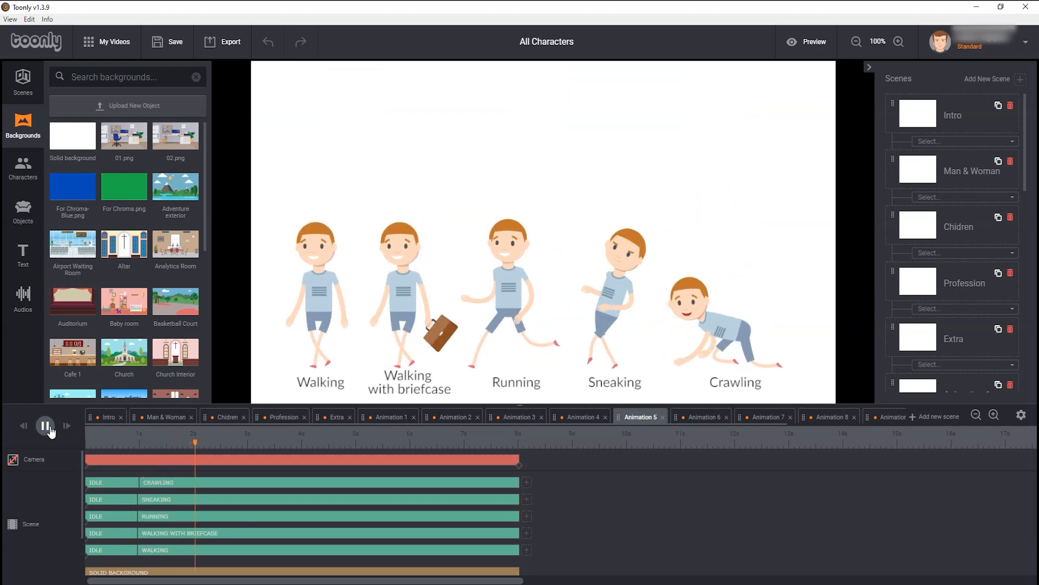
click(46, 427)
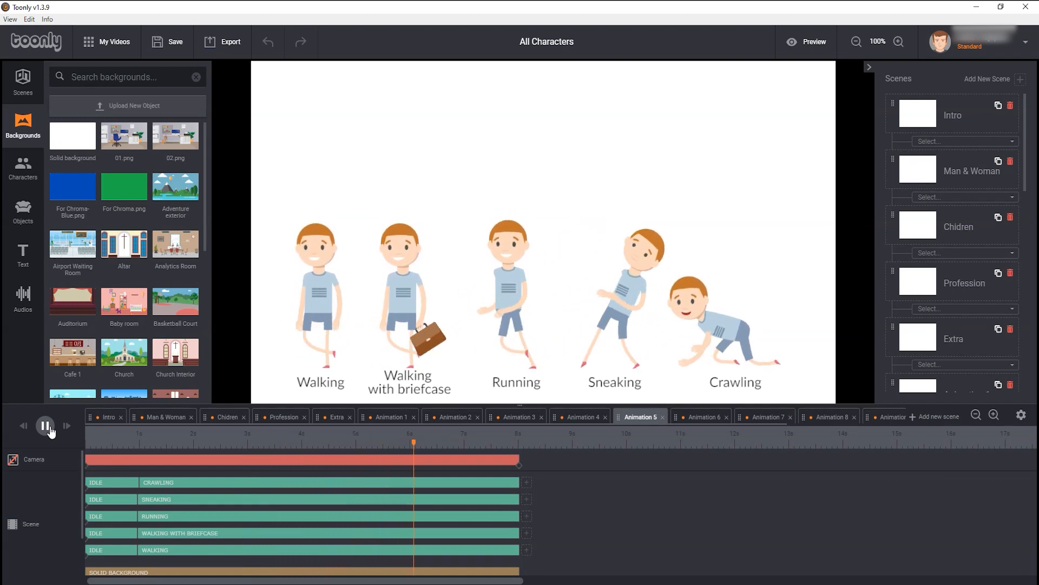
click(46, 425)
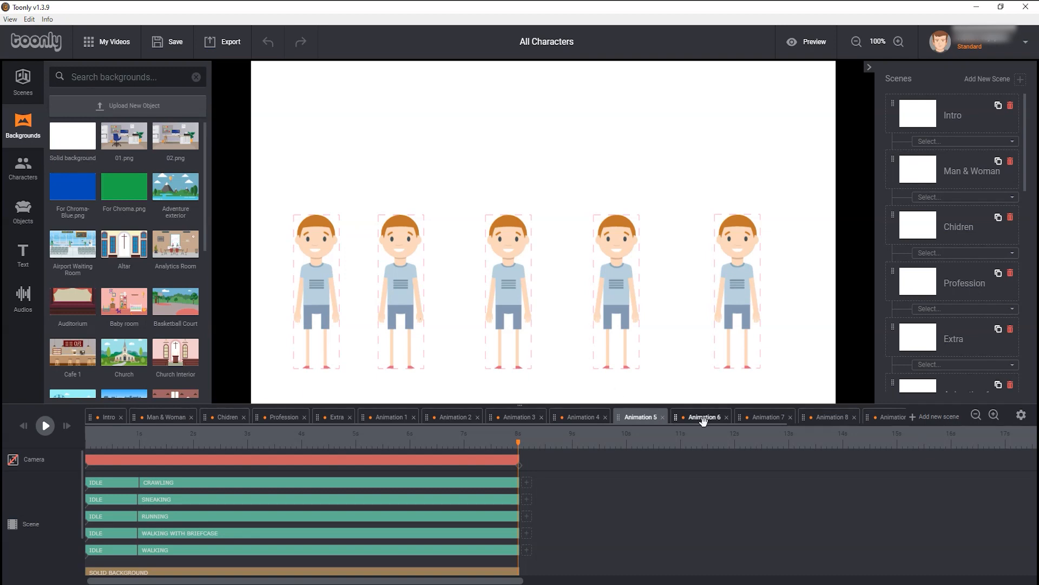
- Preview the Animation 6 scene, then play Animation 7's seven everyday activities
click(705, 416)
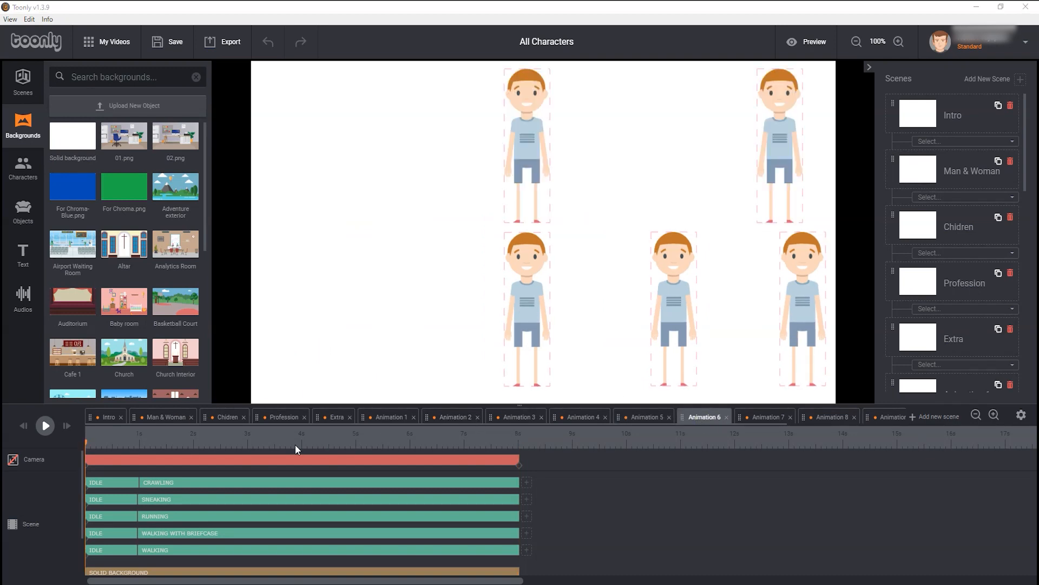
click(45, 425)
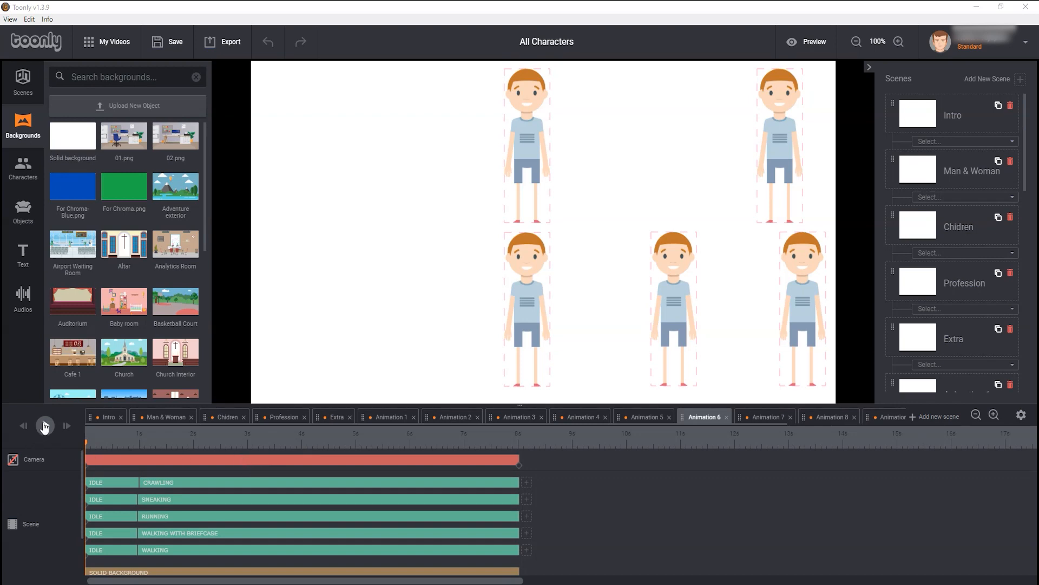
click(44, 425)
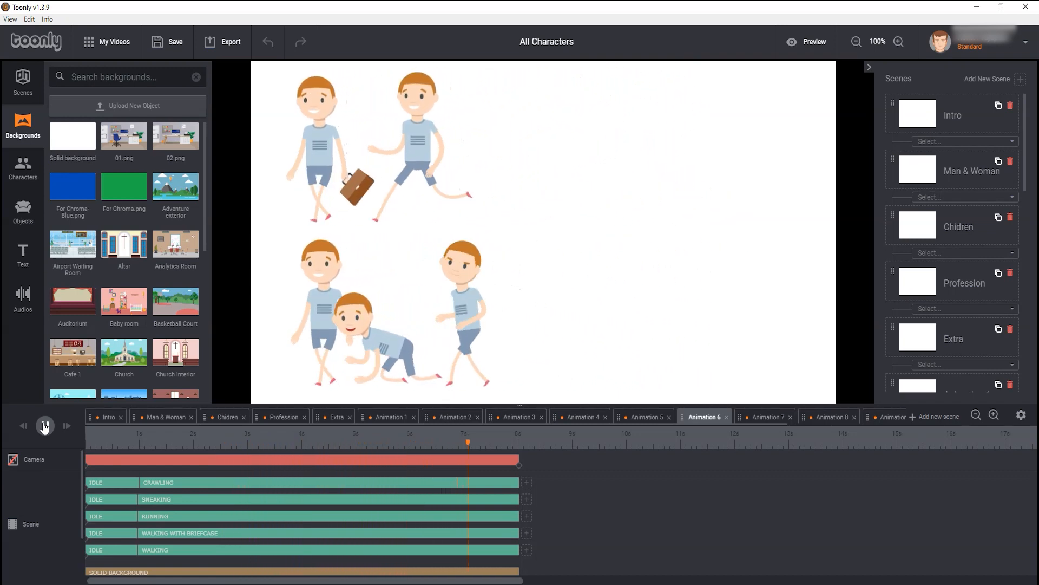
click(767, 416)
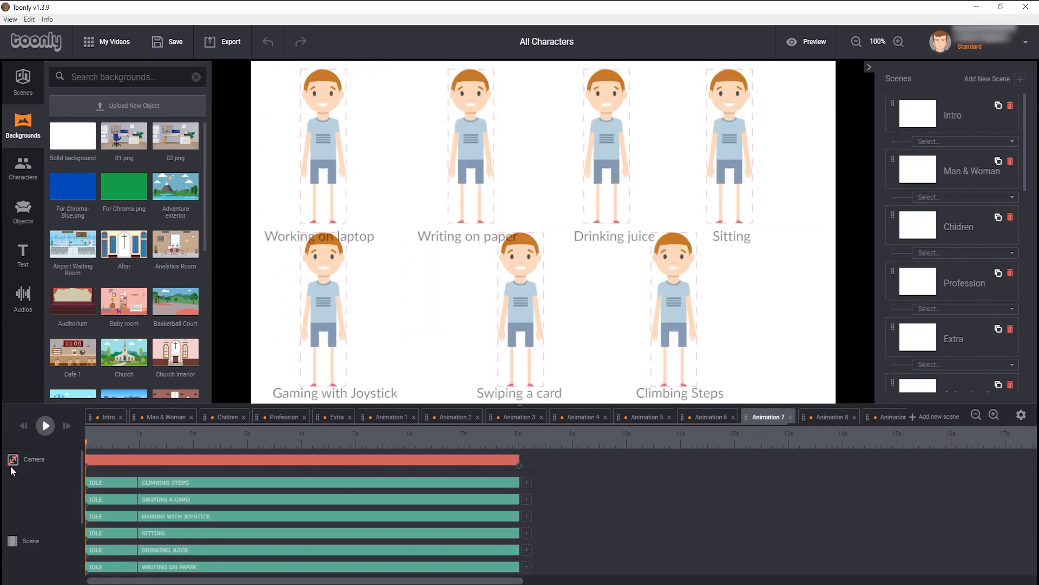
click(46, 425)
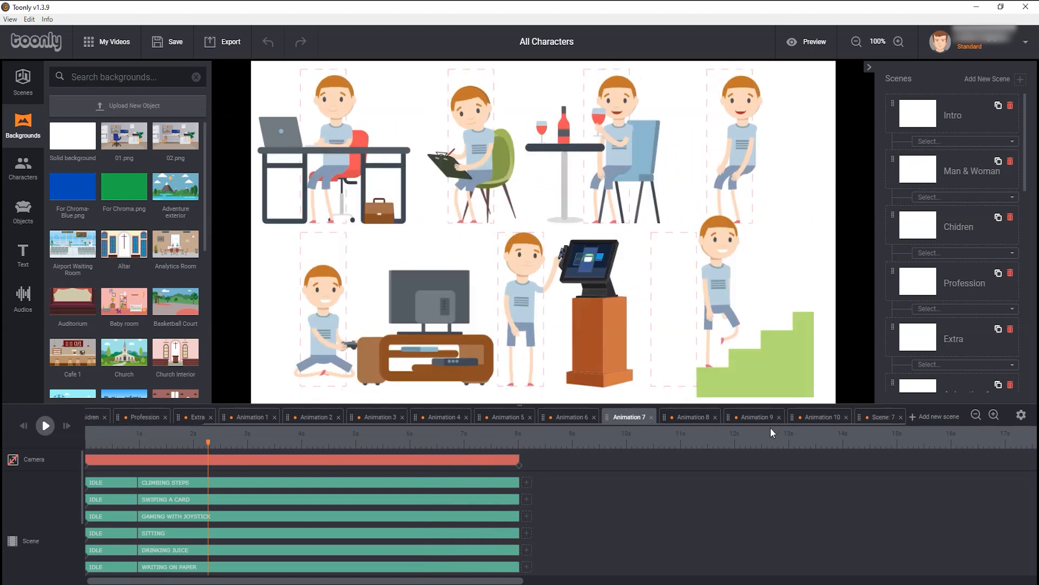
mouse_move(694, 441)
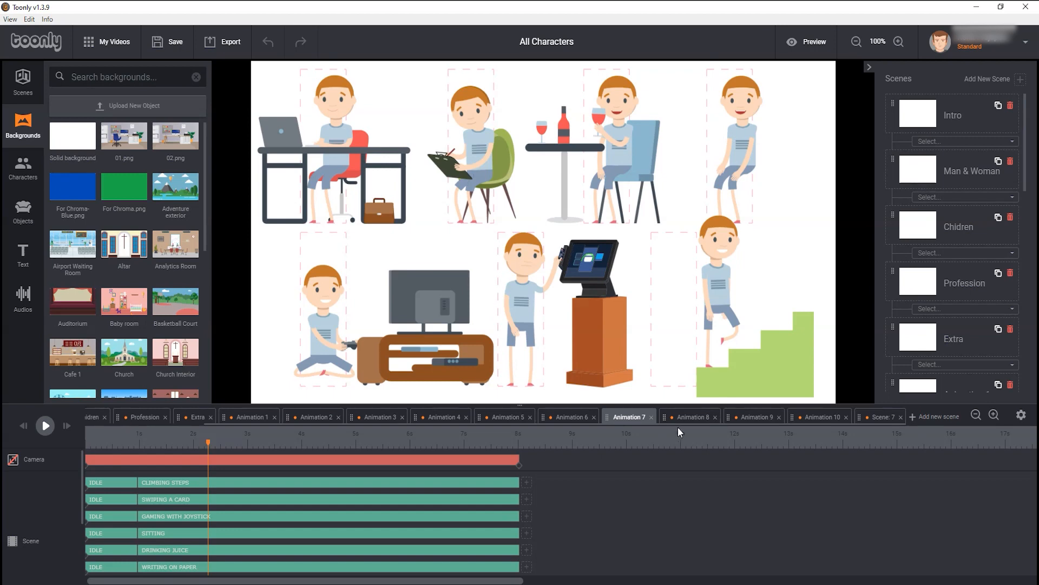
- Play Animation 8's actions from writing on a board and yoga to falling down
click(693, 417)
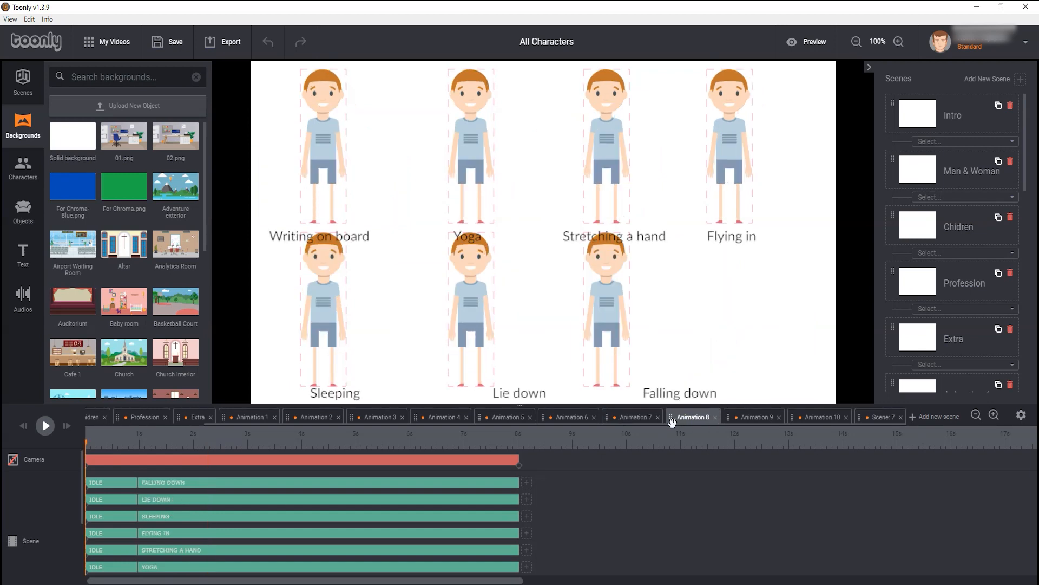
click(45, 425)
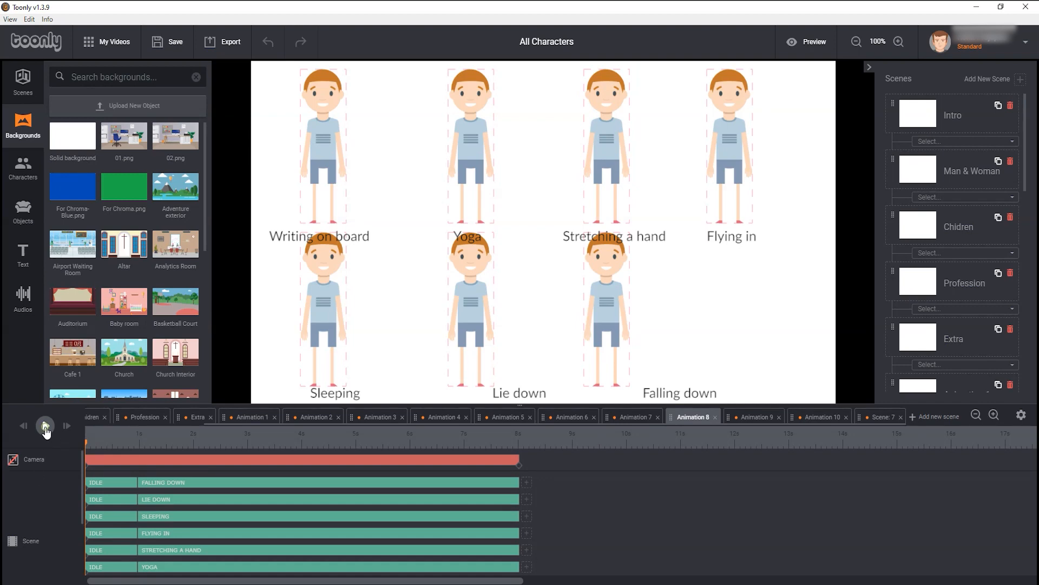
click(46, 425)
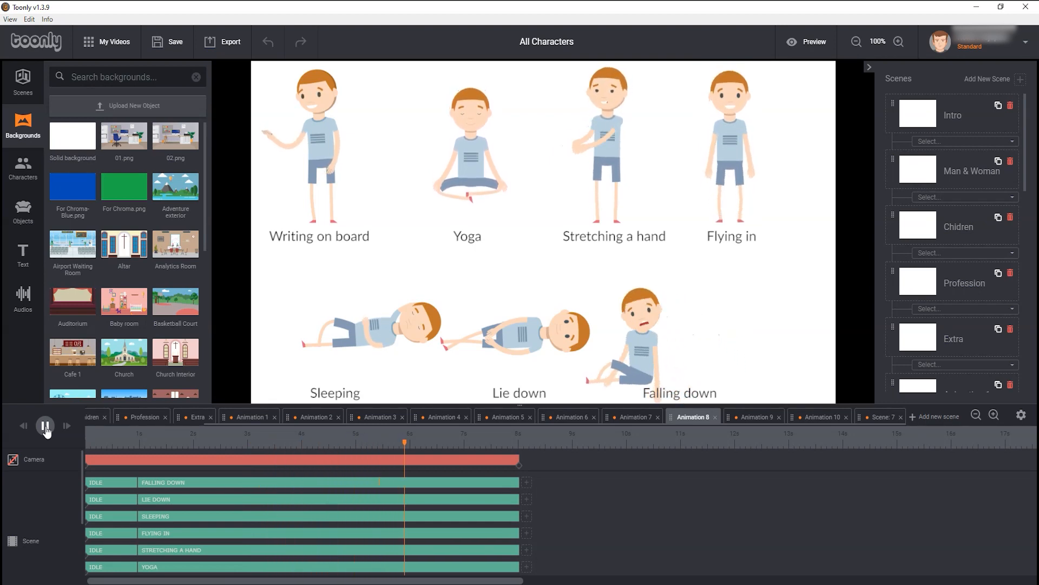
click(45, 425)
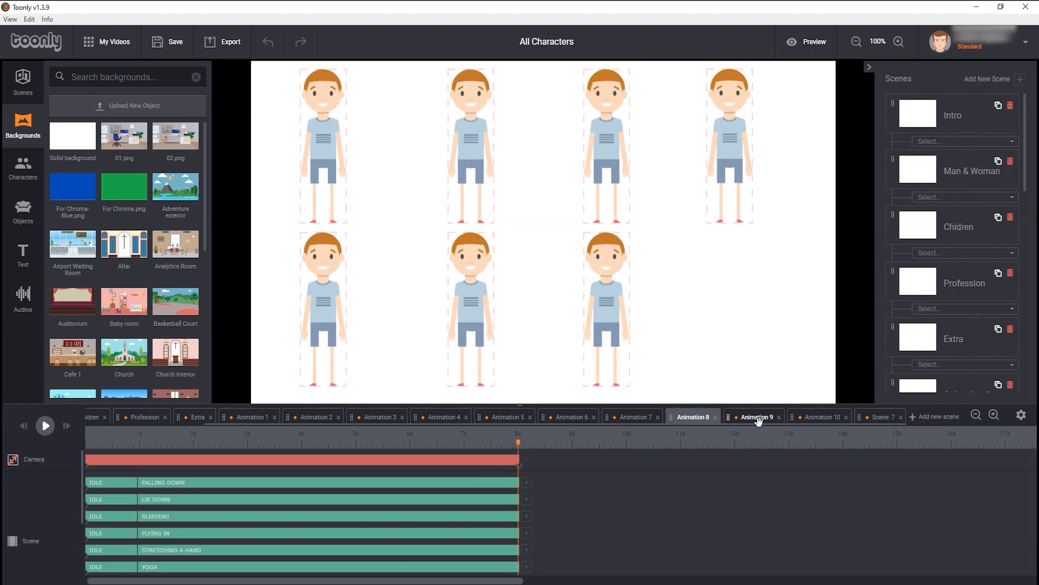
- Play Animation 9's flying out and driving actions, then move on to Animation 10
click(756, 417)
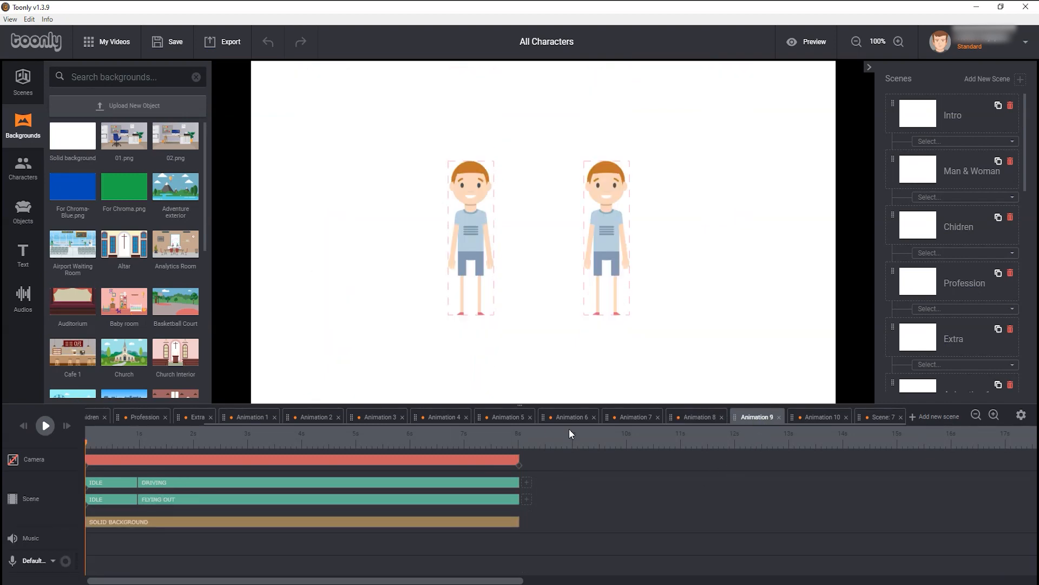
click(46, 426)
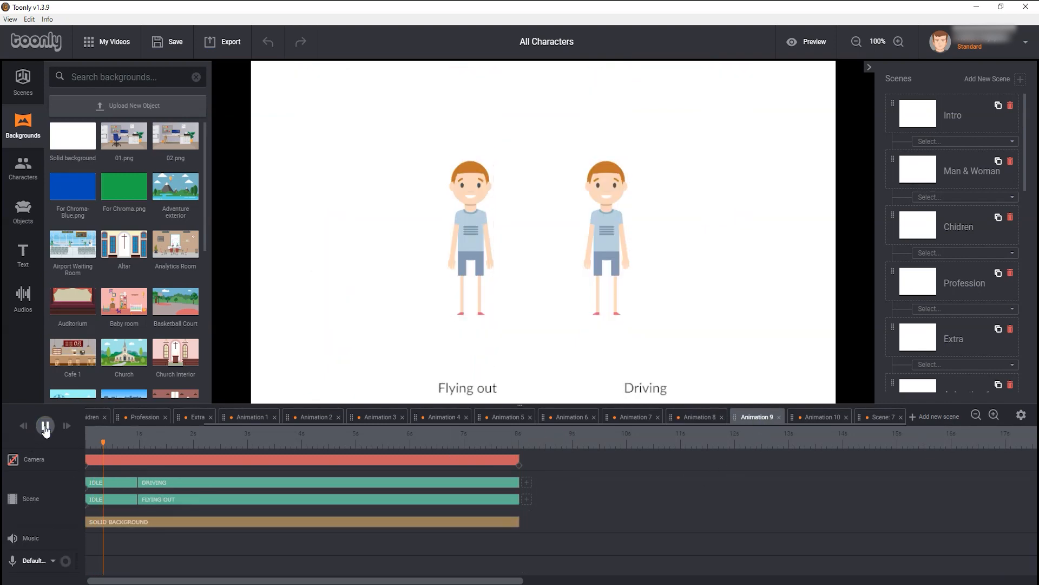
click(45, 426)
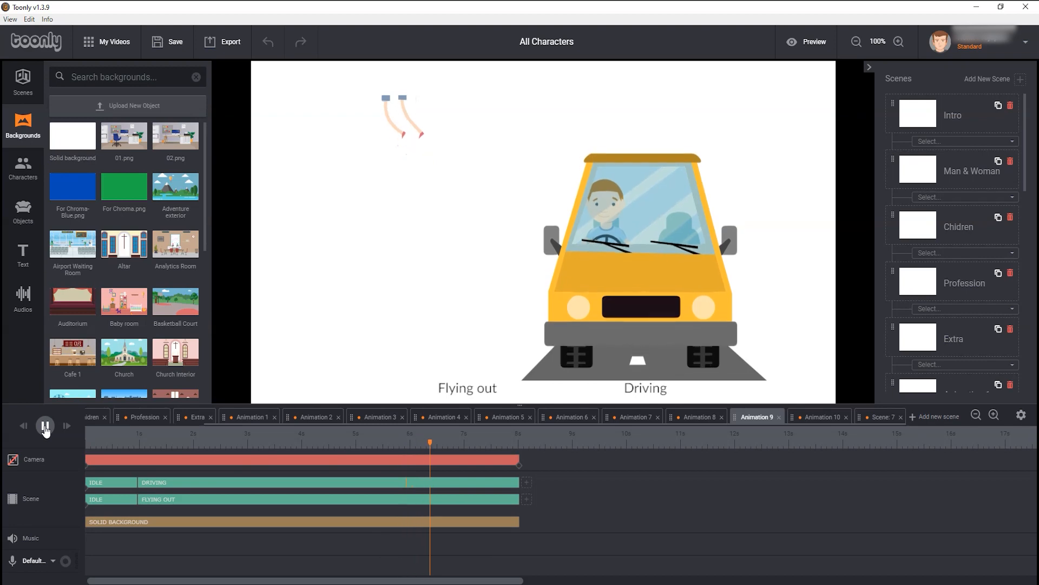
click(45, 426)
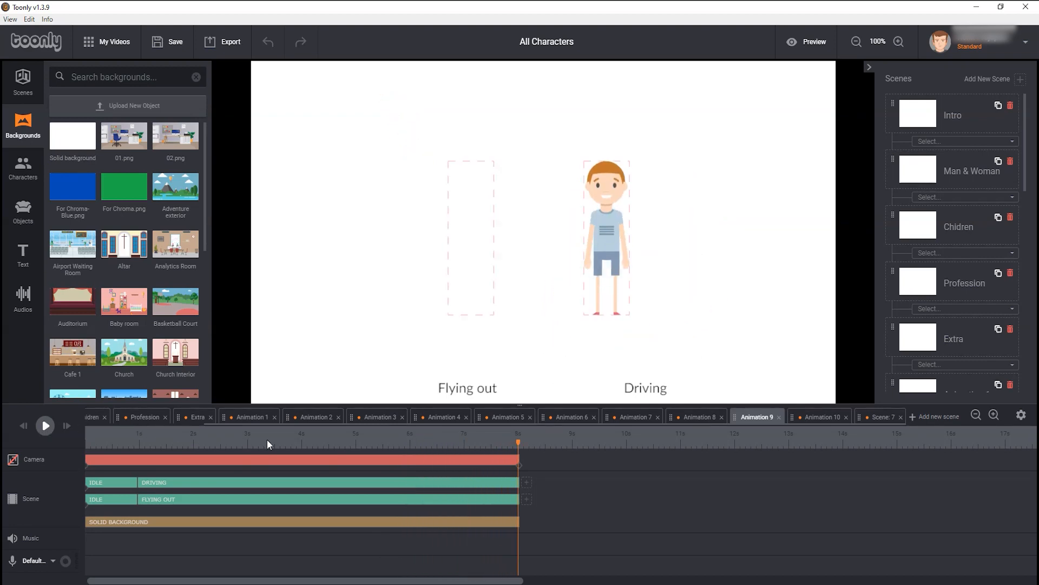
click(822, 416)
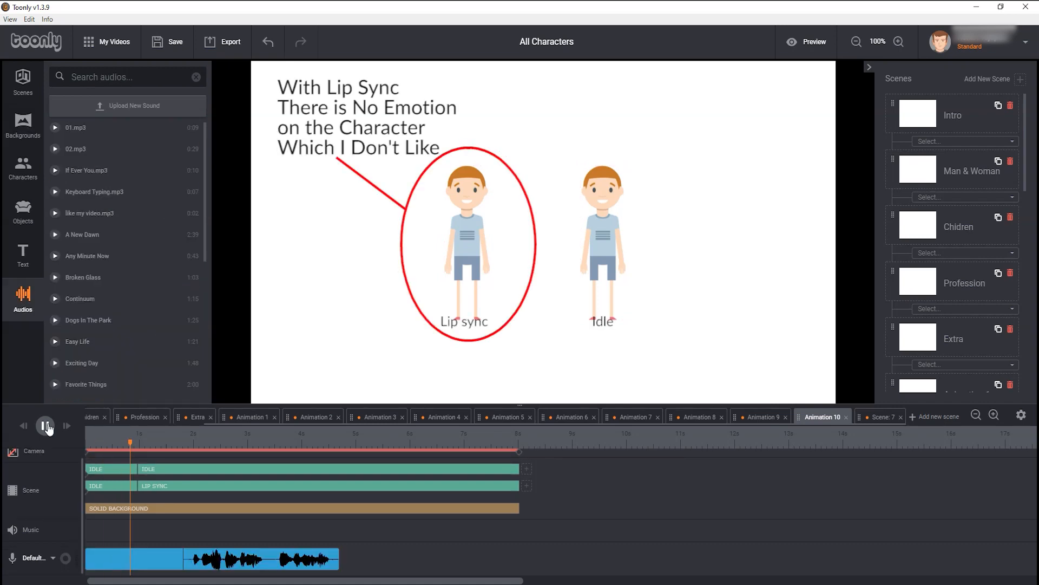
click(46, 426)
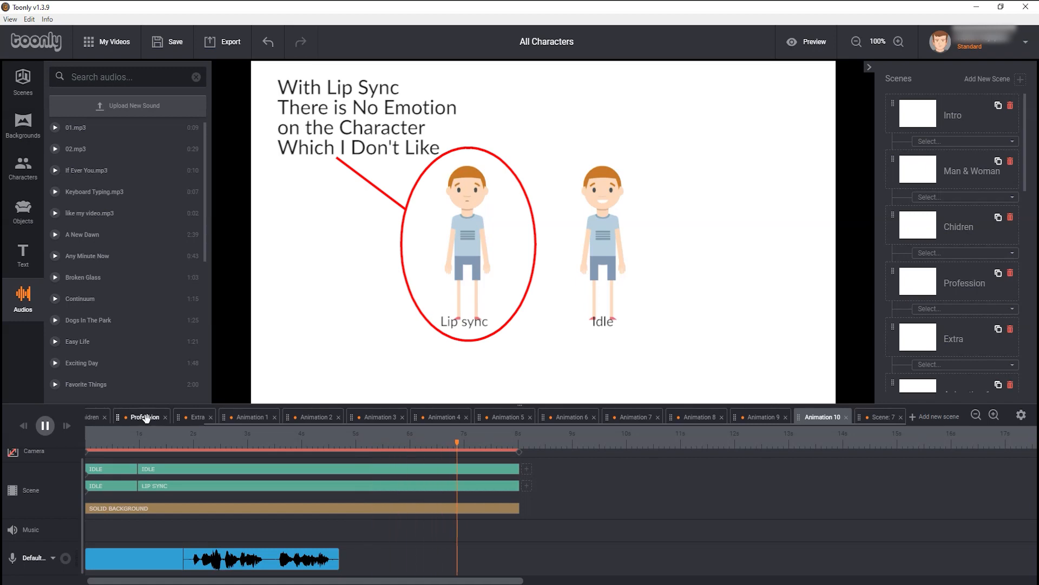
click(45, 425)
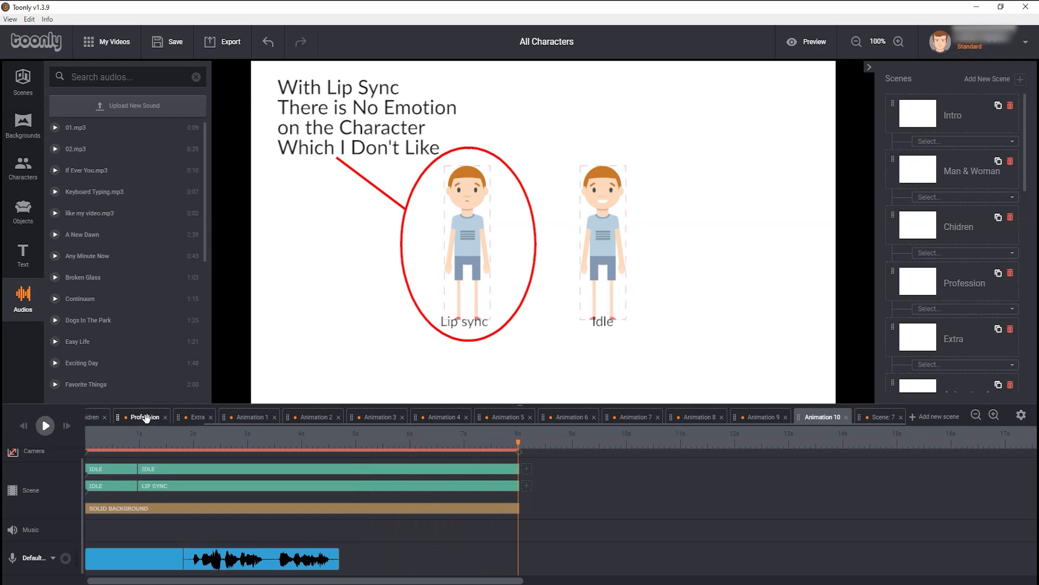
click(46, 425)
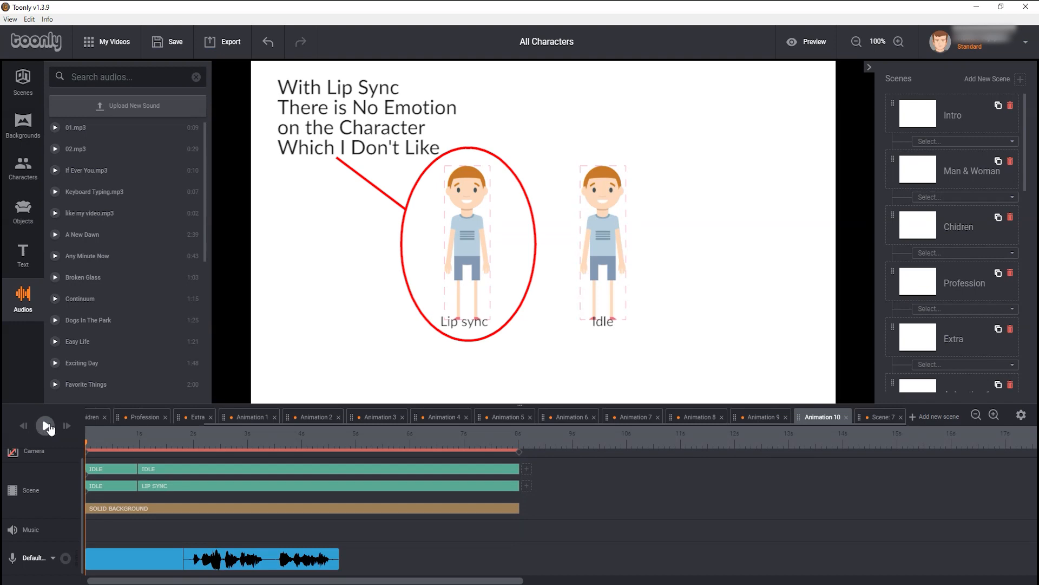
click(45, 425)
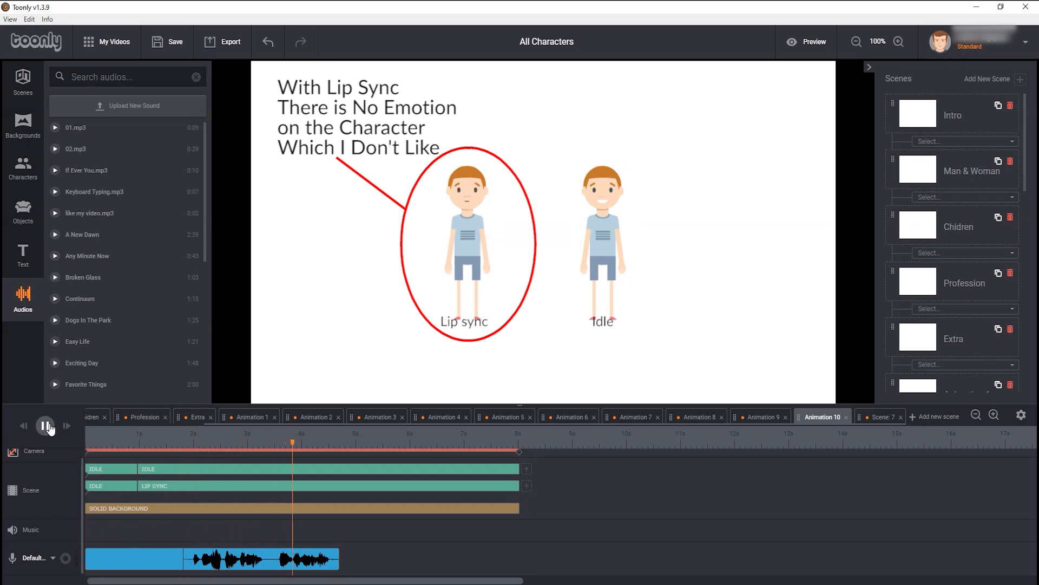
click(44, 425)
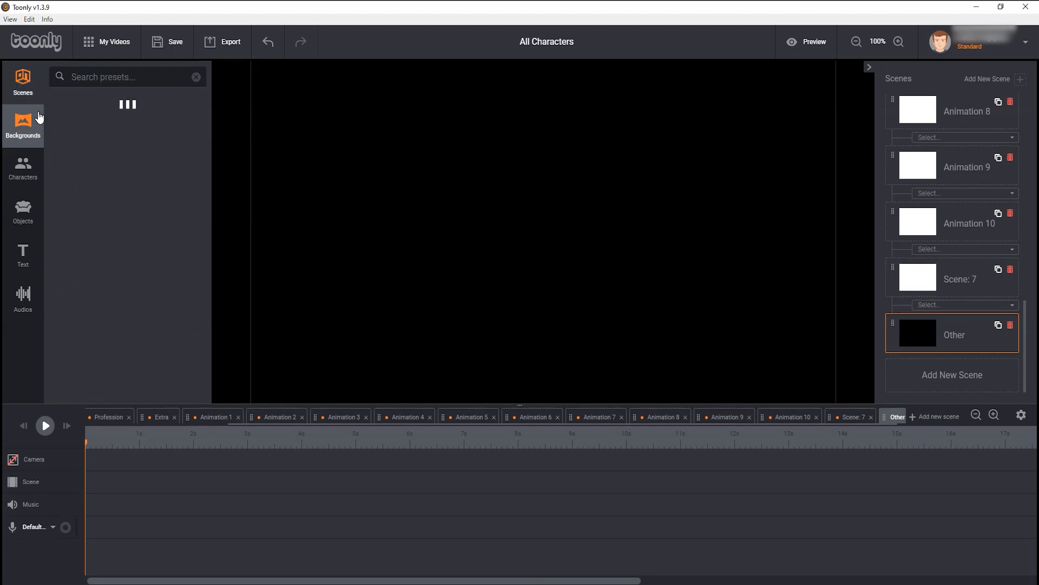
- Apply the Elderly park preset with its waving bearded man and play it, then add Scene 18
click(23, 124)
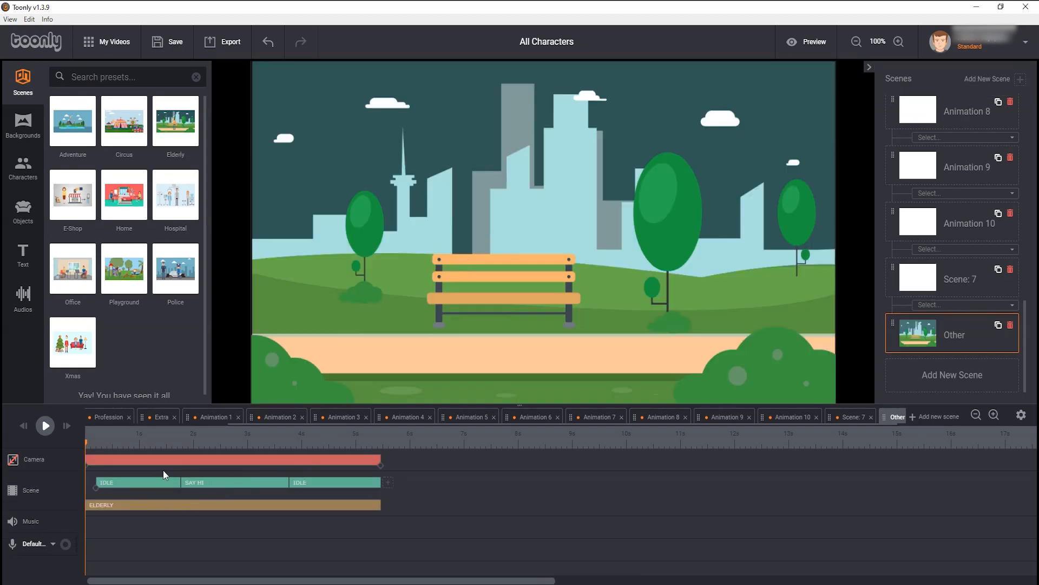
click(45, 426)
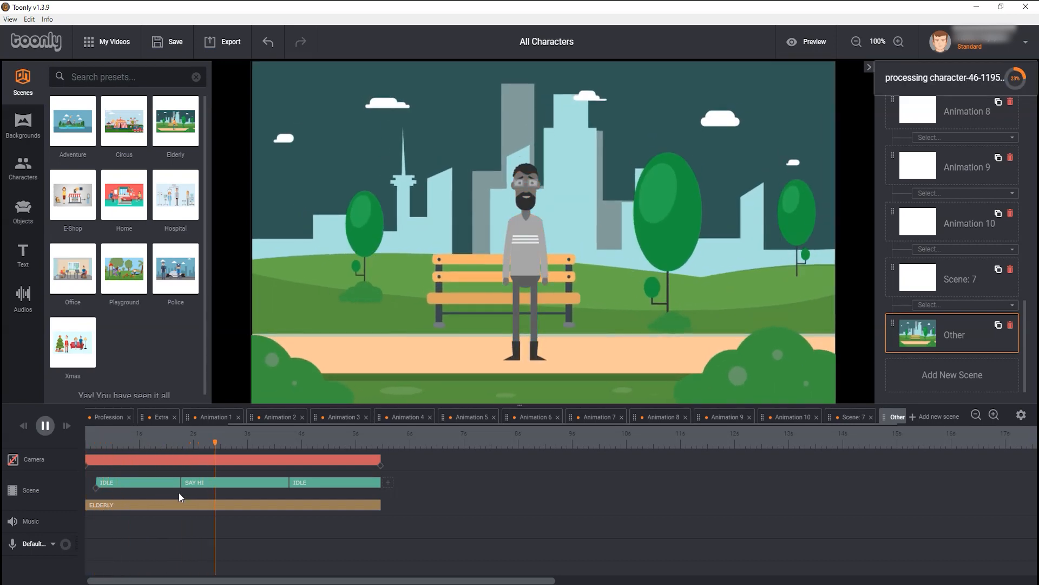
click(320, 441)
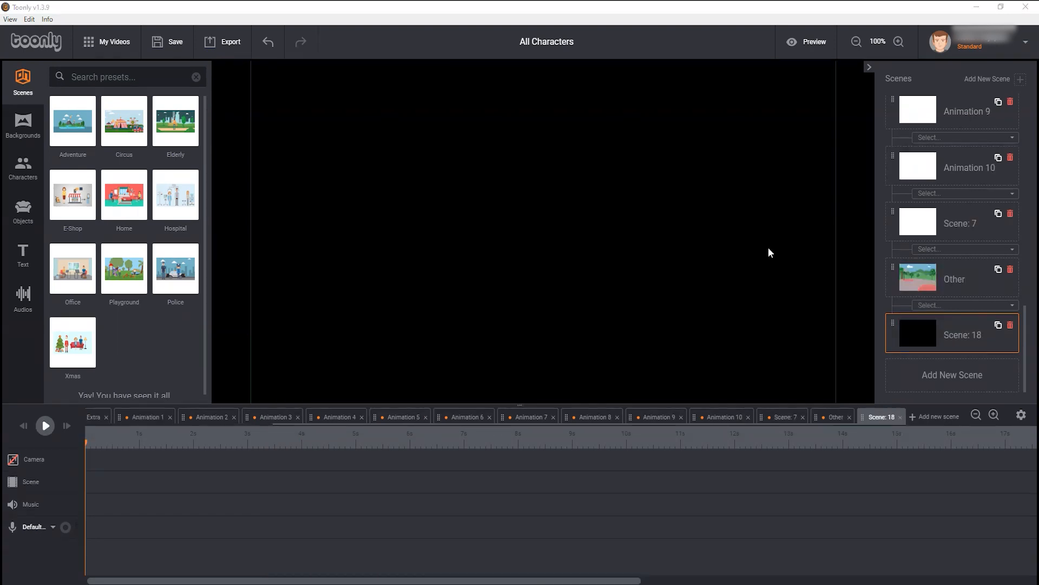
- Give Scene 18 the Village farm background and stretch it to about 9 seconds
click(23, 125)
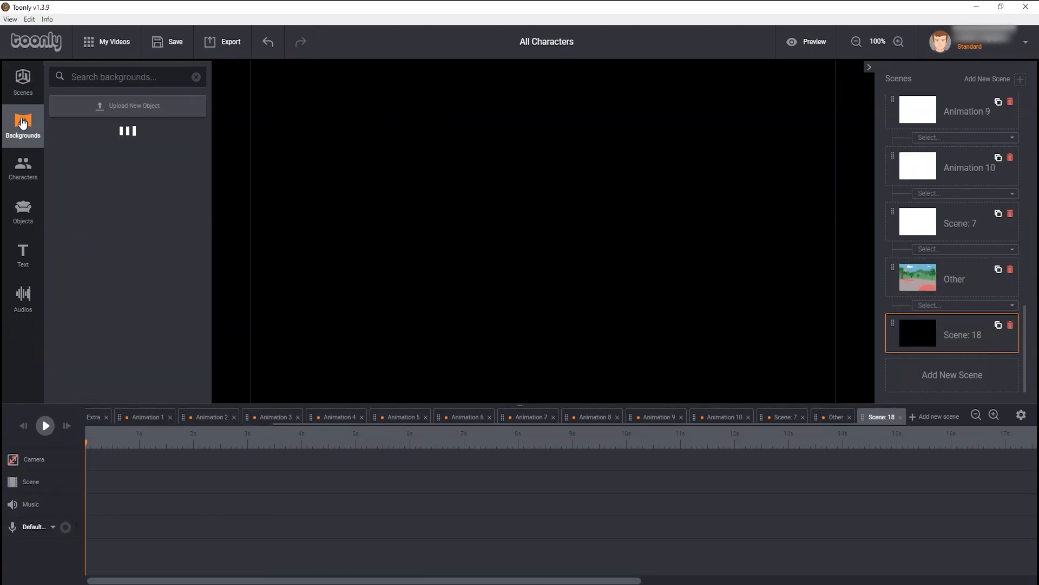
click(22, 121)
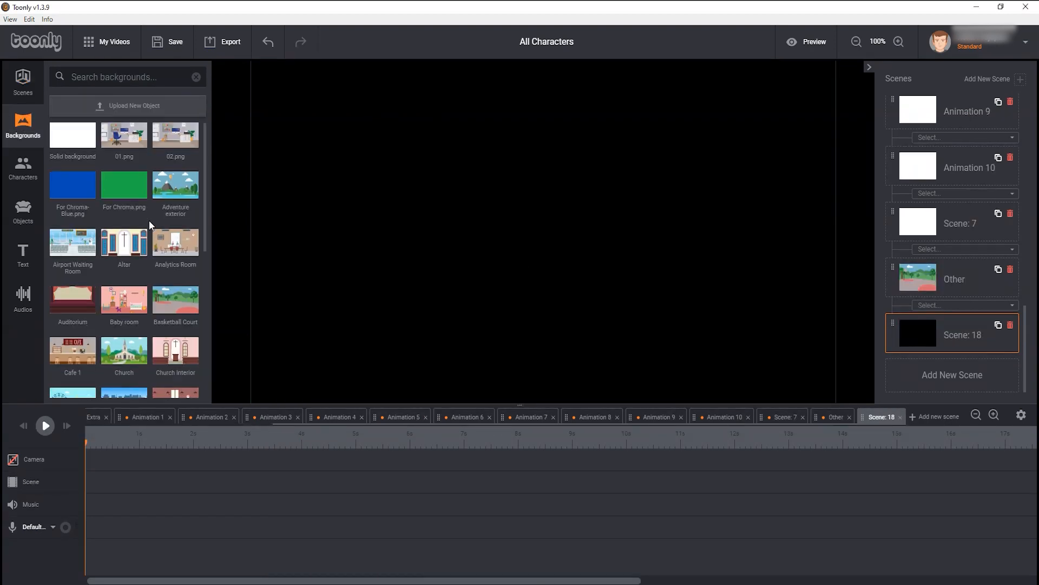
scroll(down, 3)
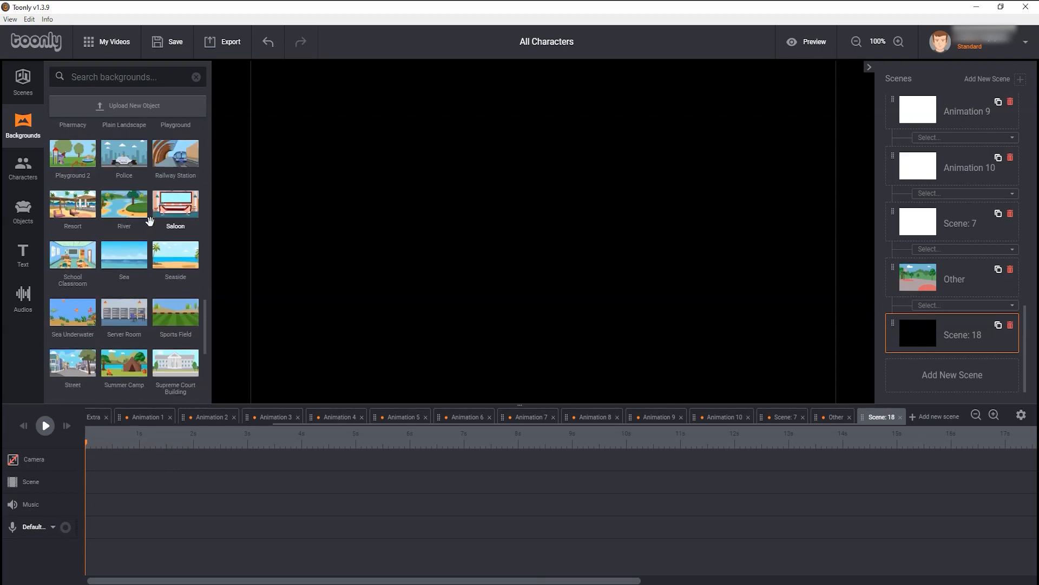
scroll(down, 3)
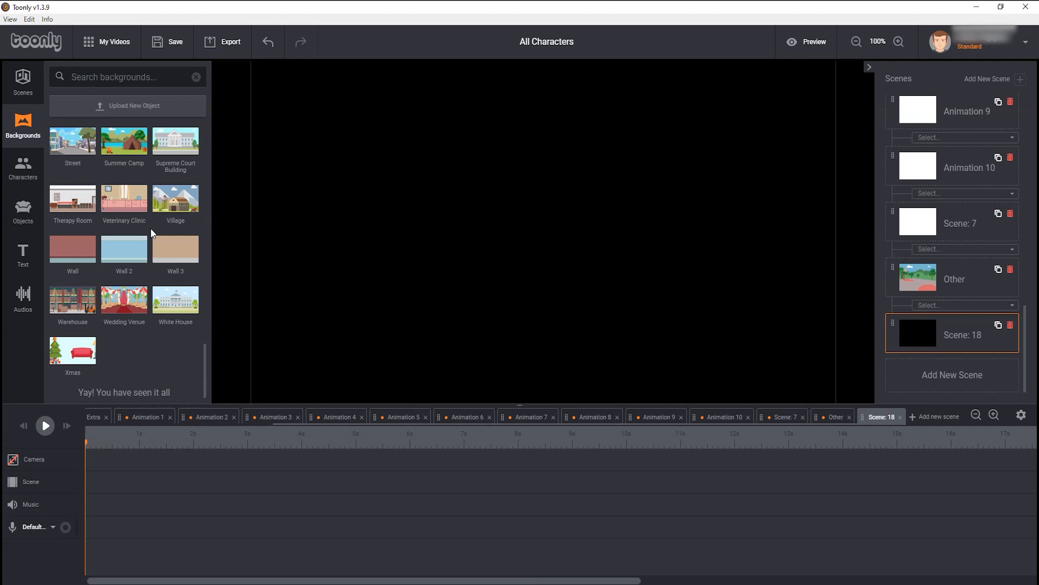
mouse_move(140, 344)
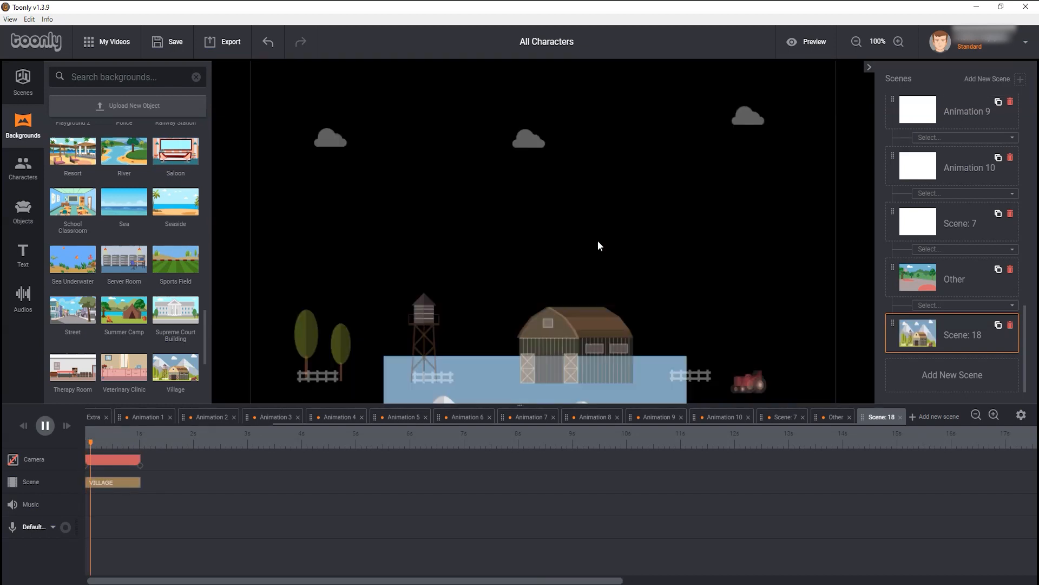
click(45, 424)
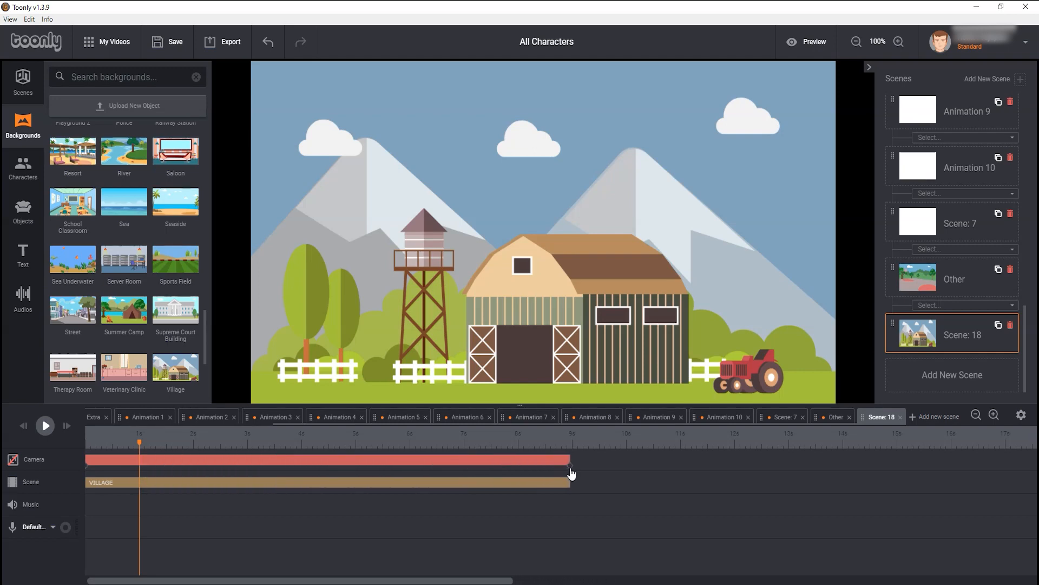
click(46, 425)
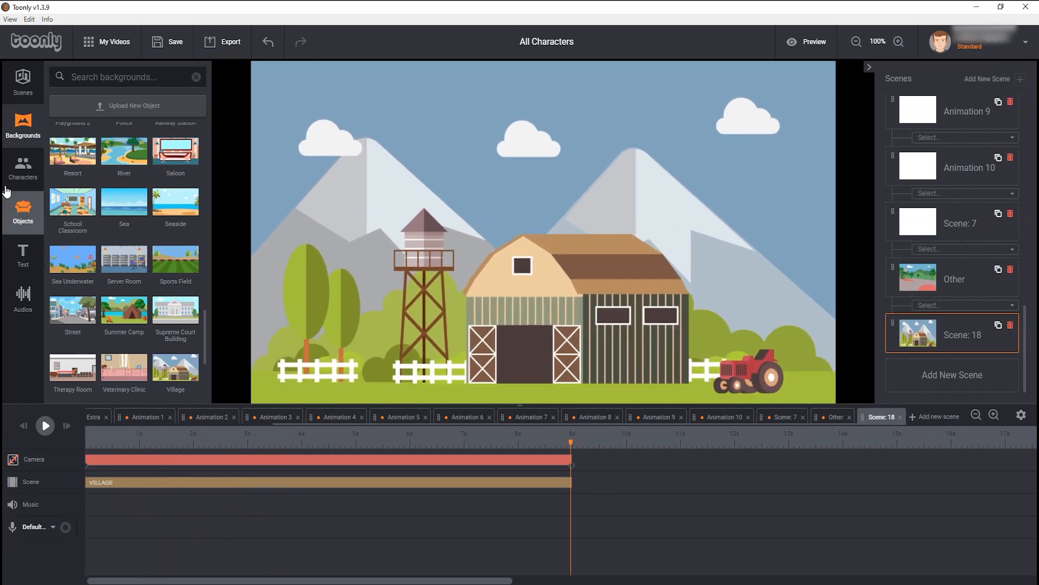
- Browse the character library alongside the Village scene
click(23, 169)
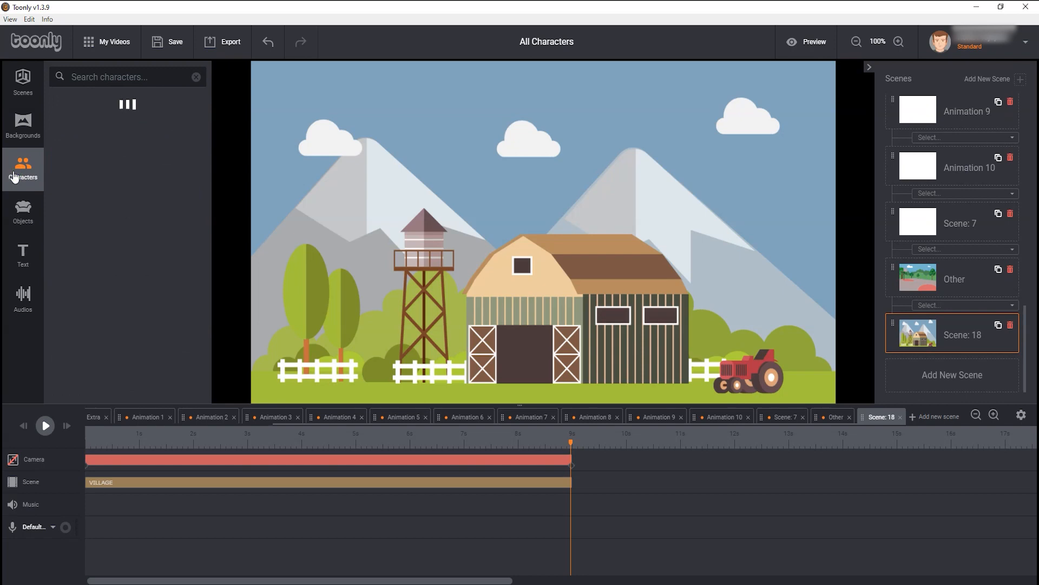
click(22, 168)
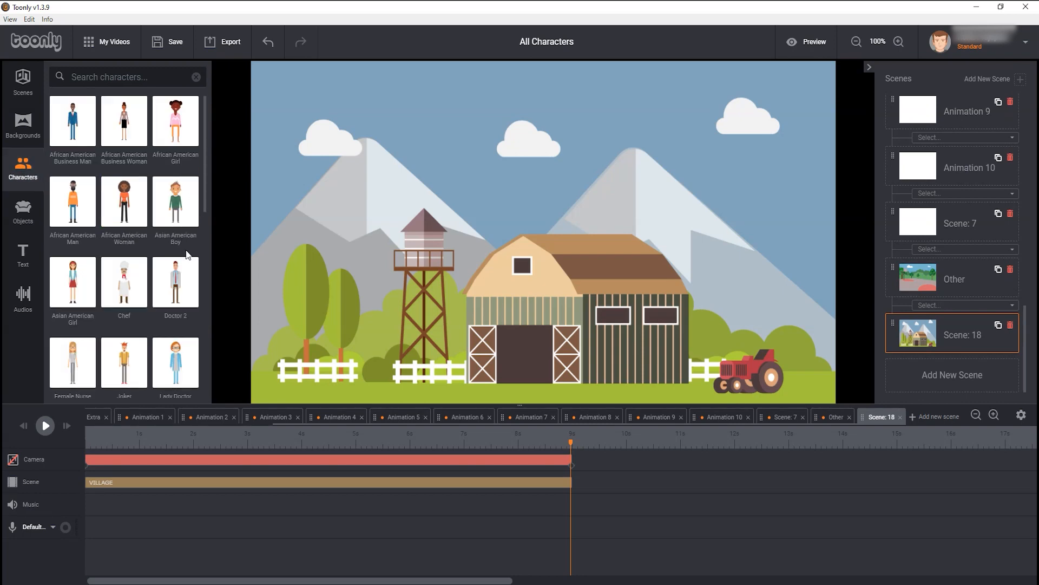
scroll(down, 3)
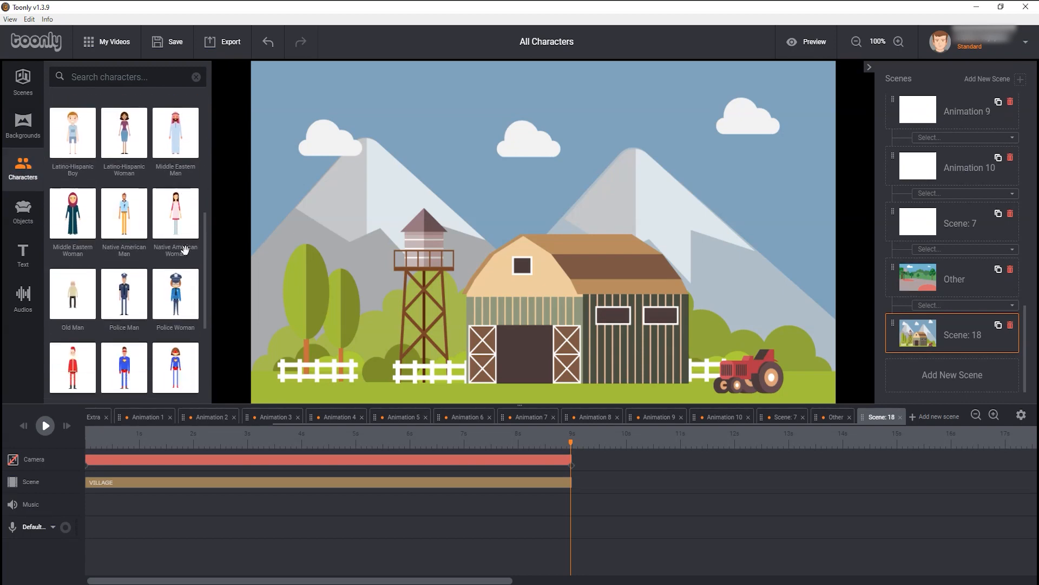
scroll(down, 3)
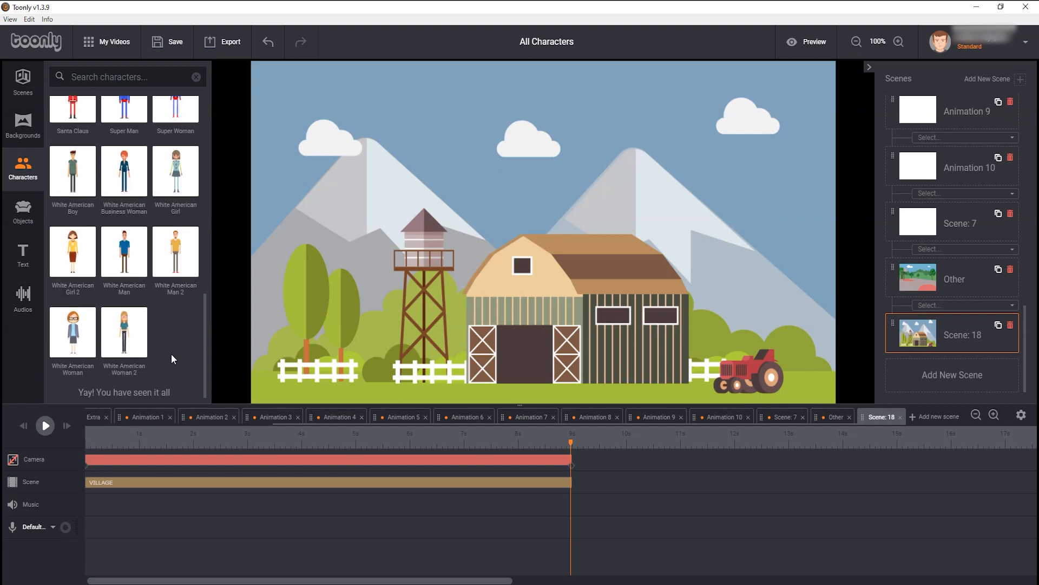
mouse_move(144, 160)
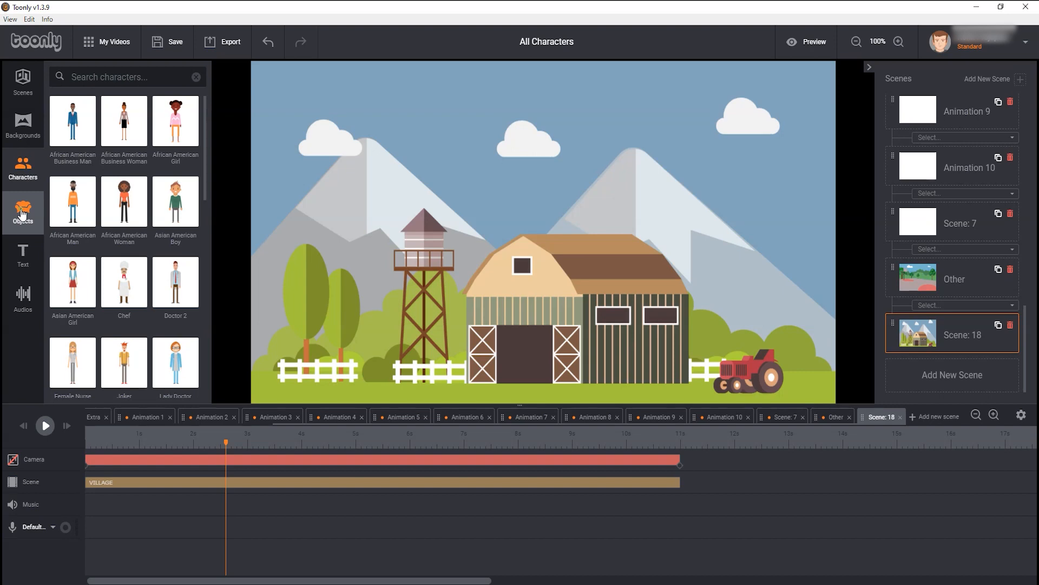
- Browse the objects library and search it for 'car' objects
click(23, 212)
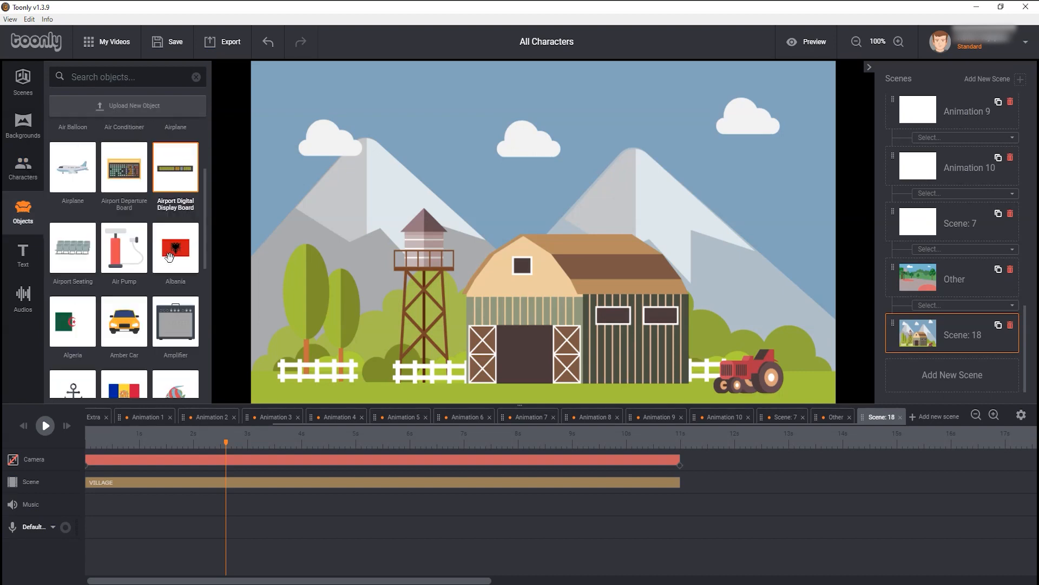
scroll(down, 3)
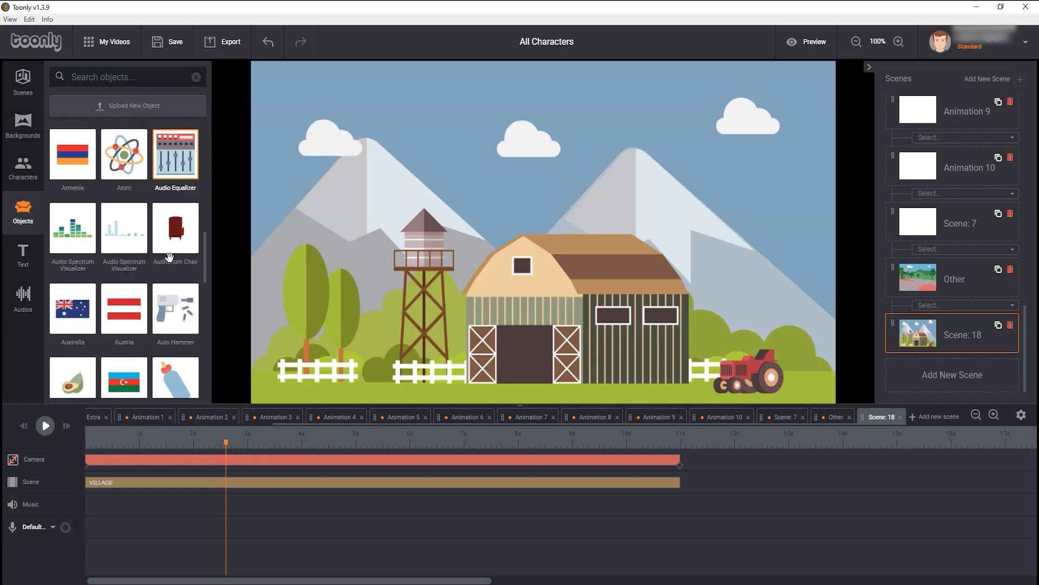
scroll(down, 3)
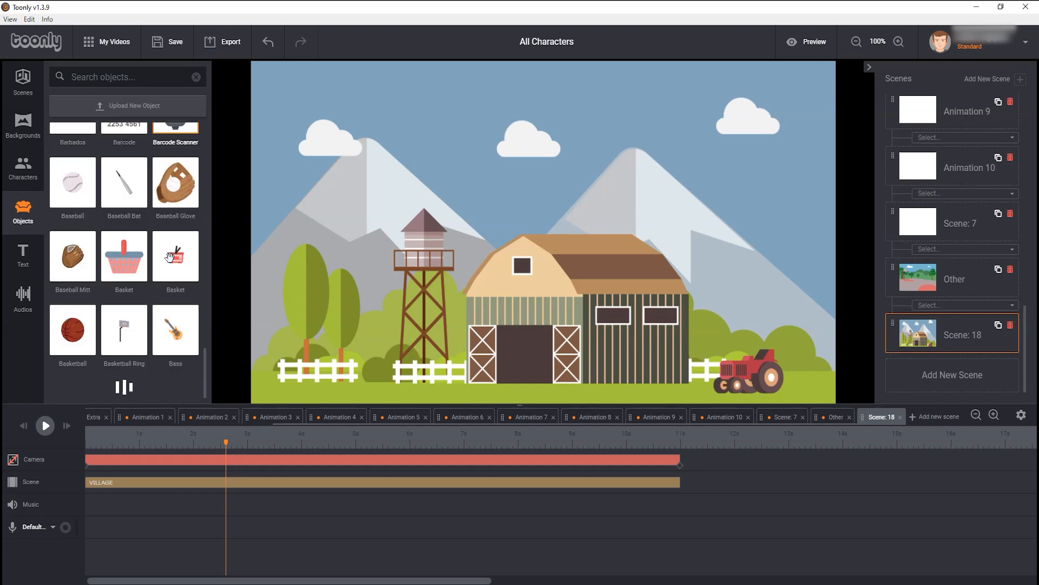
scroll(down, 3)
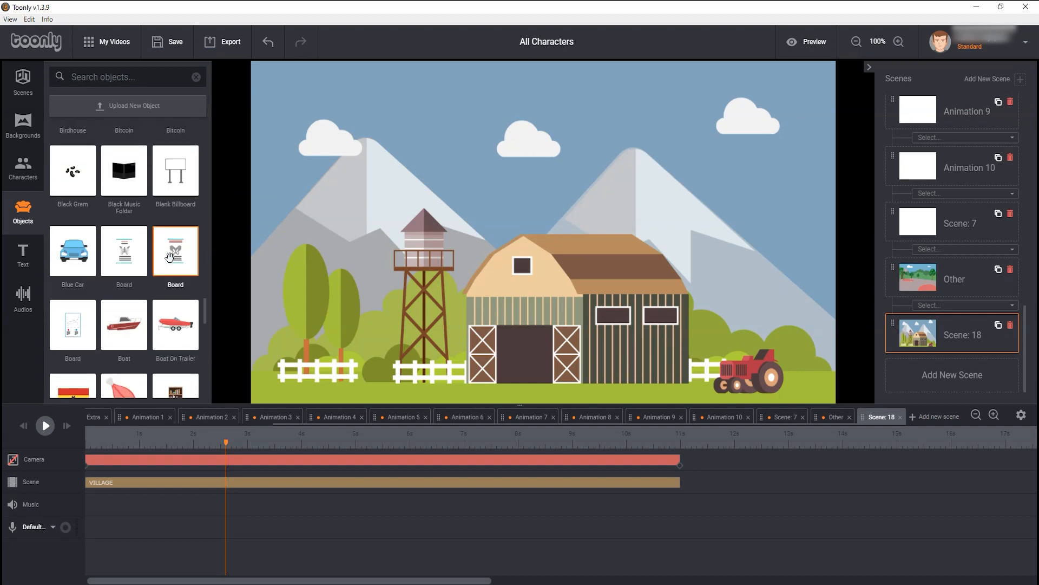
scroll(down, 3)
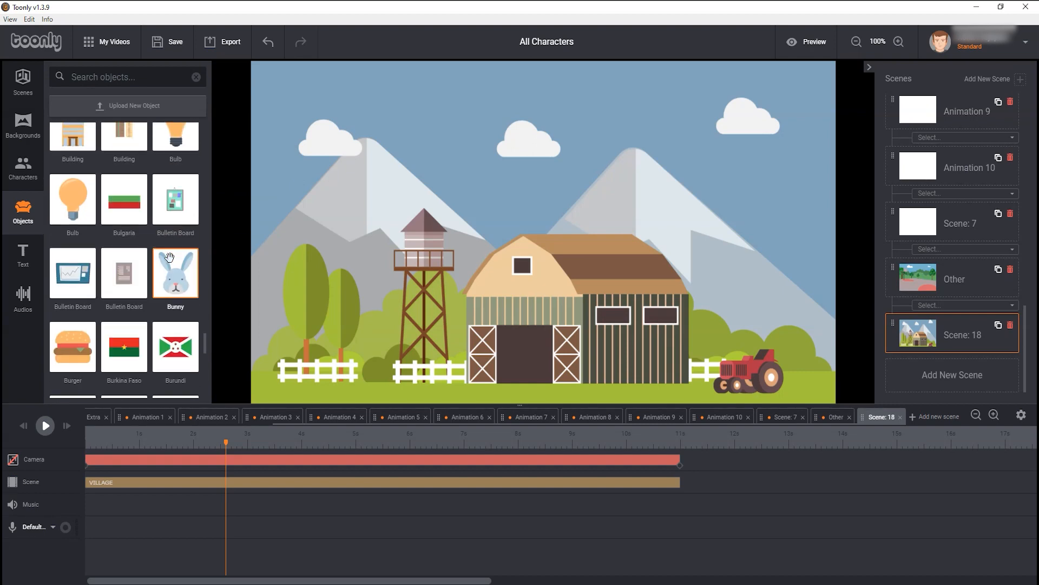
scroll(down, 3)
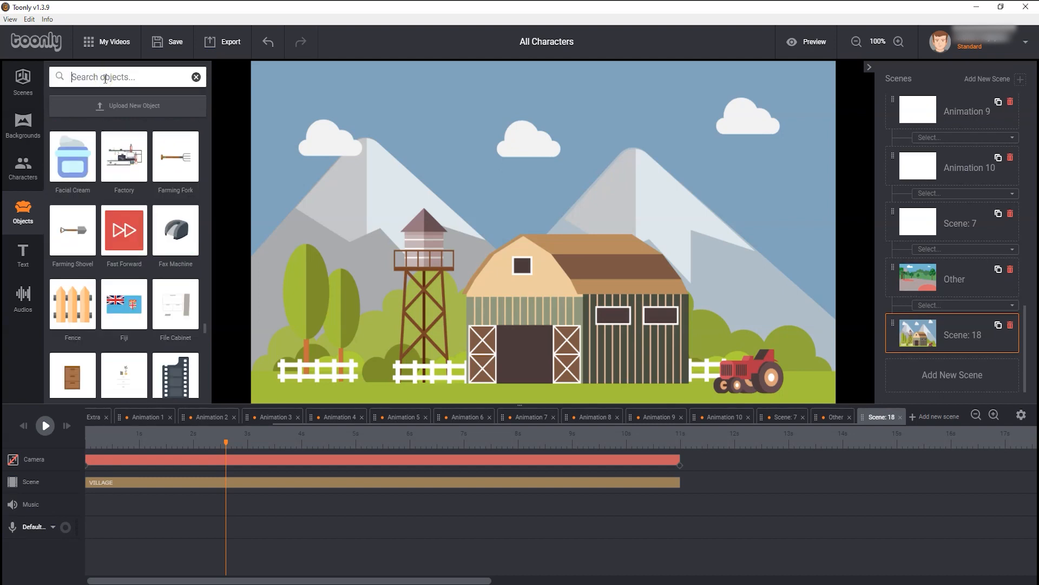
text(car)
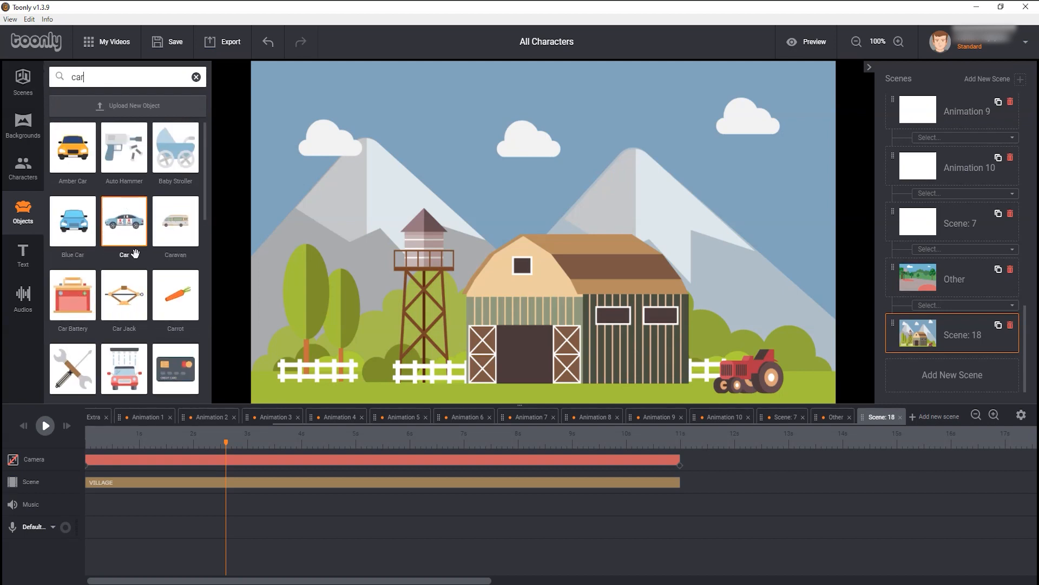
scroll(down, 3)
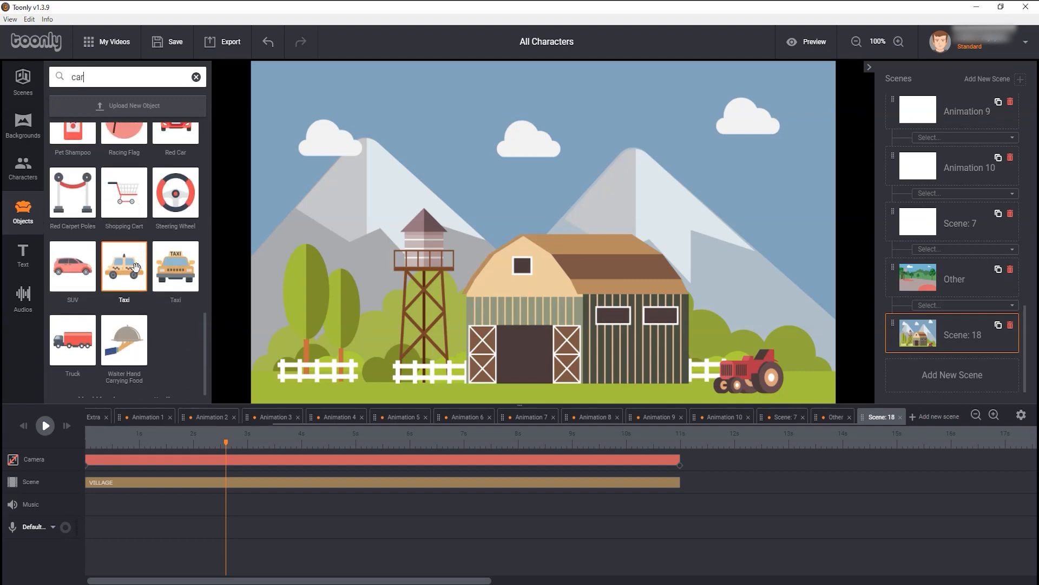
scroll(down, 3)
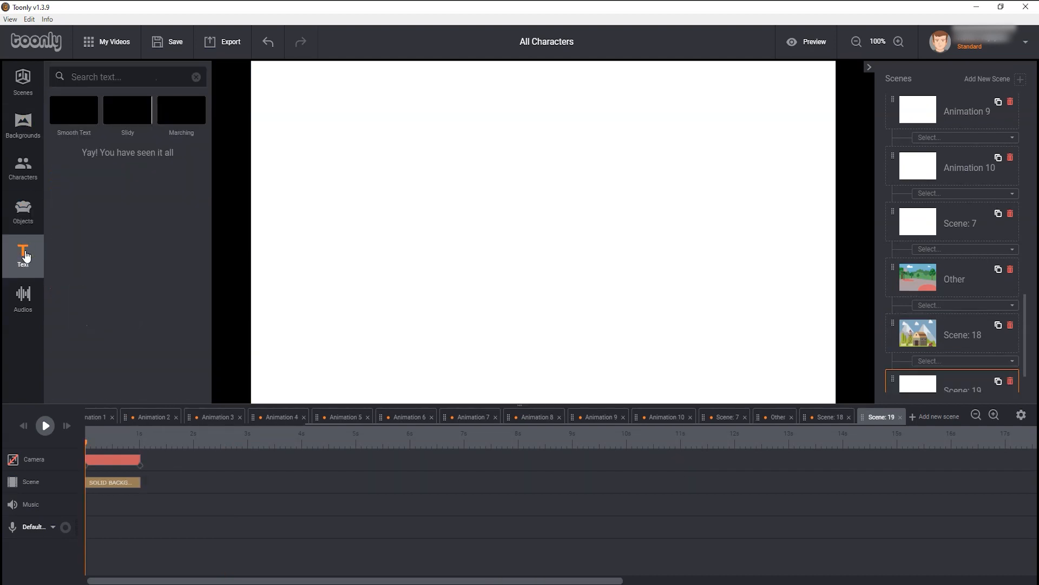
- Play, pause and replay the Scene 19 preview of the Smooth, Slidy and Marching Toonly titles
click(45, 425)
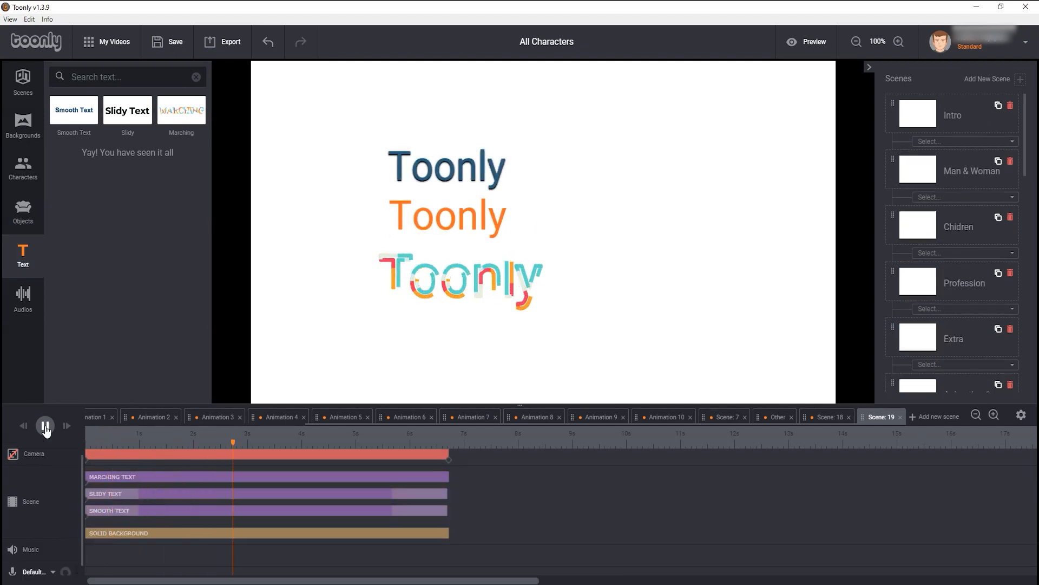
click(45, 426)
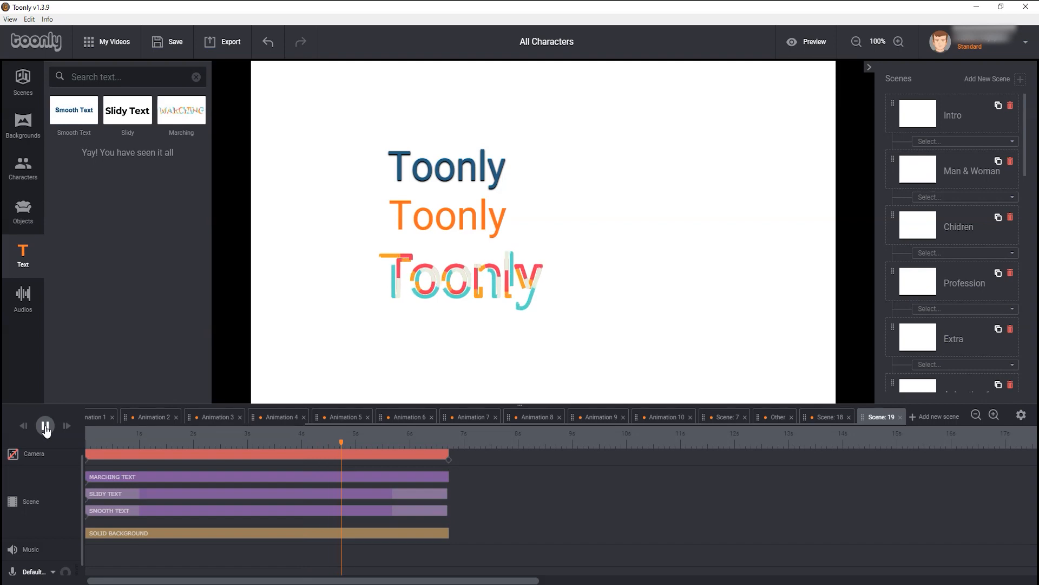
click(44, 426)
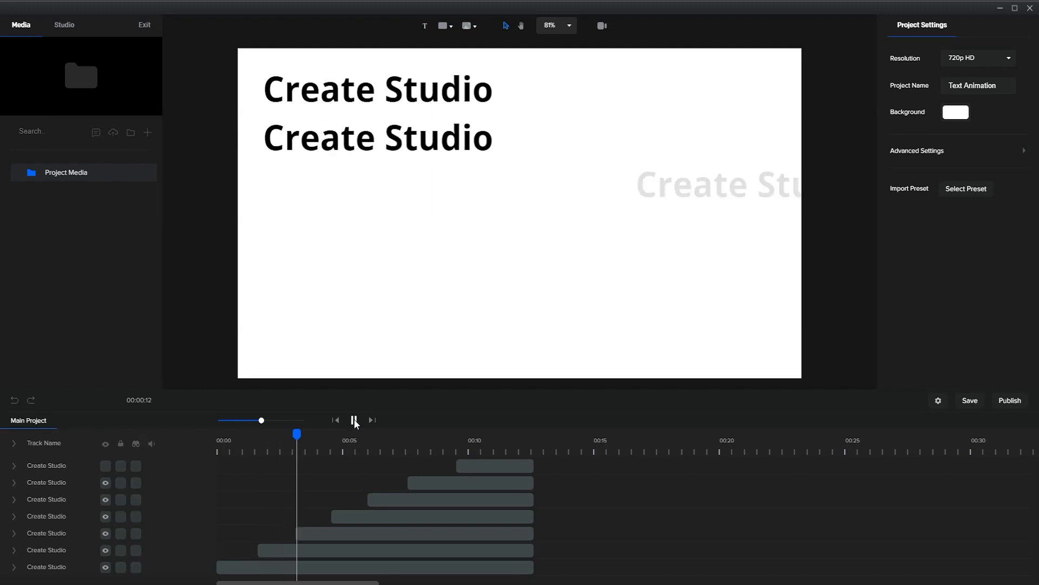
click(355, 420)
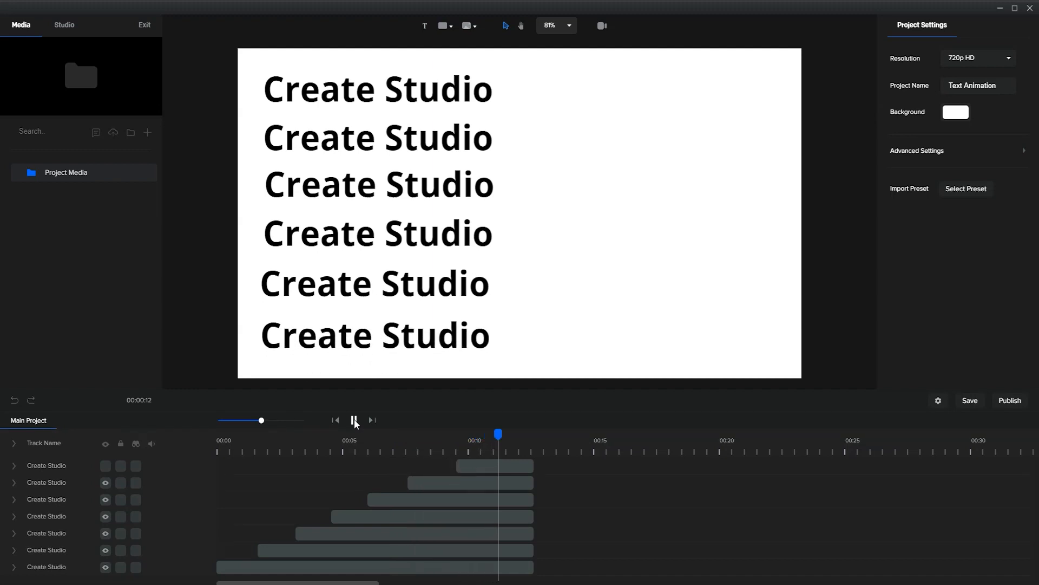
click(495, 466)
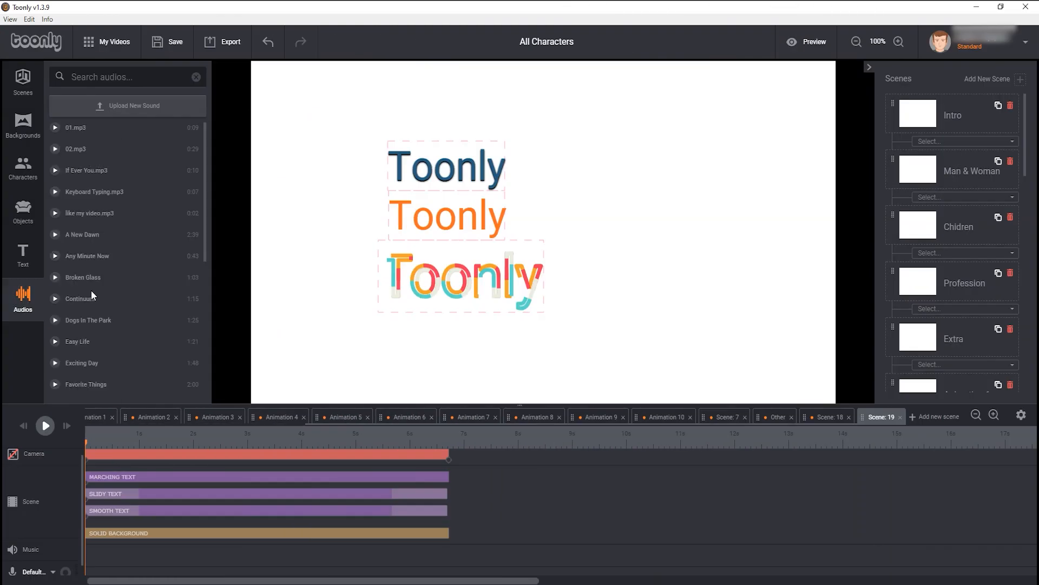
- Scroll down through the Audios list before adding the new scene
scroll(down, 3)
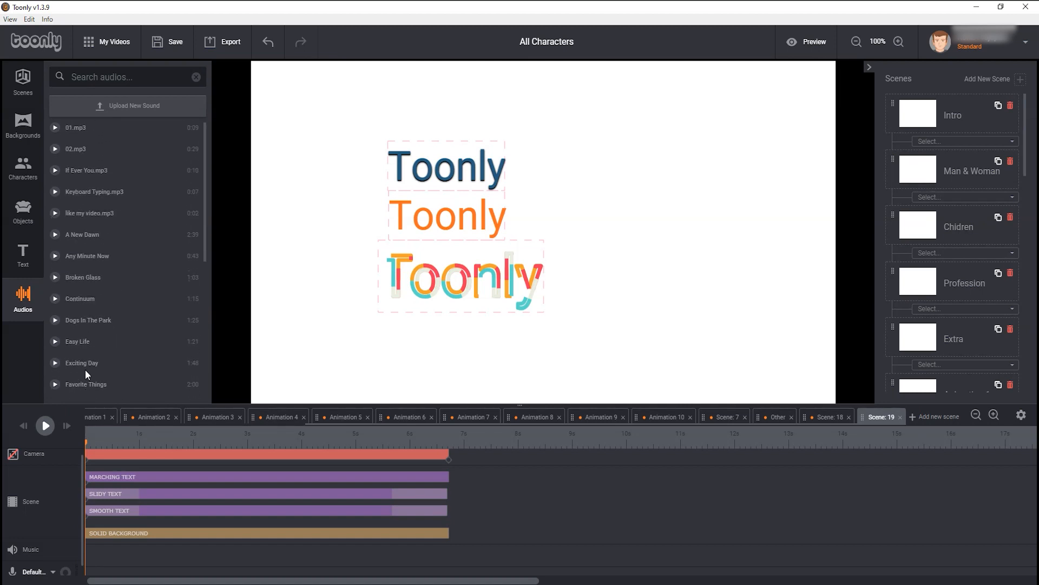
scroll(down, 3)
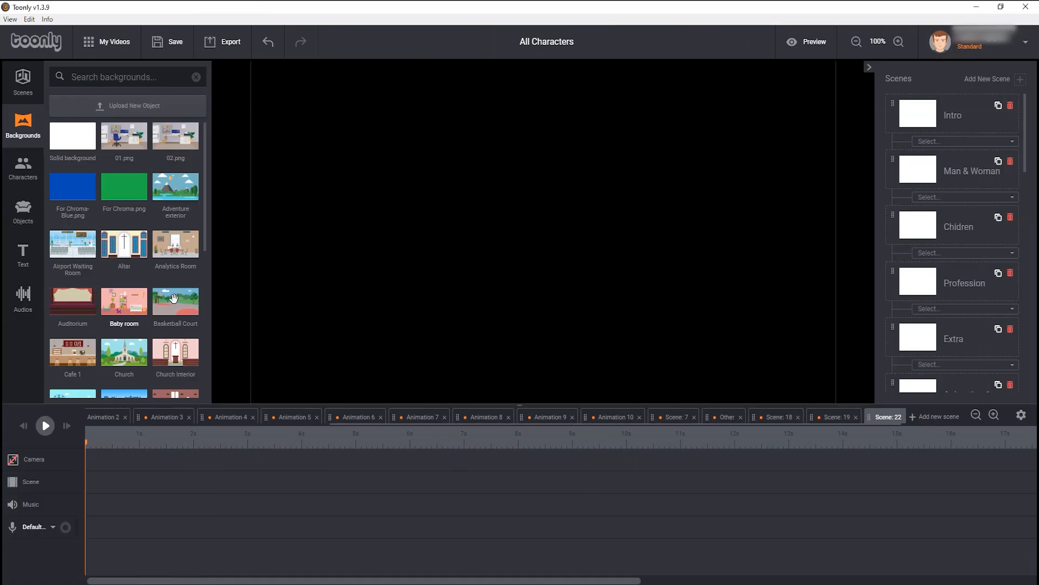
- Set the Baby room background, add a boy character and the Amber Car, and preview the scene
click(123, 301)
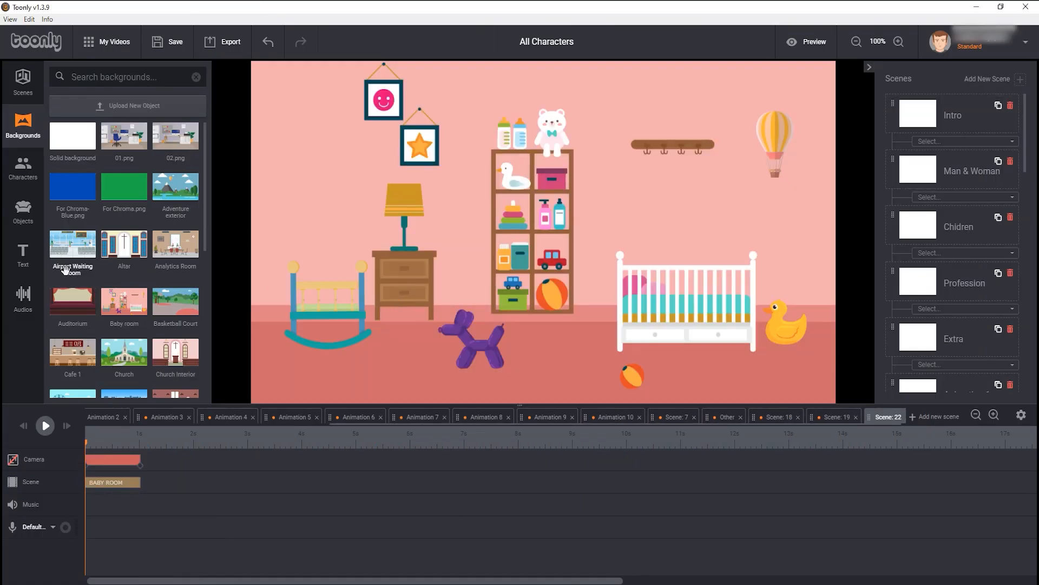
click(22, 169)
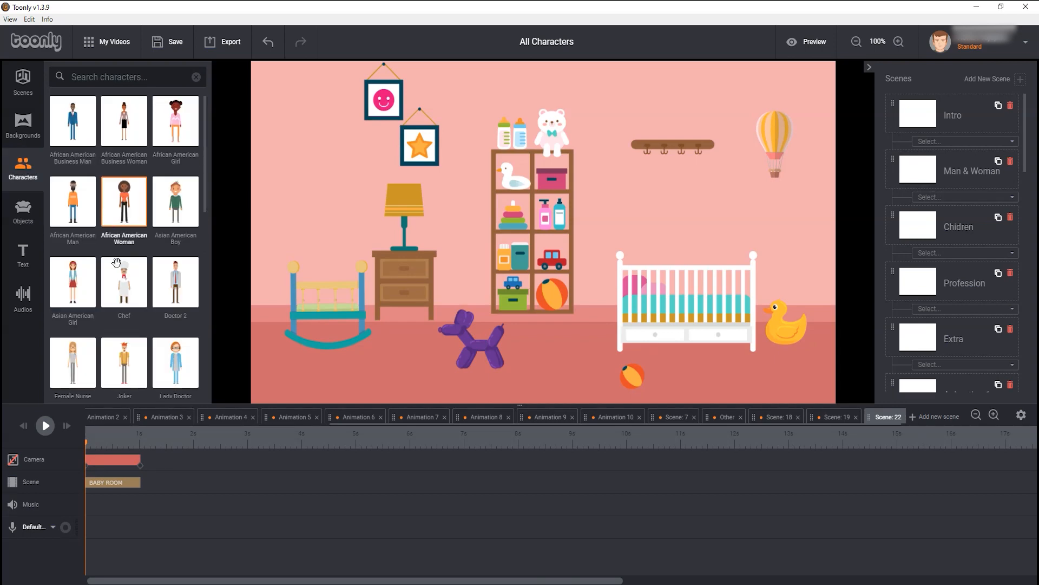
click(124, 202)
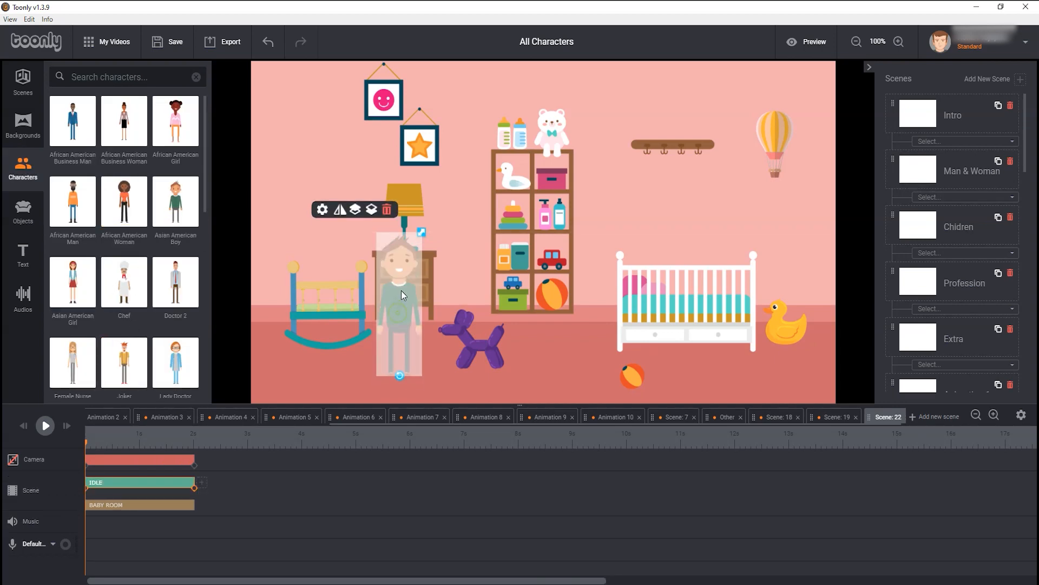
click(23, 210)
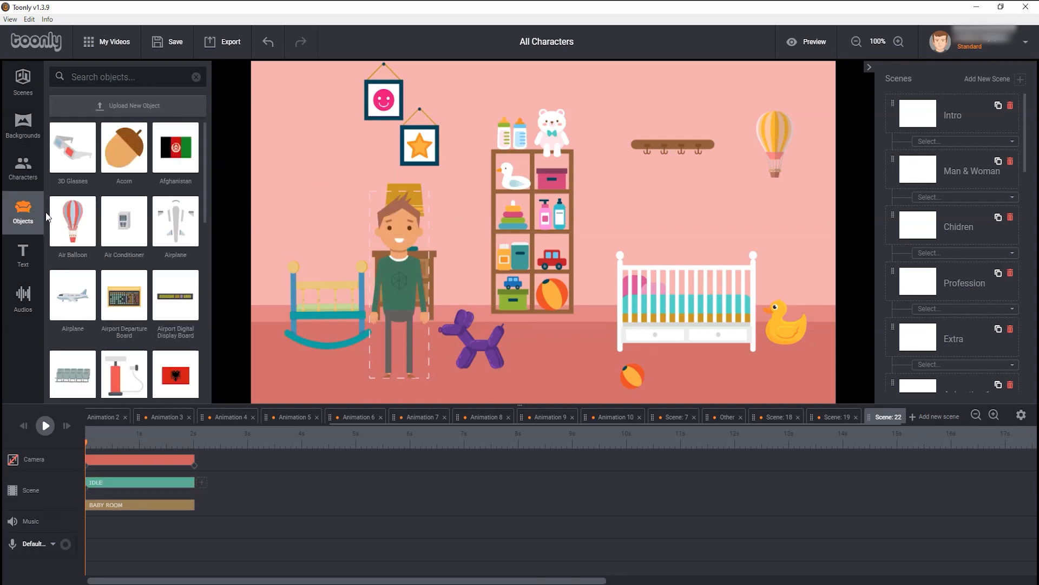
scroll(down, 3)
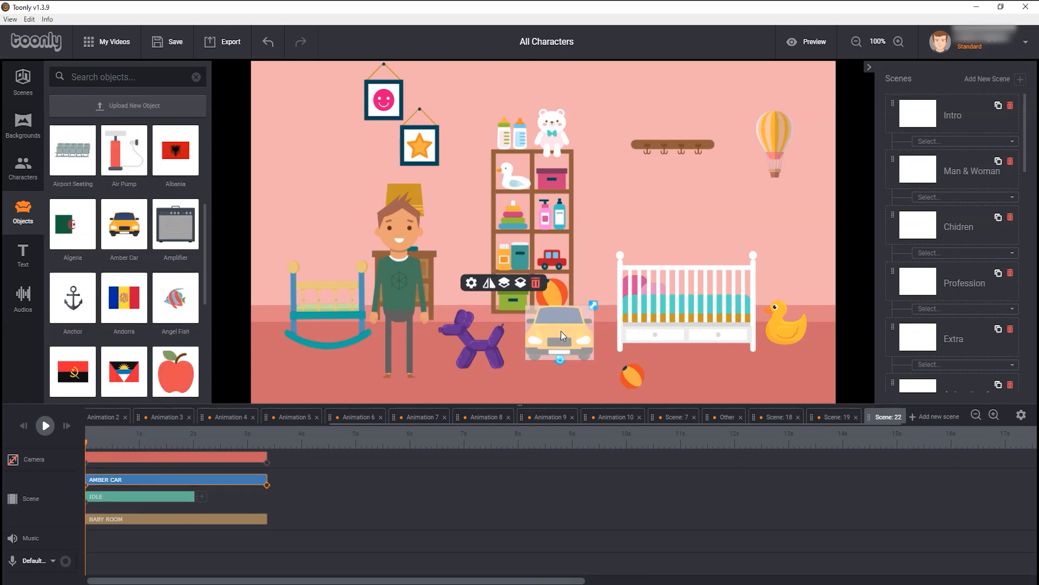
click(45, 426)
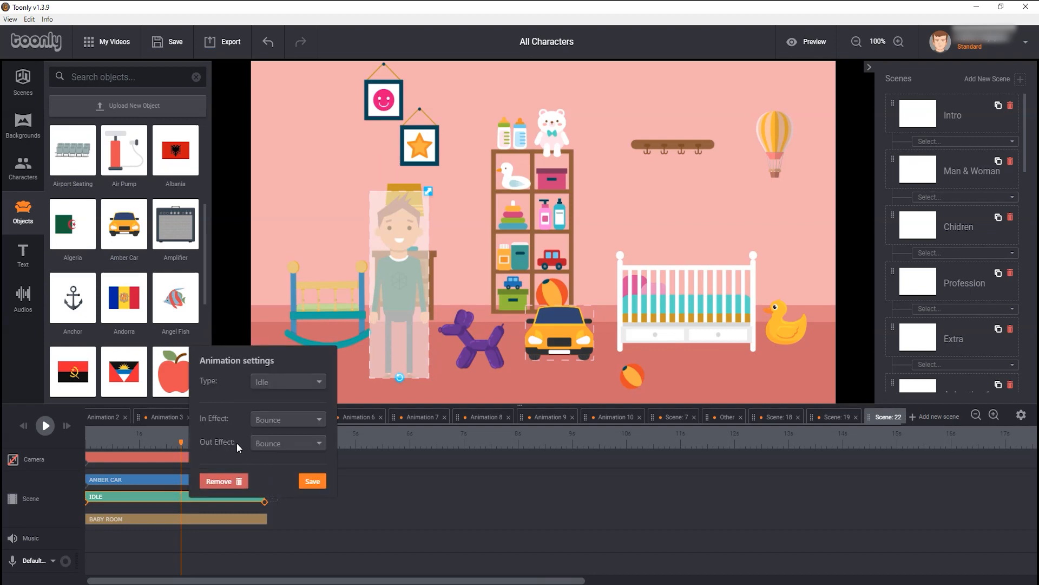
- Change the character's In Effect to Instant and pick a different Out Effect
click(288, 419)
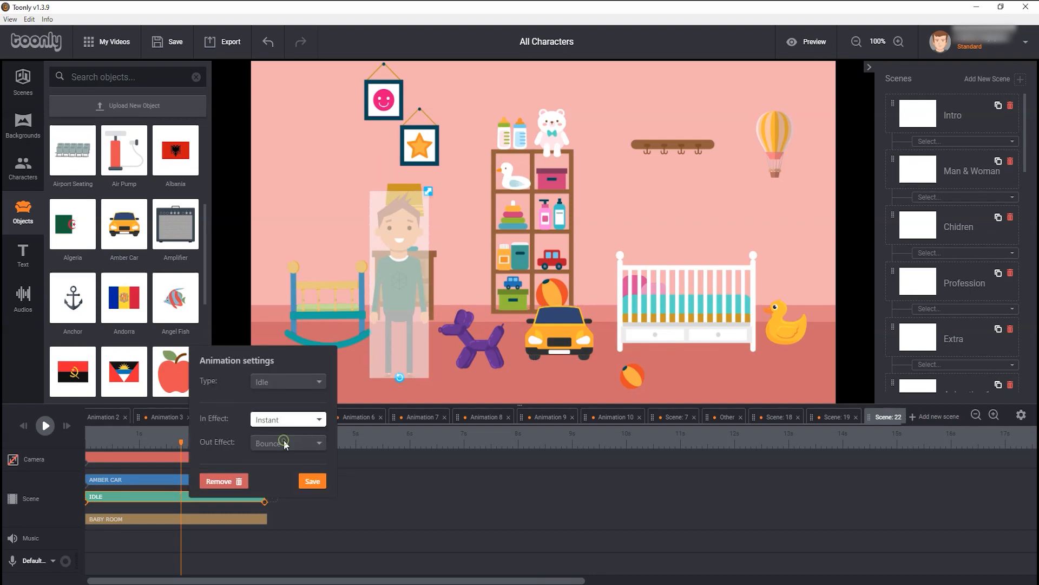
click(288, 443)
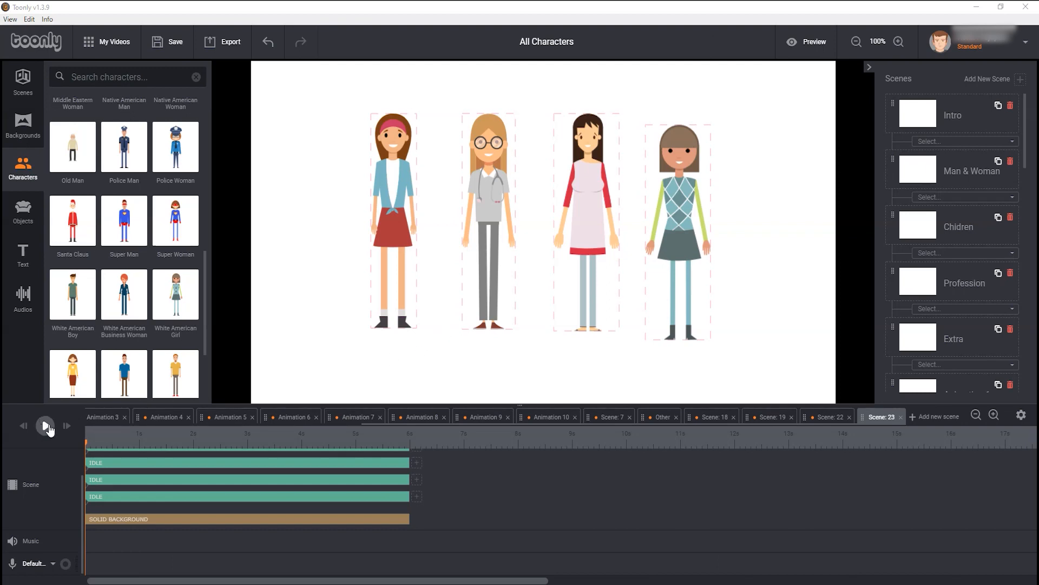
click(44, 426)
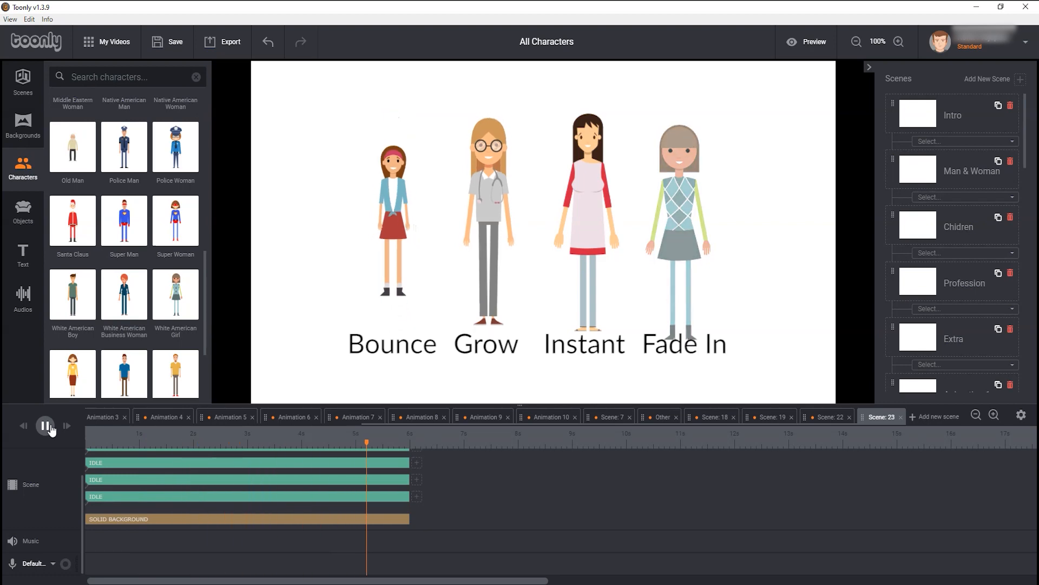
click(44, 425)
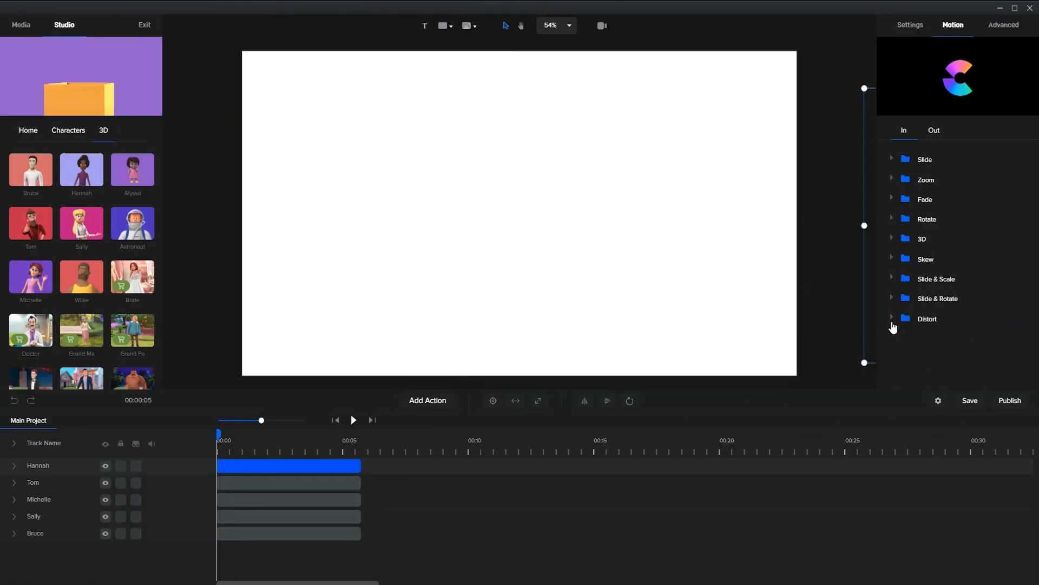
- Expand Hannah's Rotate entrance group and apply the basic Rotate effect
click(353, 420)
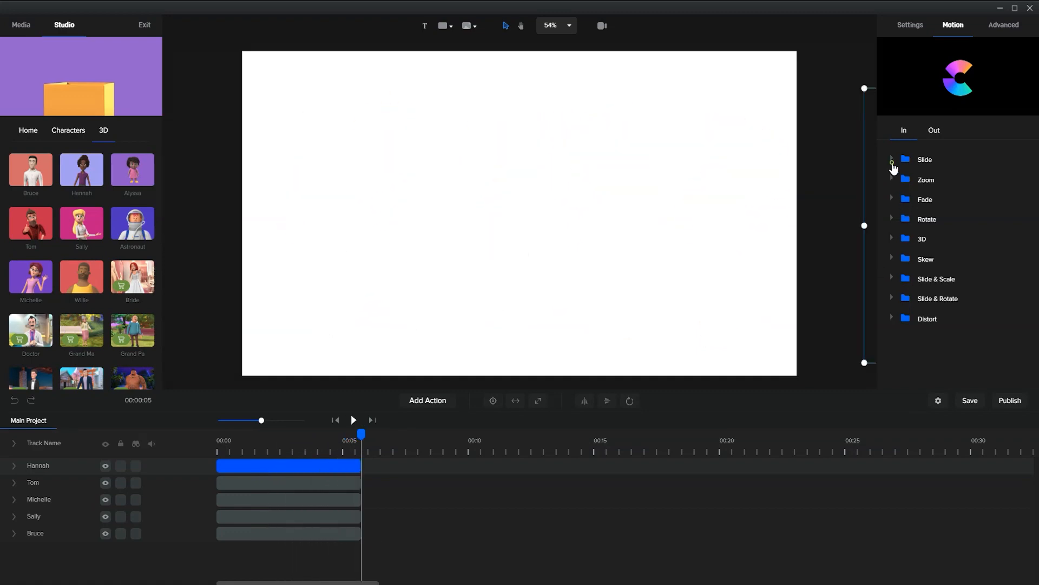
click(892, 159)
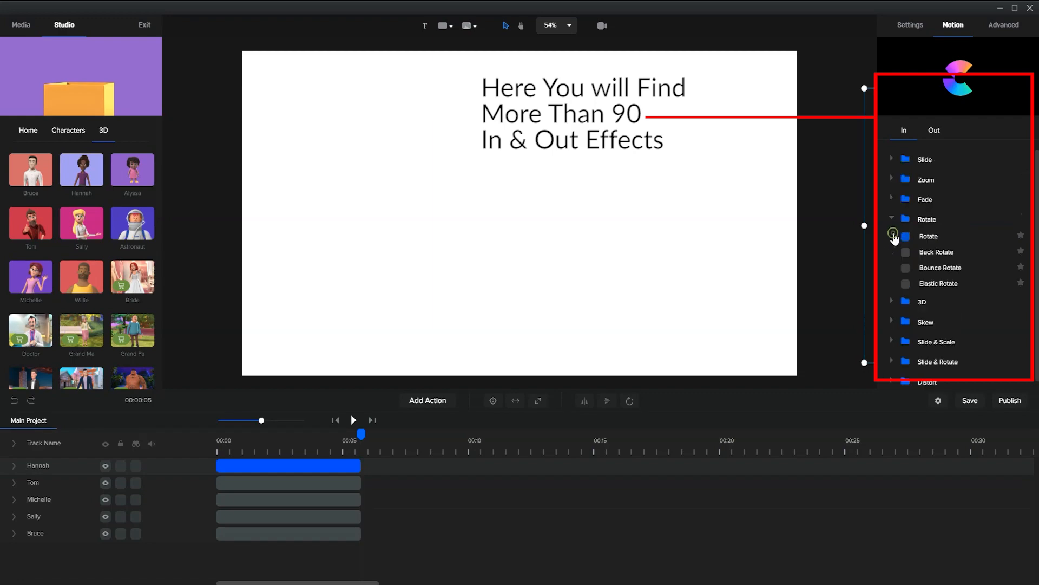
click(893, 219)
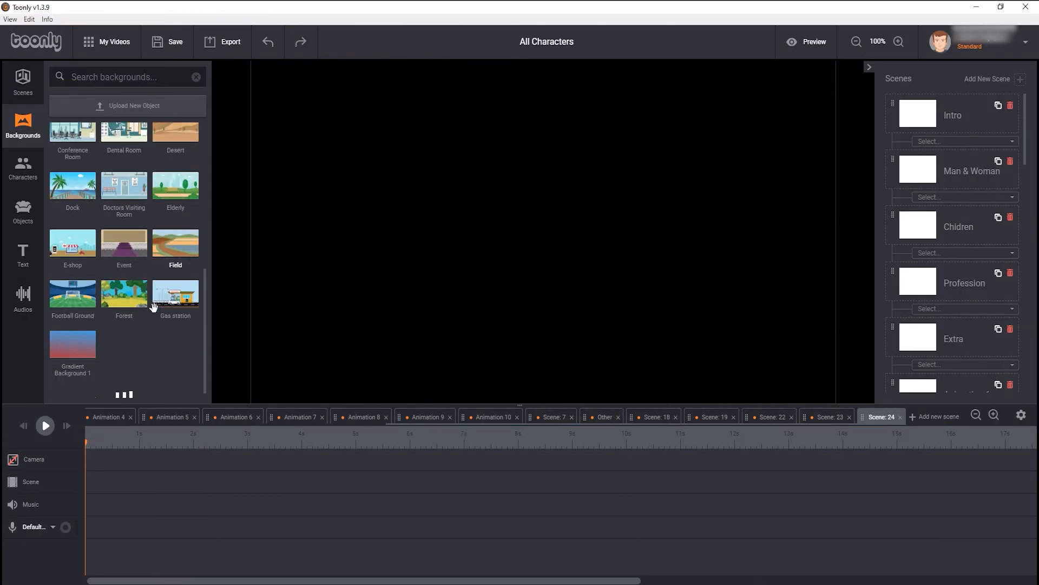
- Stretch the Green Garden Shed background bar to 6s, then play and pause the scene
scroll(down, 3)
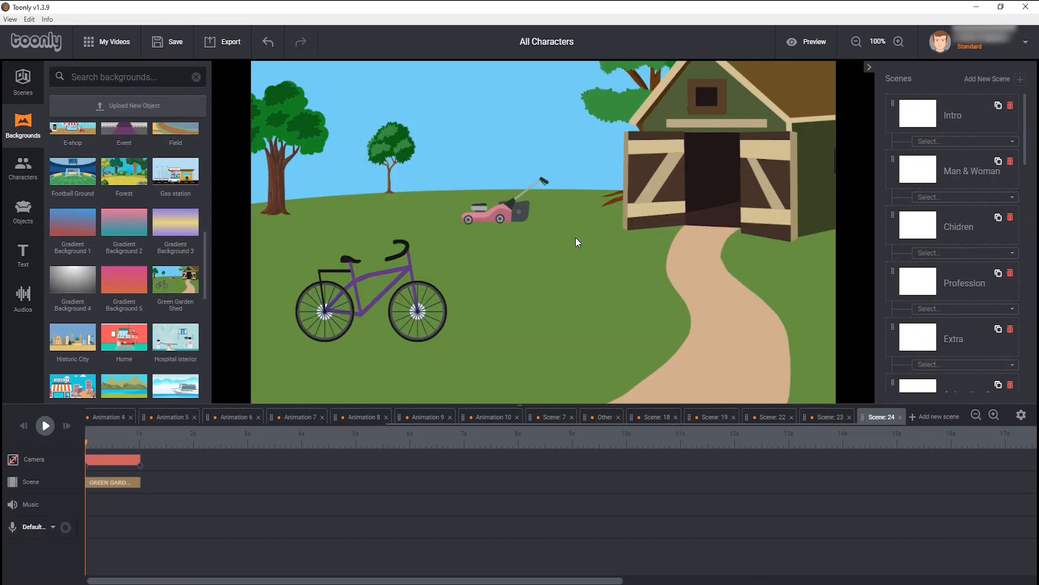
mouse_move(156, 466)
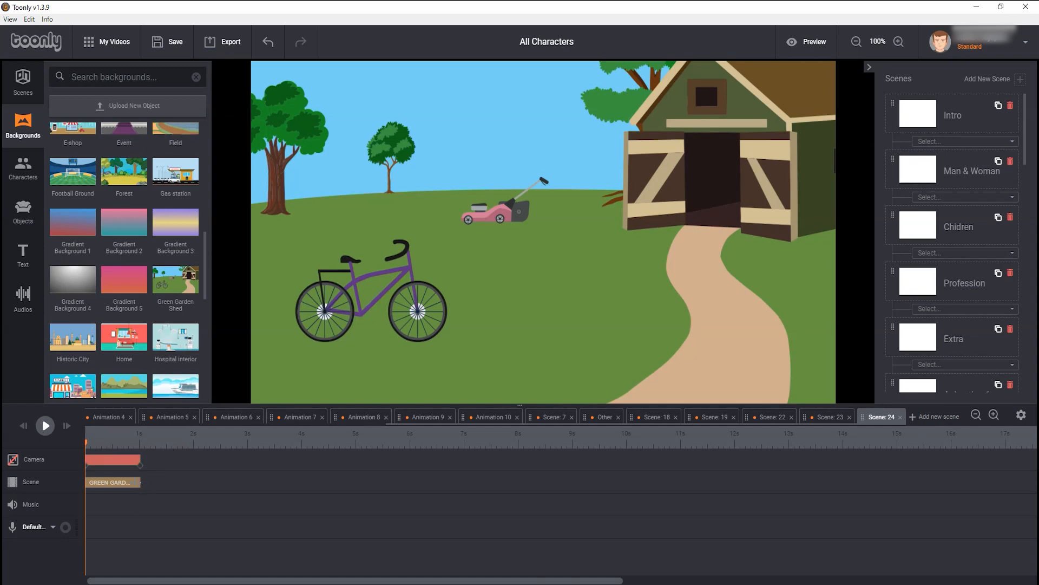
drag(140, 459, 401, 465)
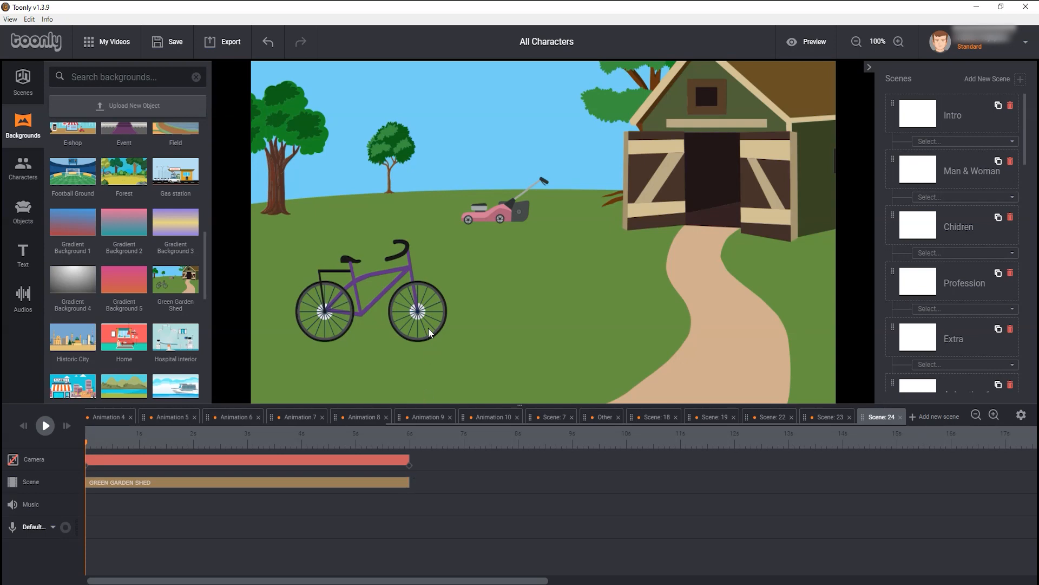
click(45, 425)
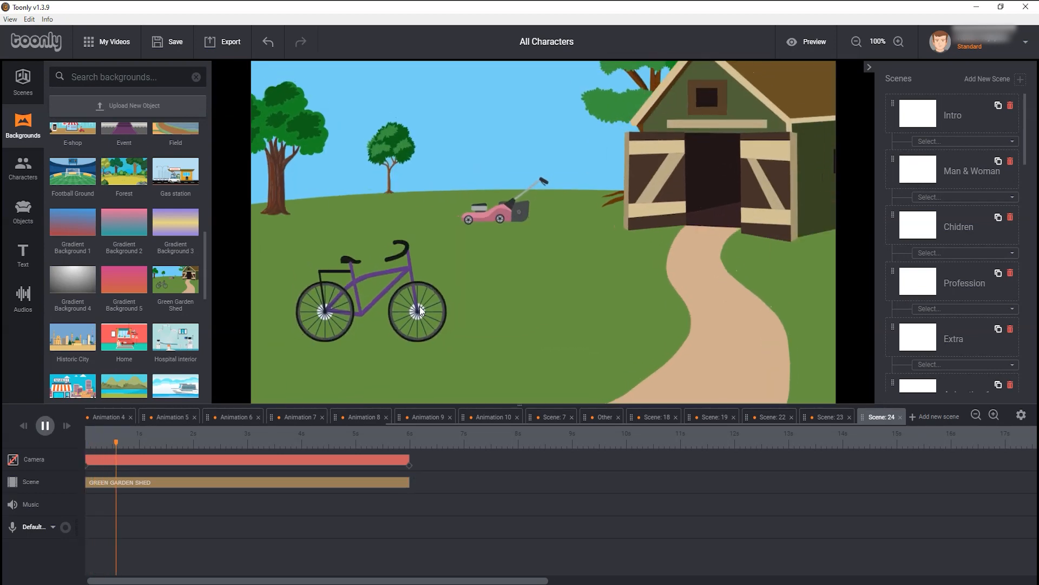
click(44, 426)
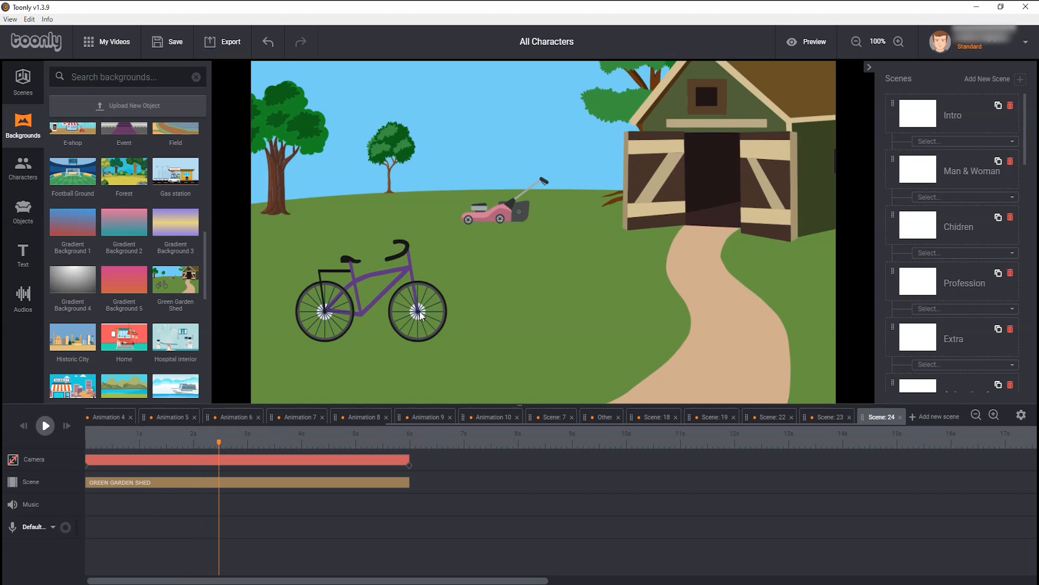
mouse_move(339, 298)
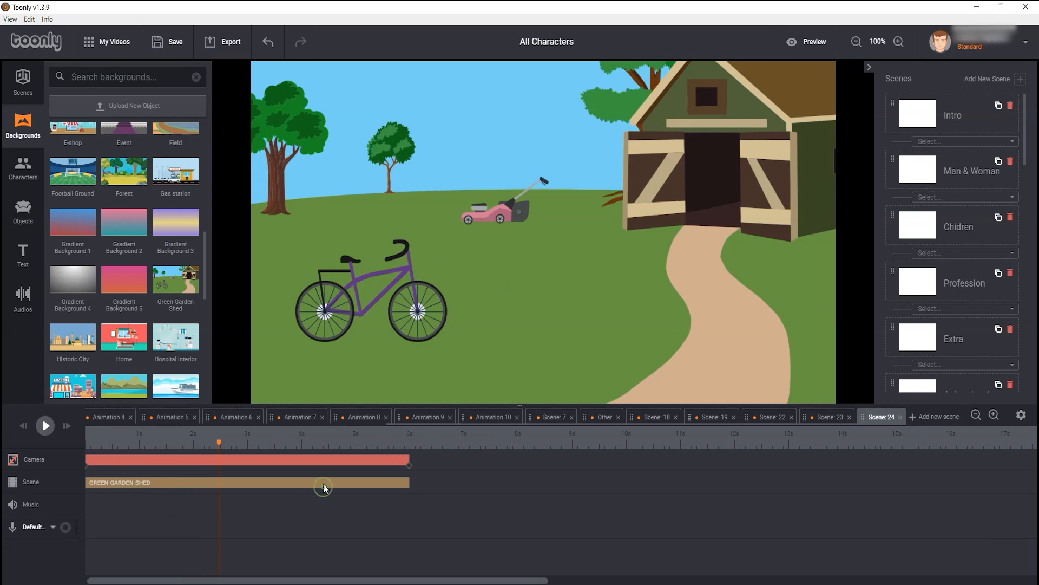
mouse_move(338, 484)
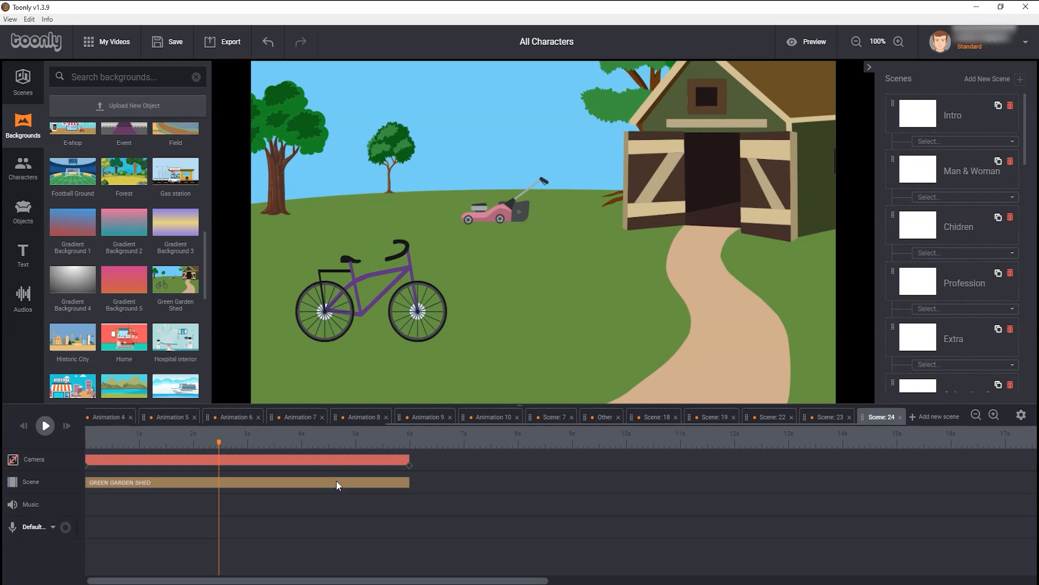
mouse_move(400, 334)
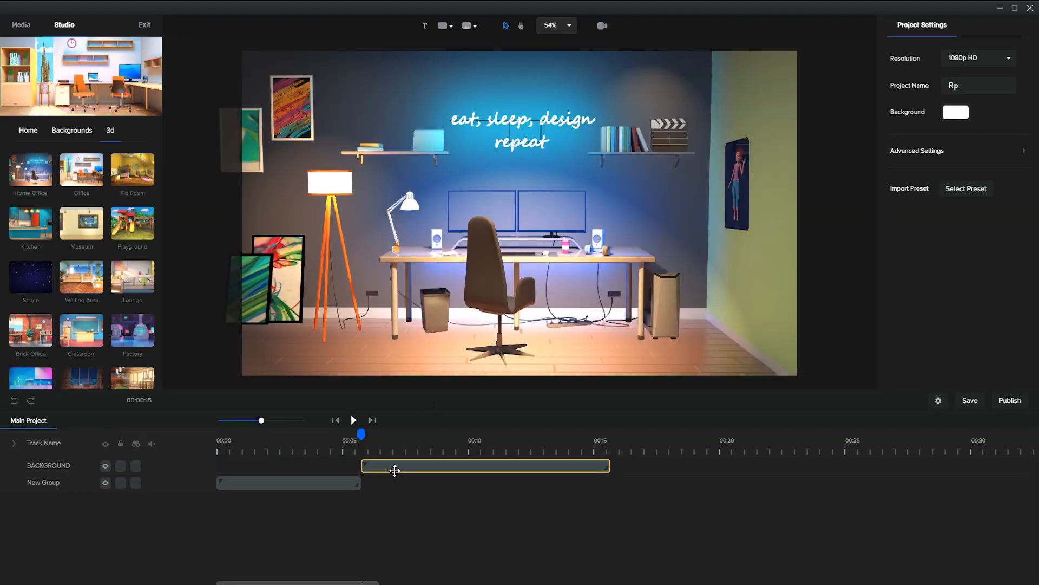
- Enter the office BACKGROUND group, move the desk right and reposition the wall poster
click(483, 468)
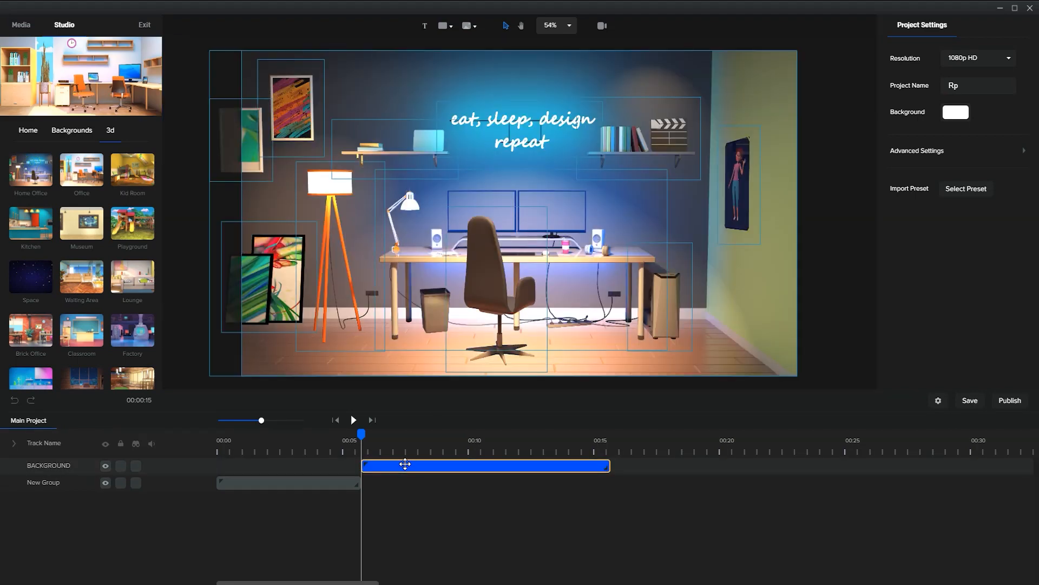
double_click(405, 465)
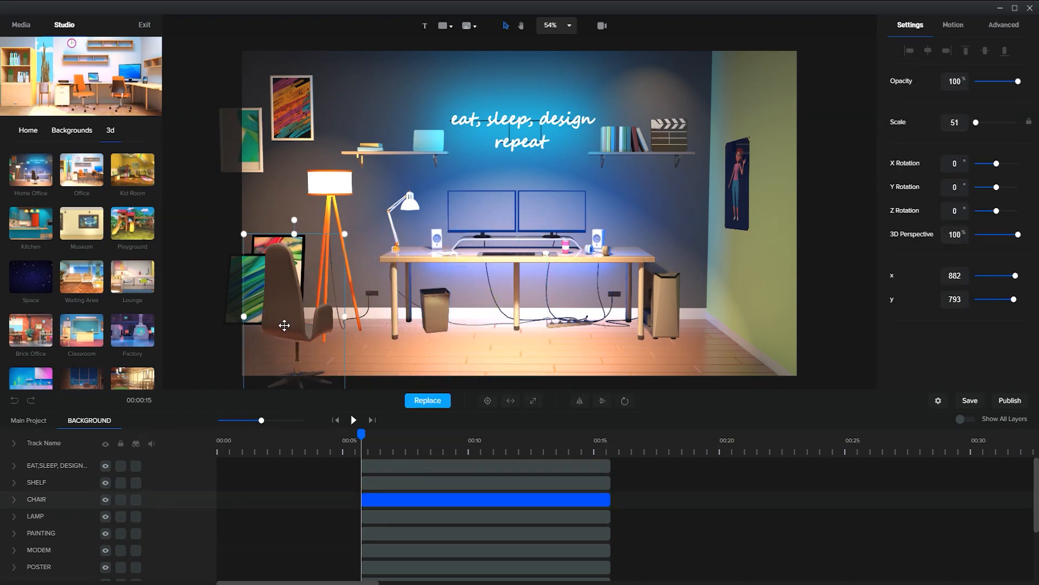
drag(284, 325, 450, 316)
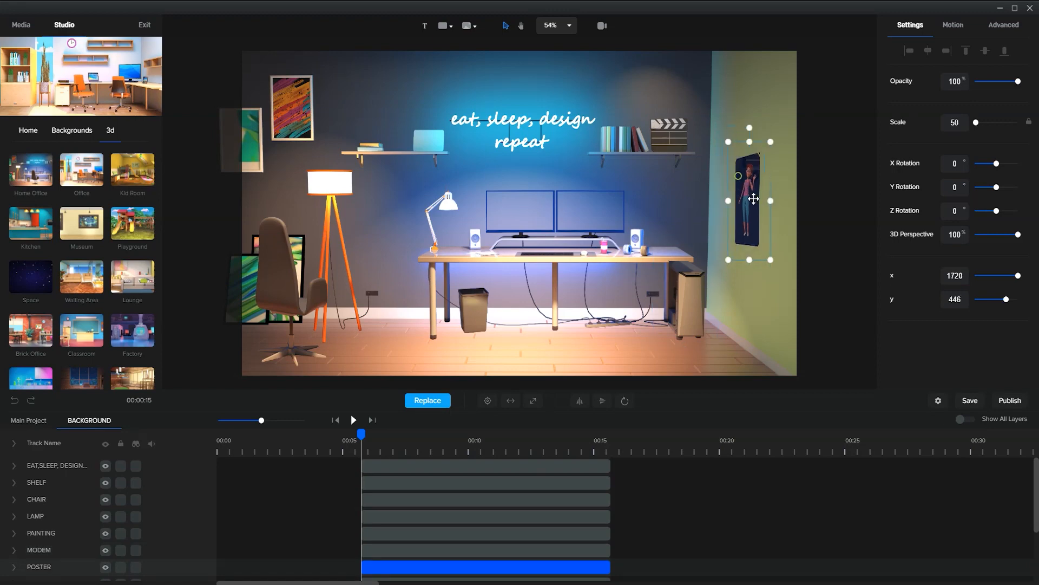
drag(749, 199, 771, 265)
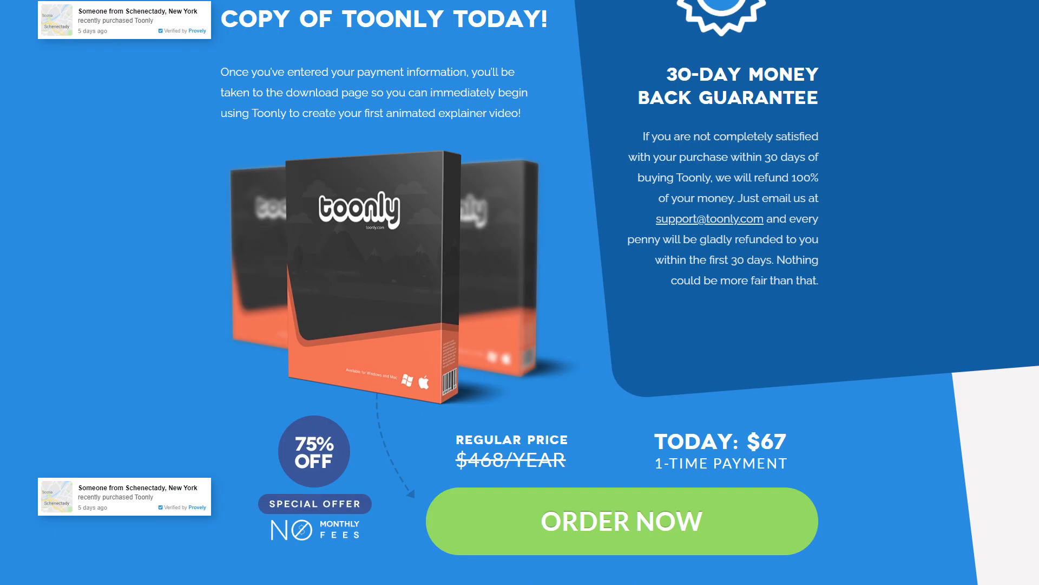
click(618, 520)
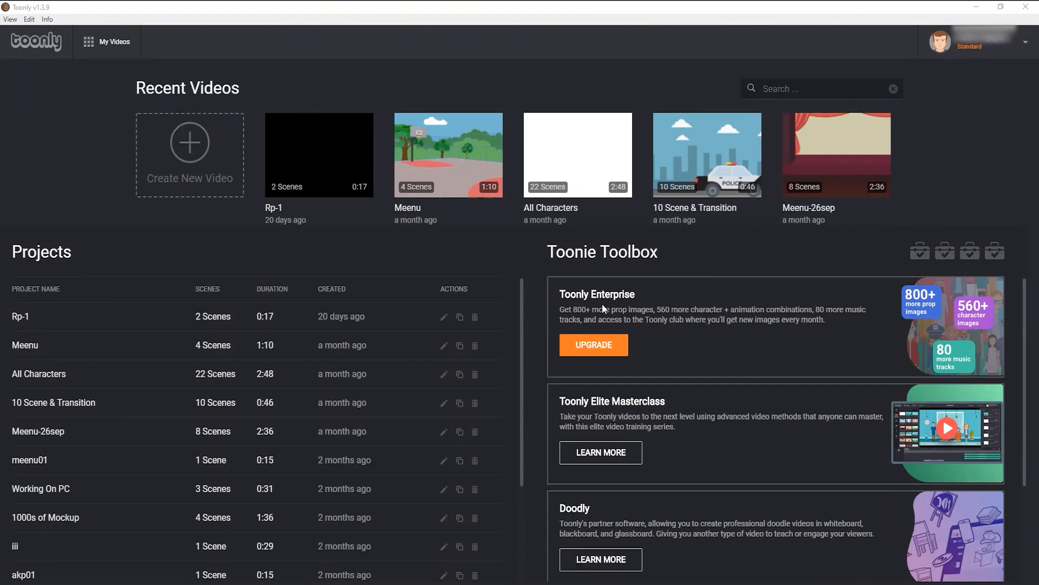
mouse_move(625, 301)
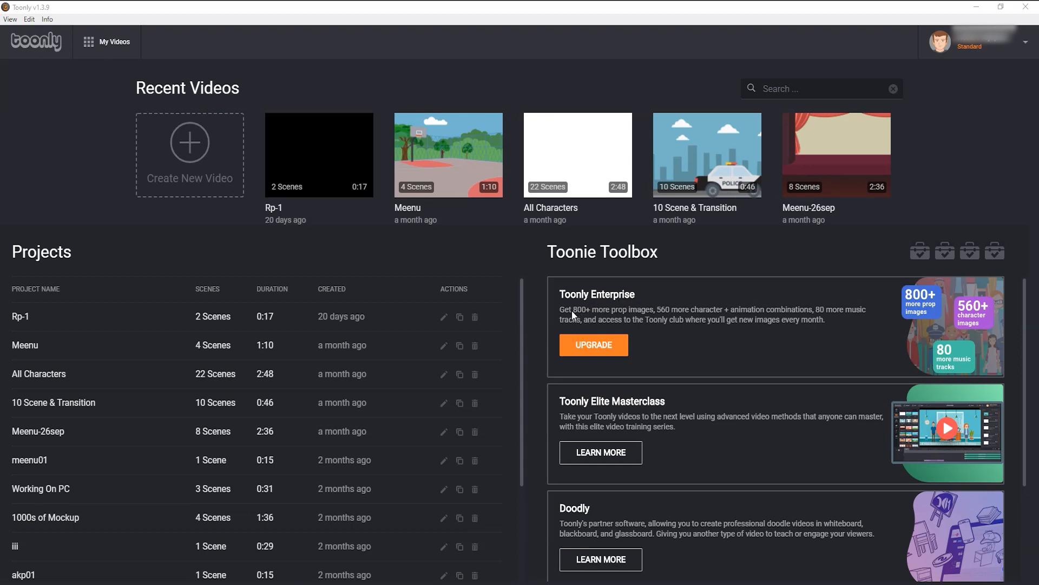
click(593, 345)
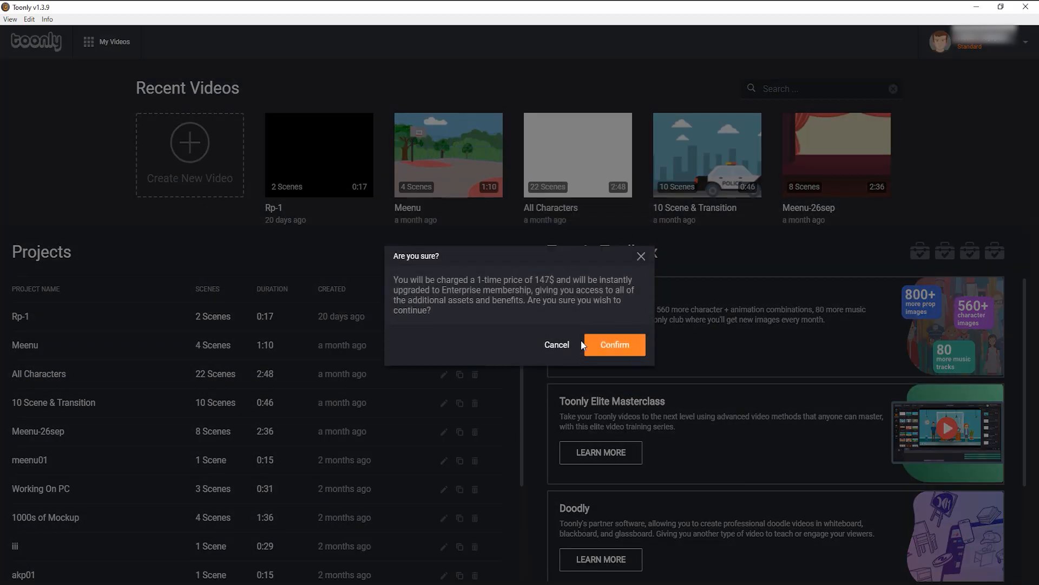
mouse_move(488, 290)
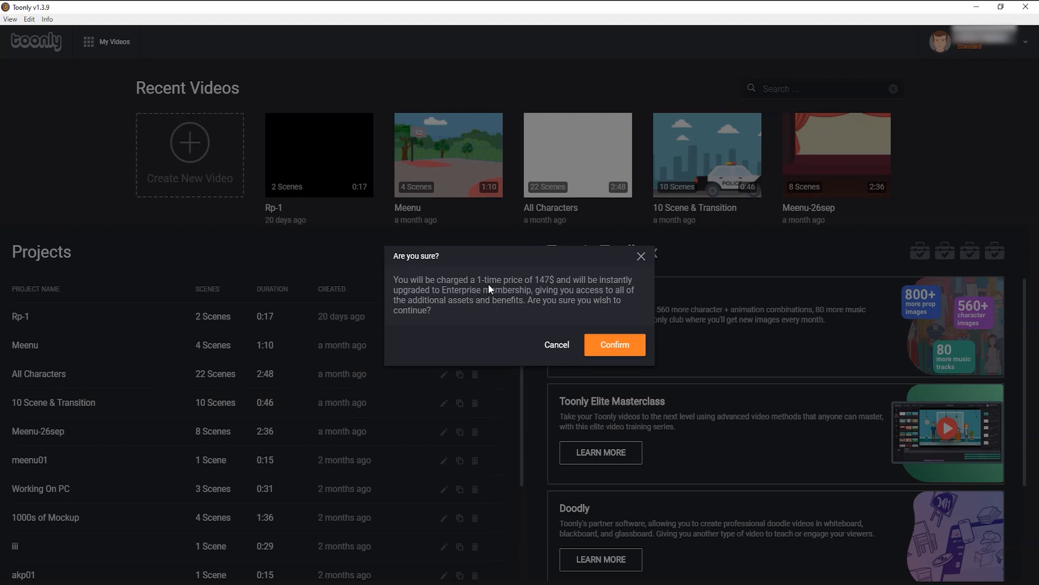
mouse_move(593, 290)
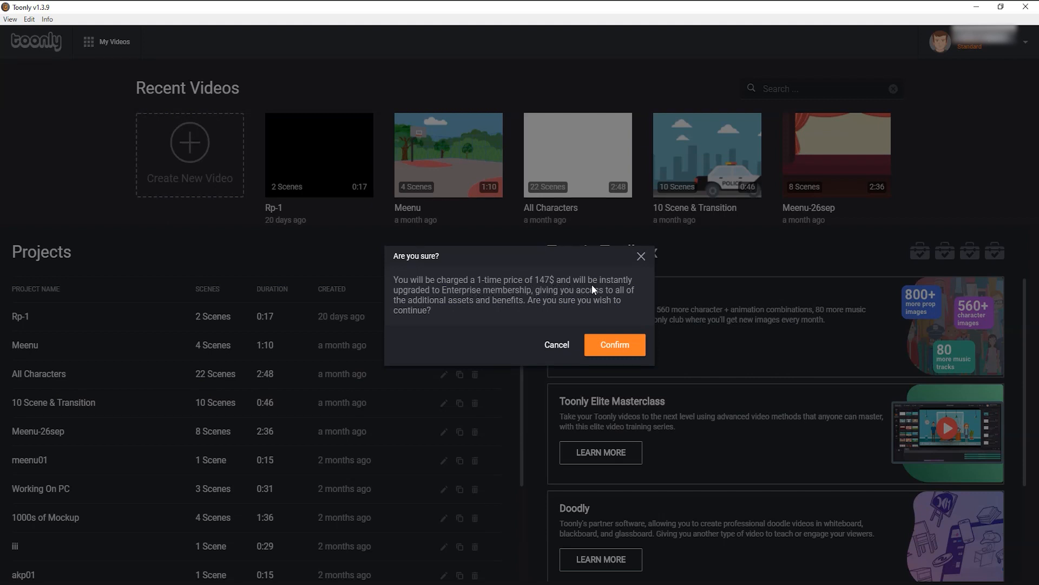
mouse_move(620, 301)
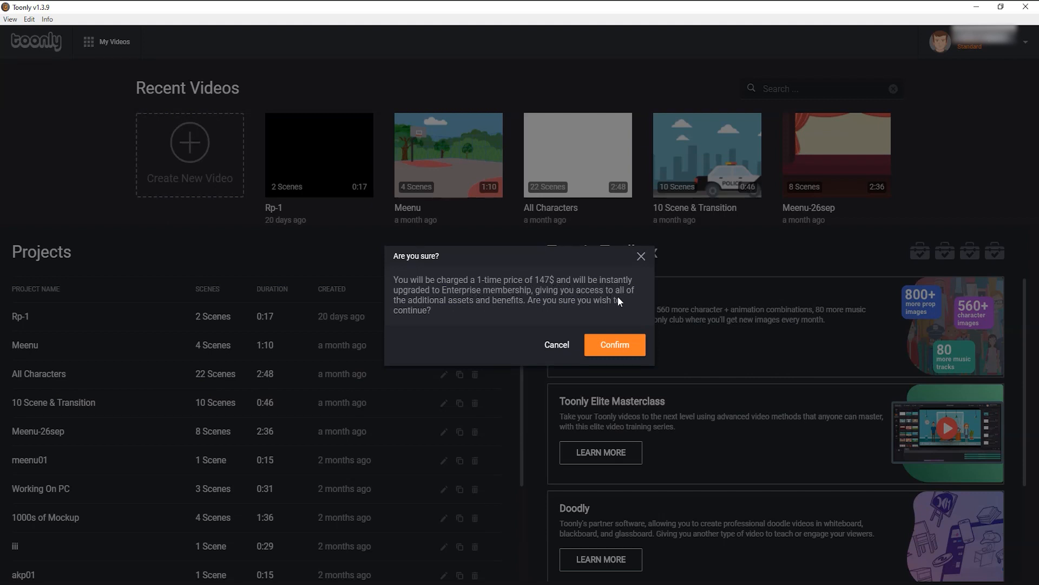
mouse_move(593, 309)
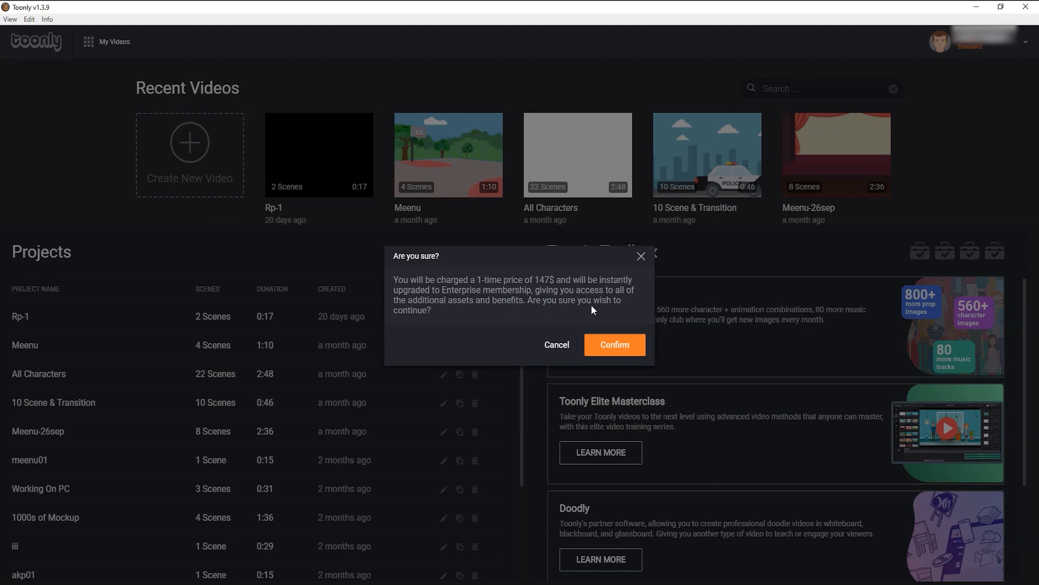
mouse_move(596, 307)
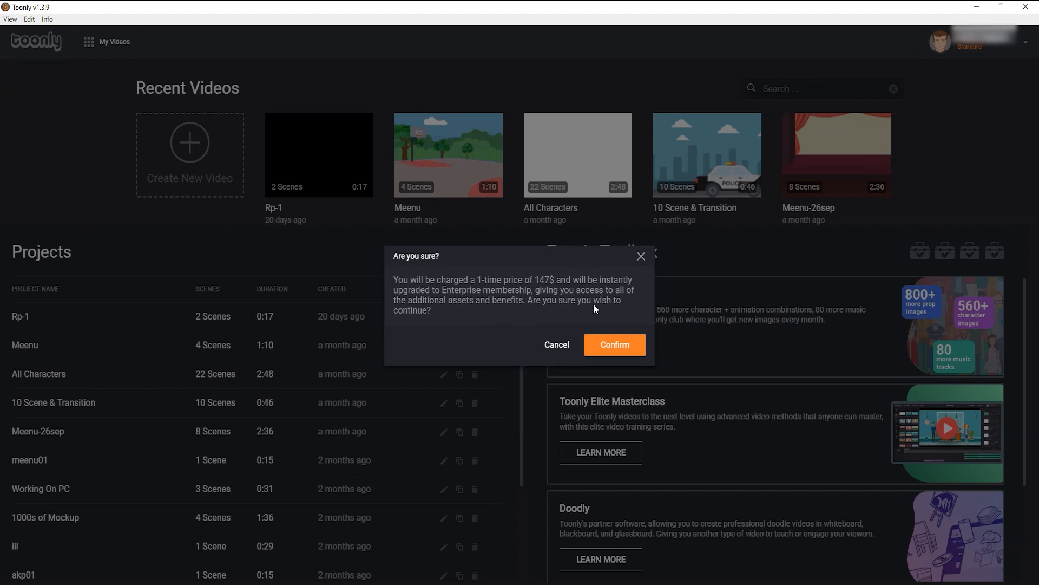
mouse_move(641, 260)
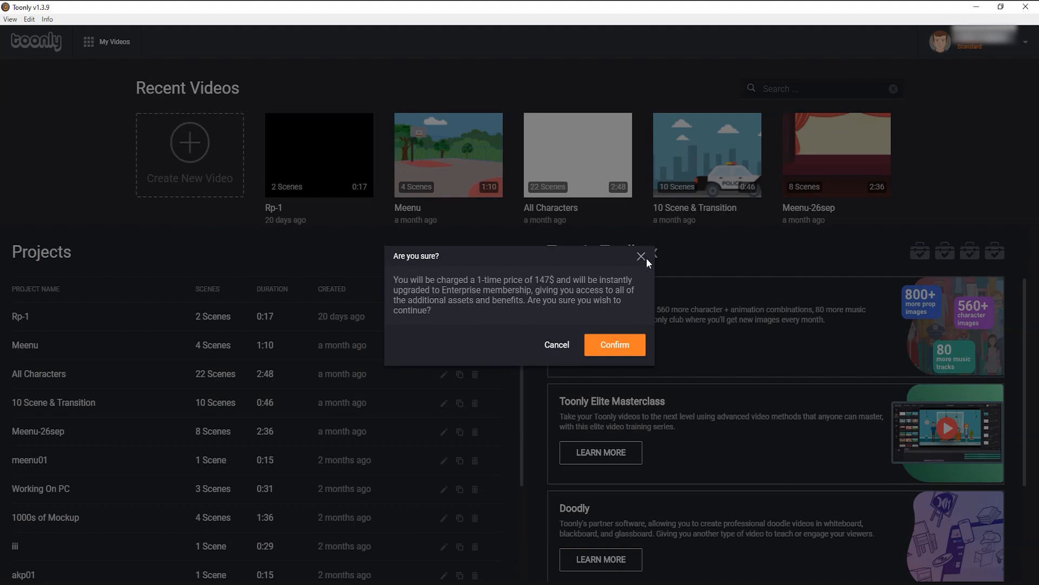
click(615, 344)
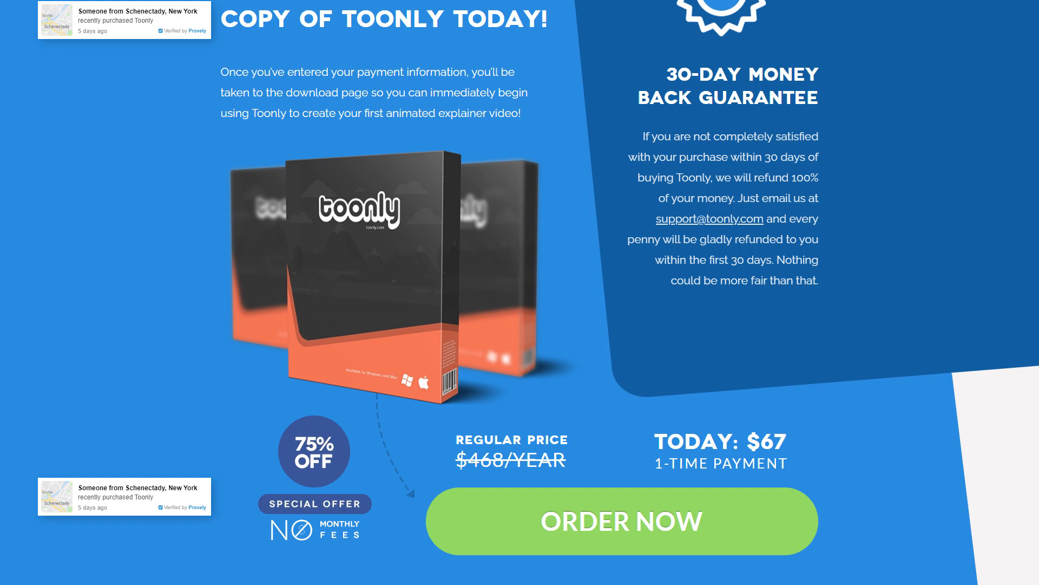
- Bring up the order section with the $67 one-time price and ORDER NOW button
click(619, 520)
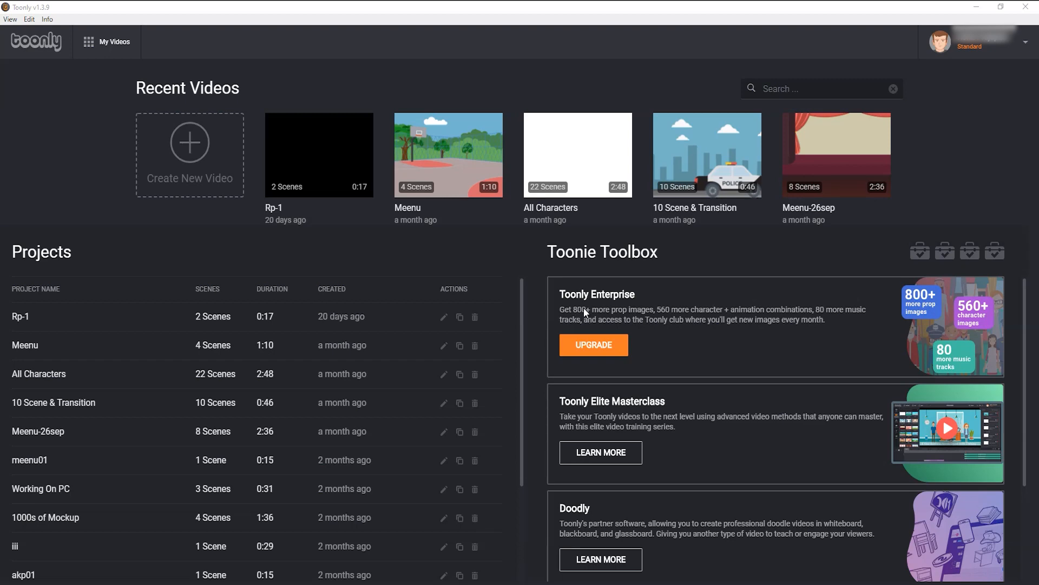
- Start the Toonly Enterprise upgrade to show the $147 'Are you sure?' charge dialog
click(594, 345)
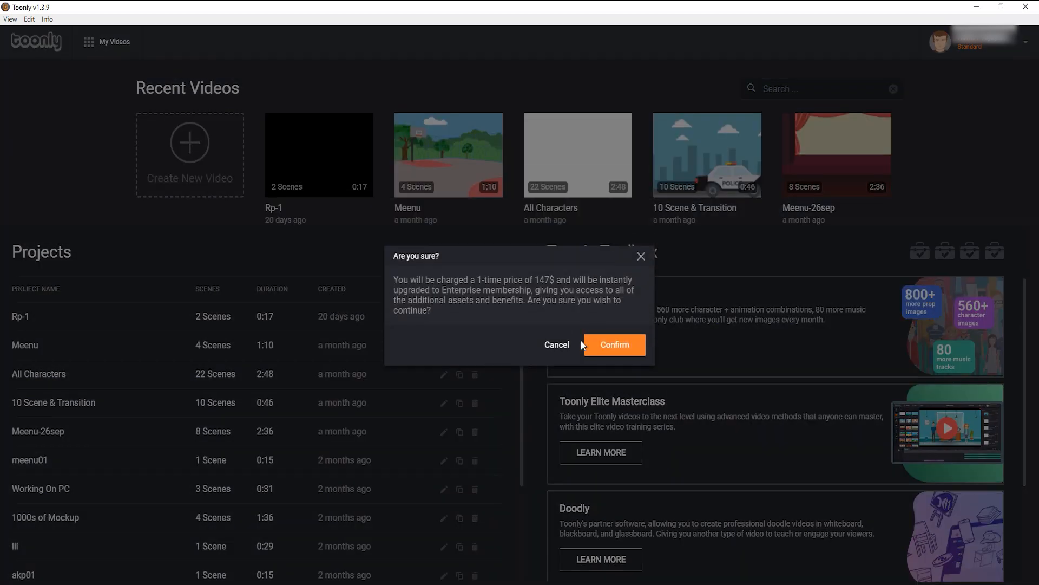
mouse_move(533, 286)
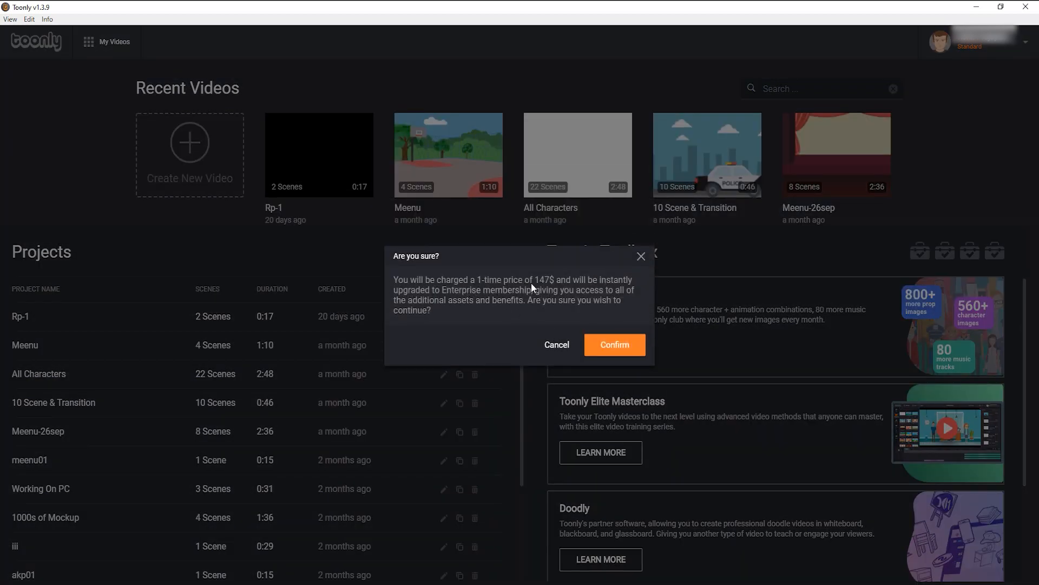
mouse_move(640, 292)
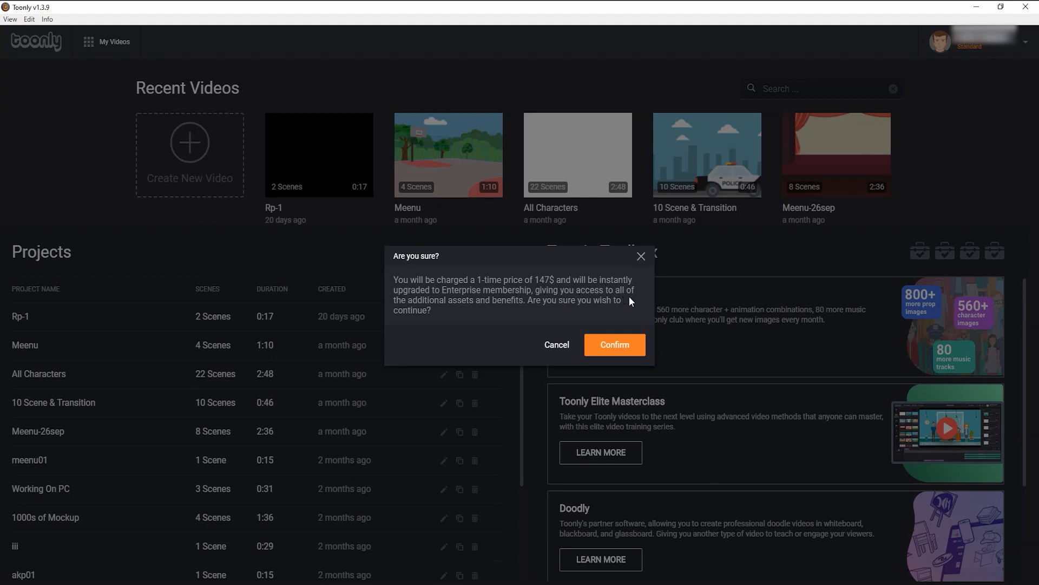
mouse_move(593, 309)
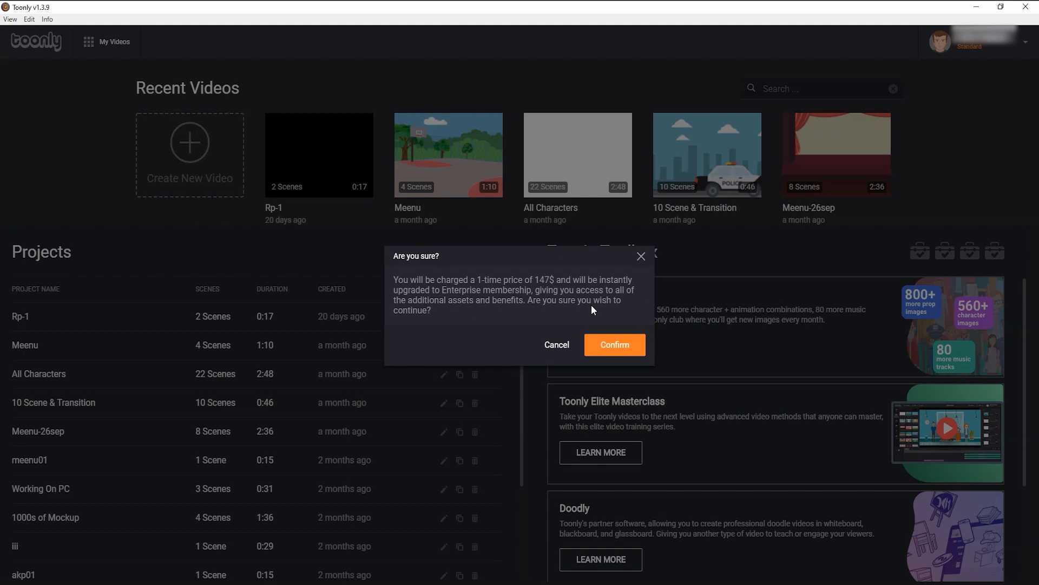
mouse_move(595, 307)
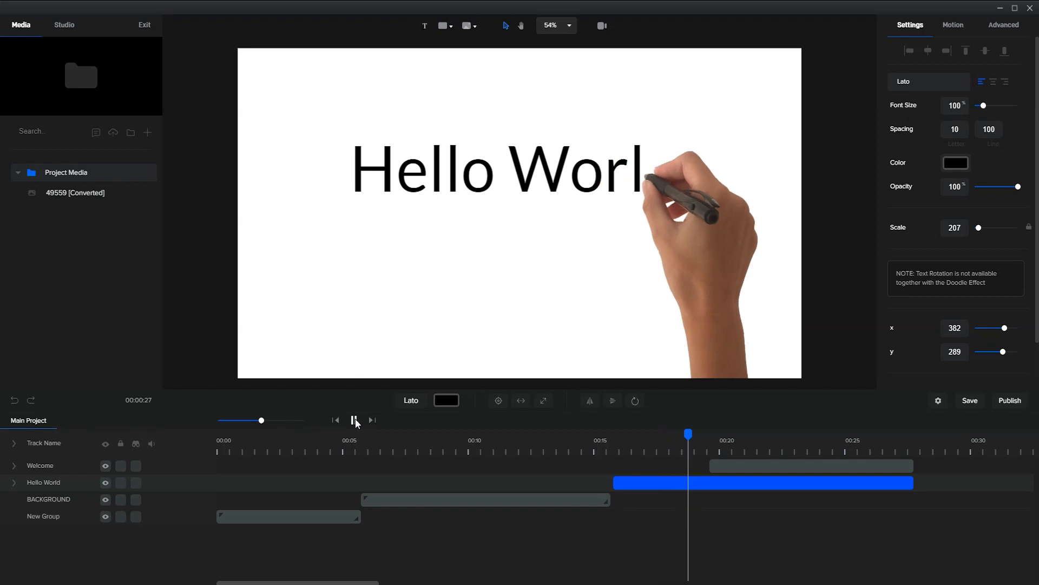
- Play and pause the doodle preview writing Hello World and Welcome onto the canvas
click(356, 420)
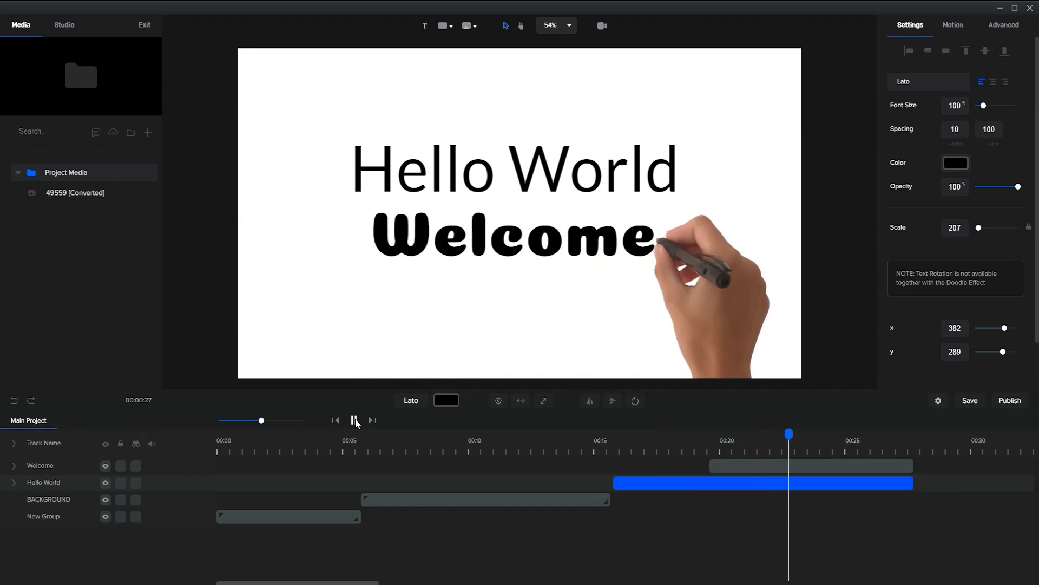
click(354, 420)
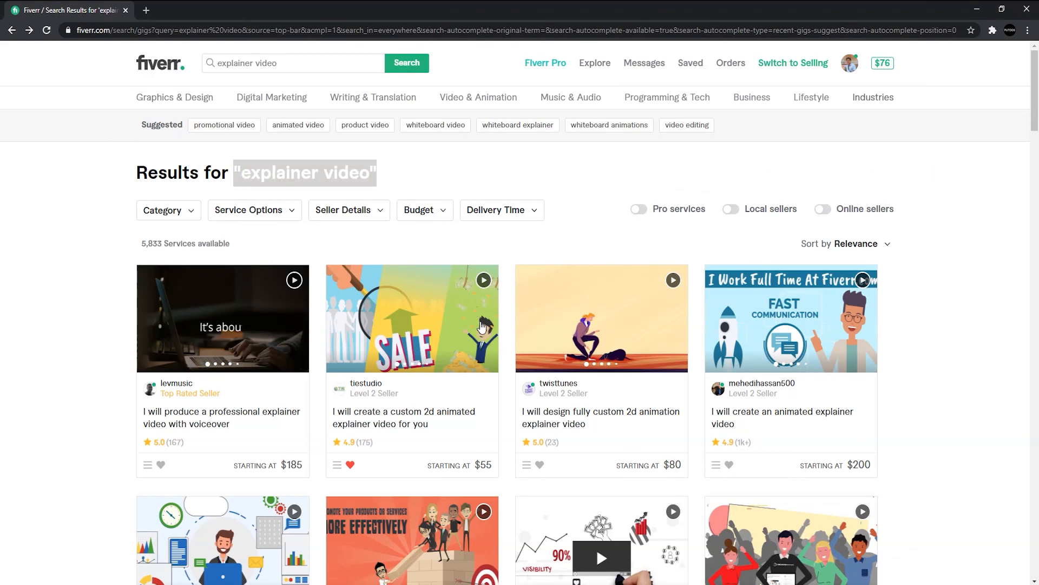
- Scroll through the explainer video gigs, then search Fiverr for 'youtube intro'
scroll(down, 3)
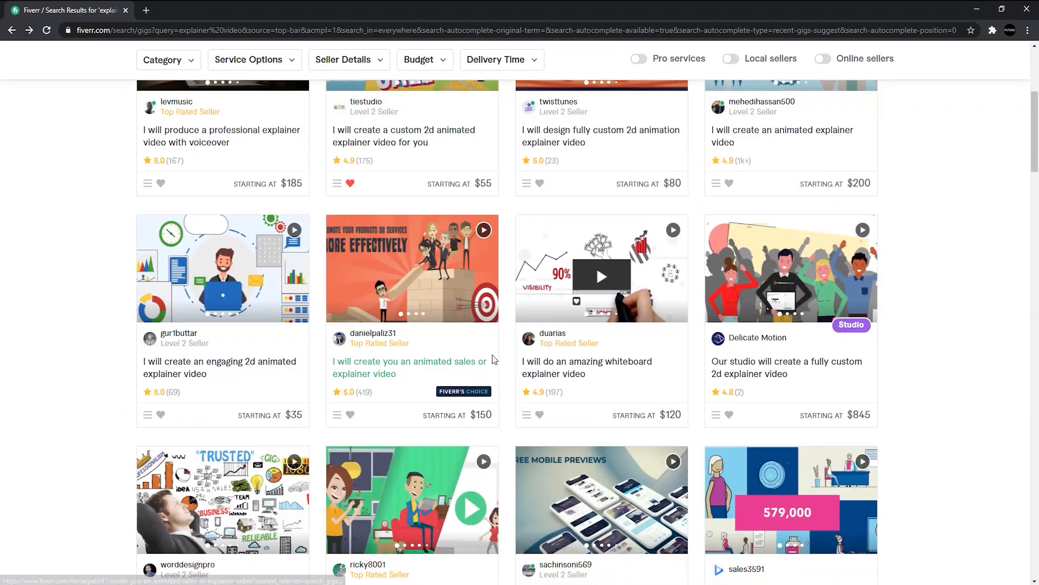
scroll(down, 3)
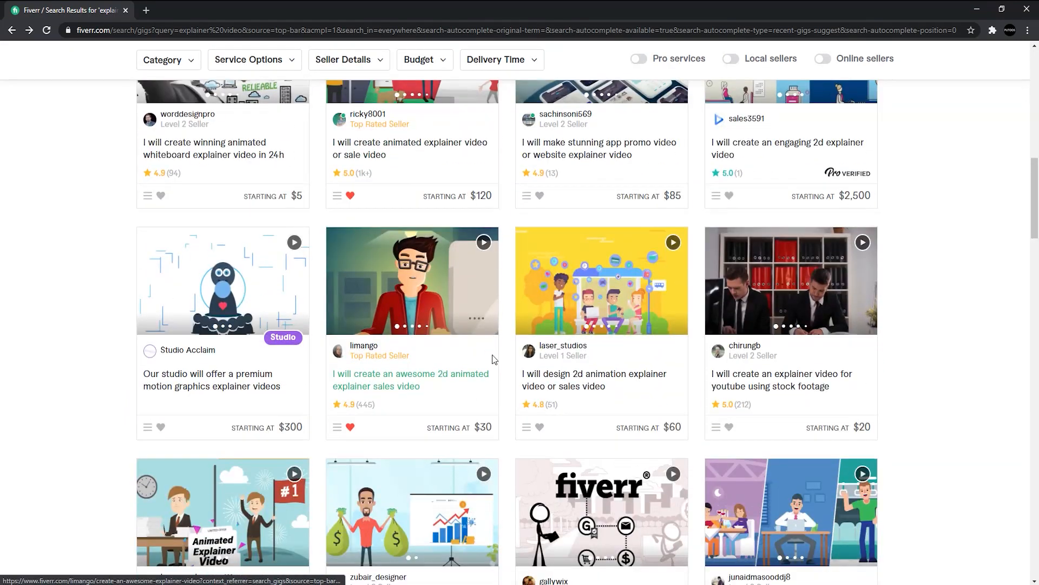
scroll(down, 3)
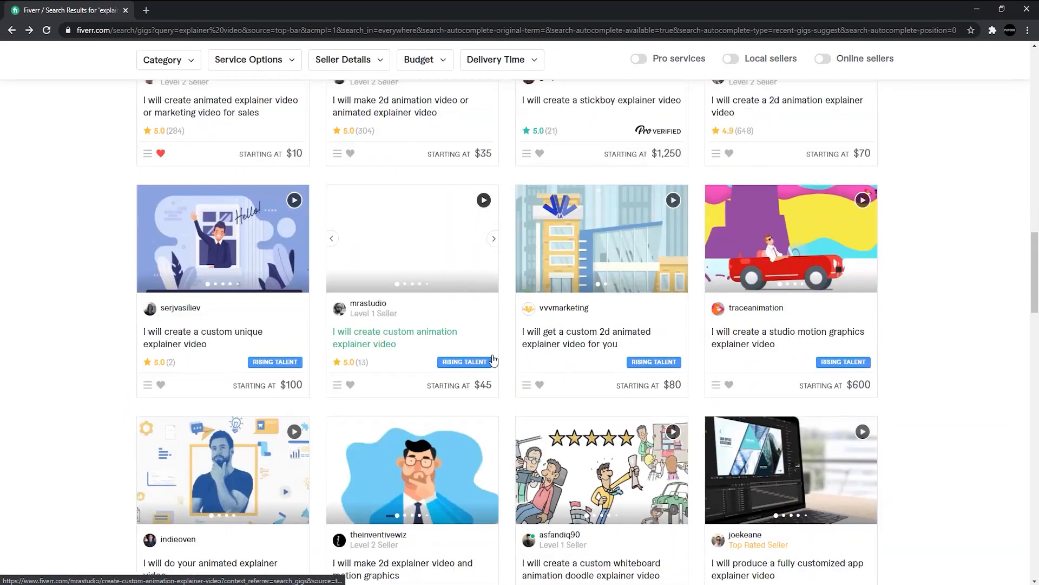
scroll(down, 3)
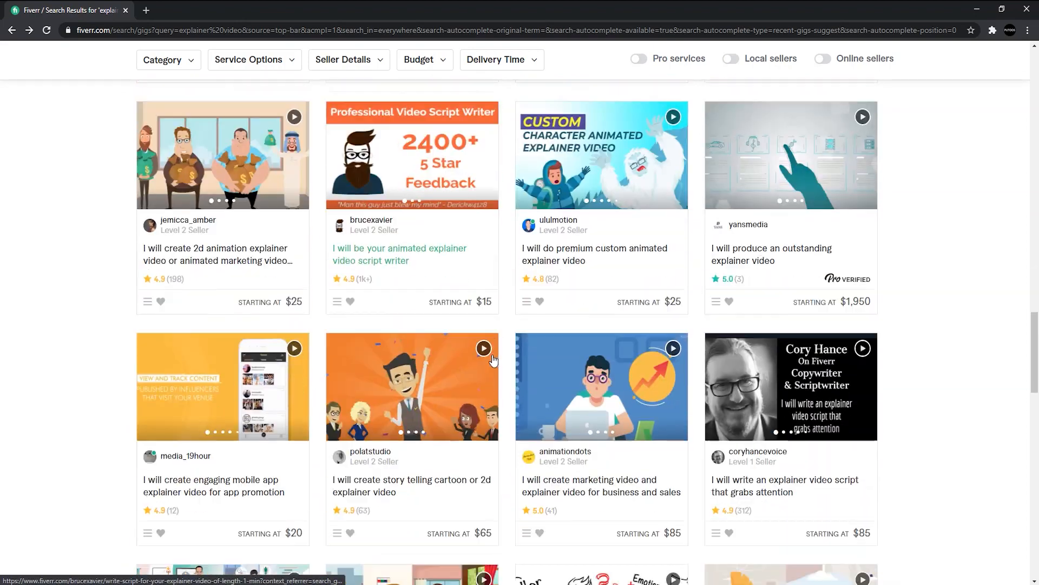
text(youtube intro)
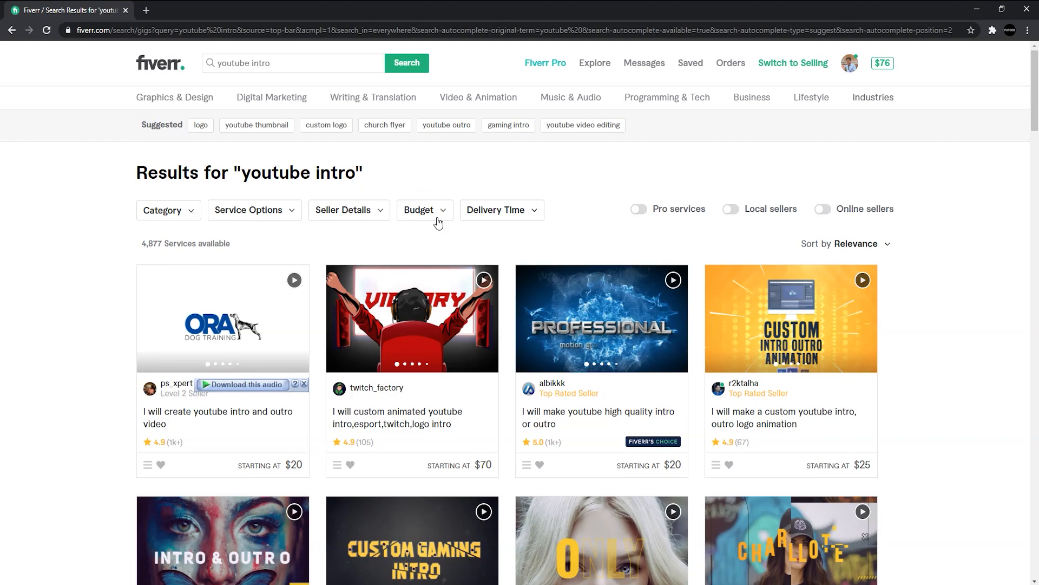
- Browse the youtube intro gigs, then search Fiverr for '3d explainer video'
scroll(down, 3)
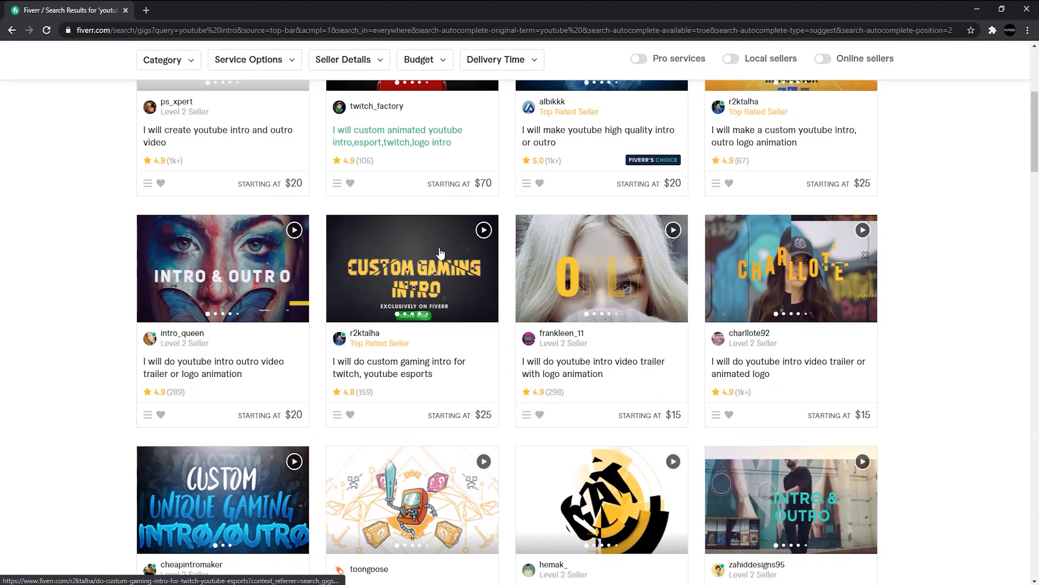
scroll(down, 3)
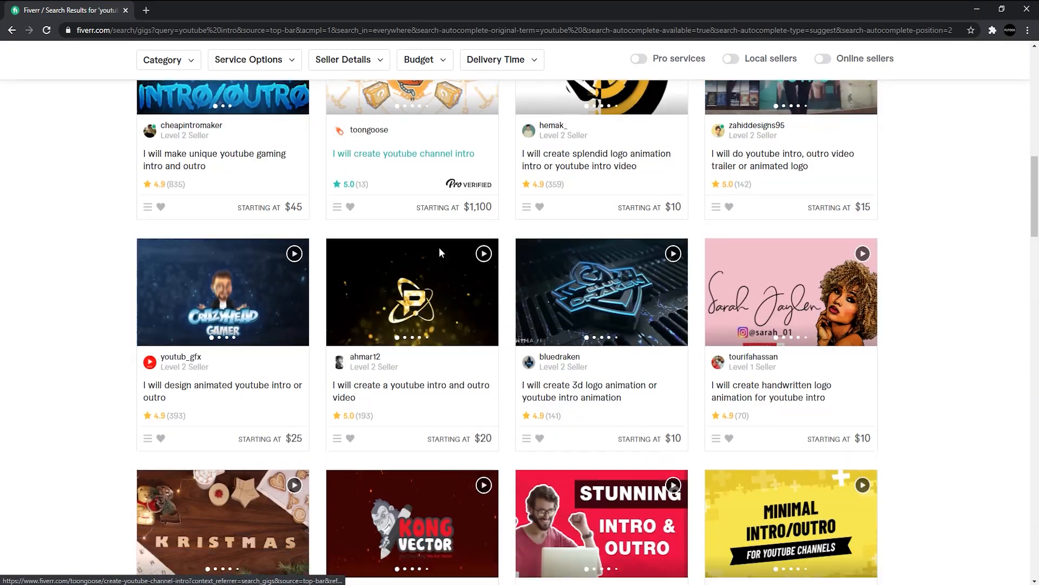
text(3d explainer video)
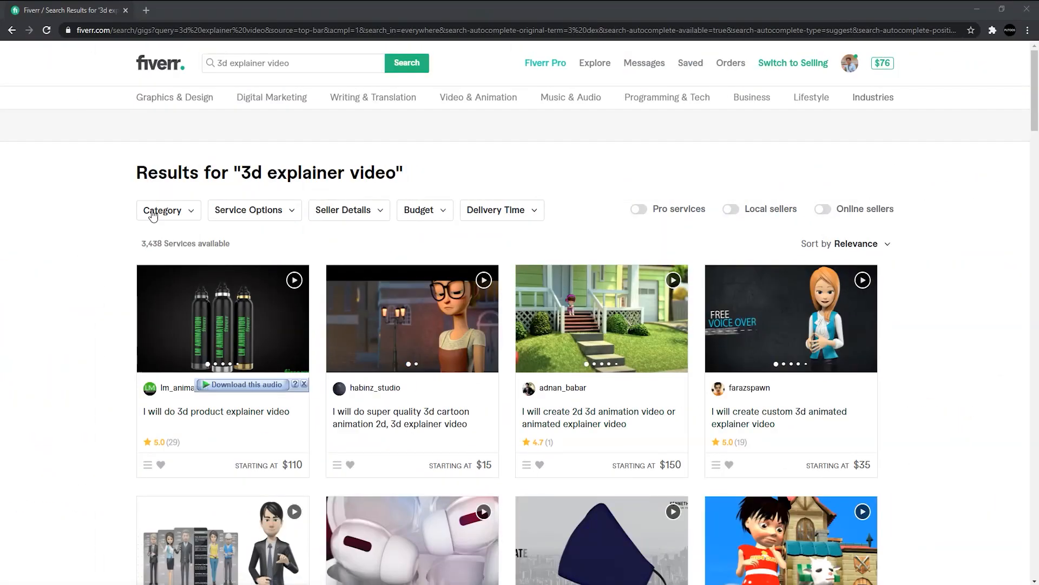
mouse_move(455, 170)
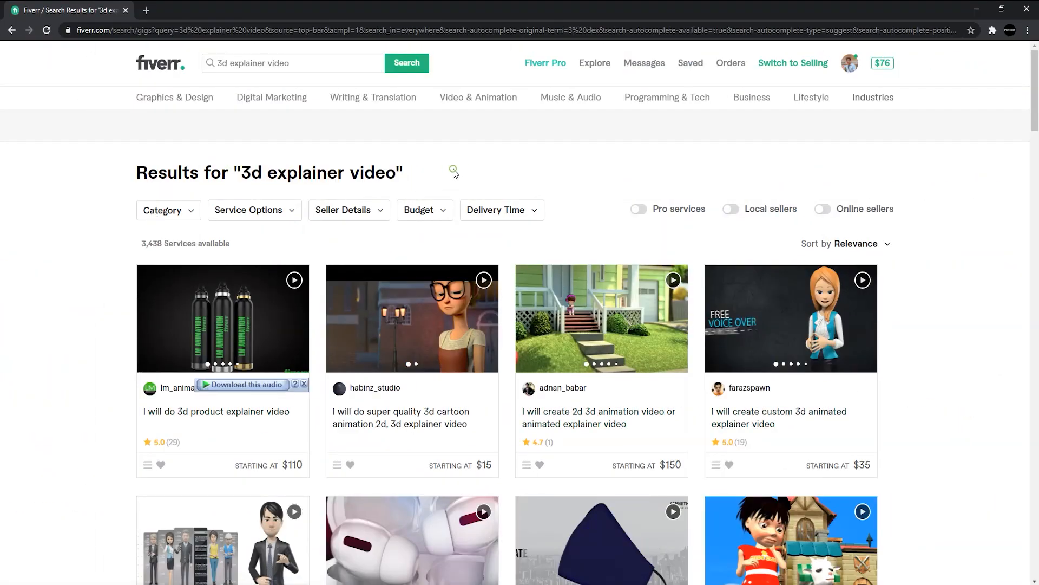
- Scroll down through the 3d explainer video gigs priced from $15 to $150
scroll(down, 3)
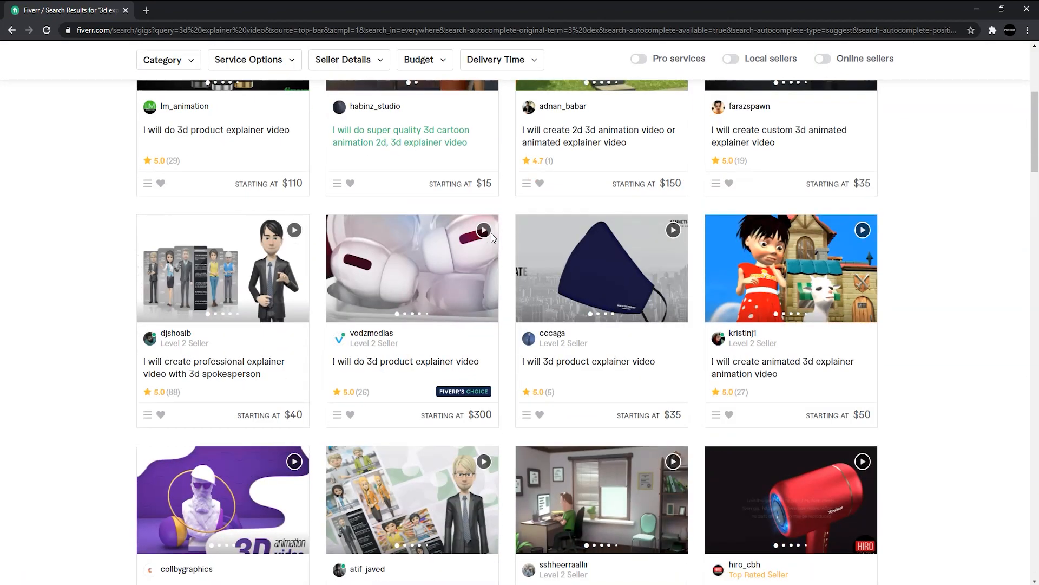
scroll(down, 3)
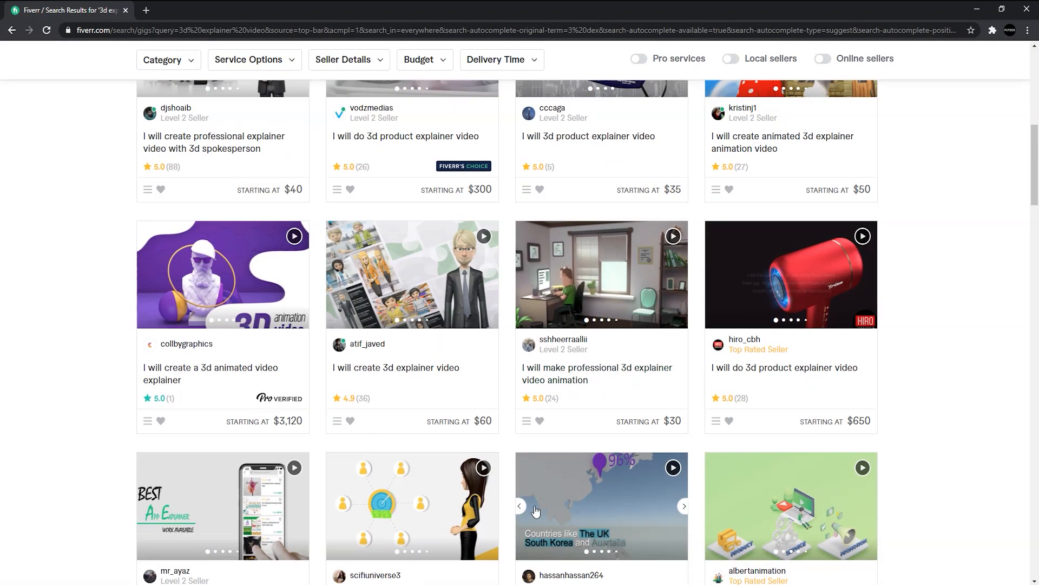
scroll(down, 3)
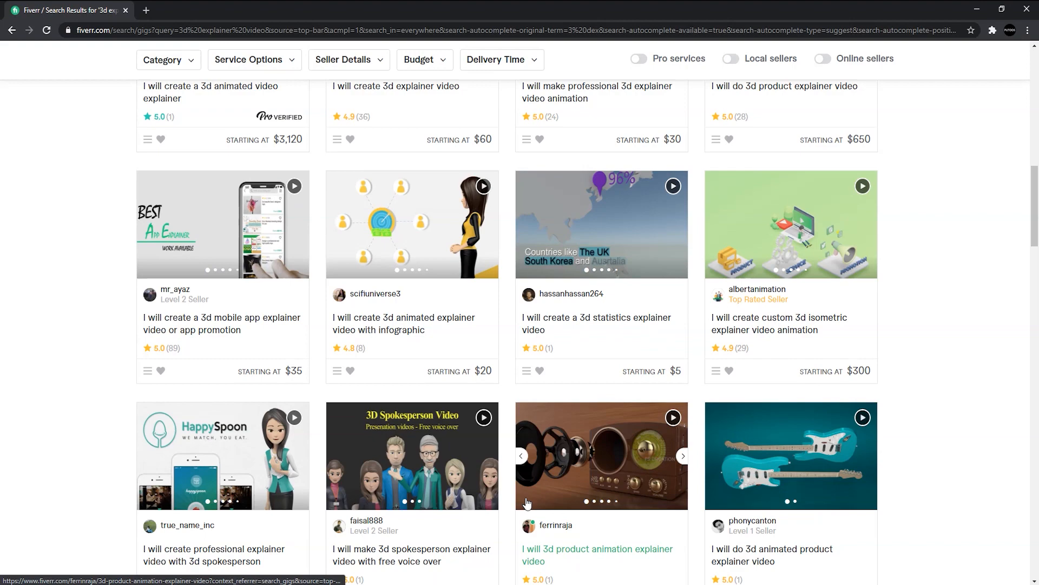
scroll(down, 3)
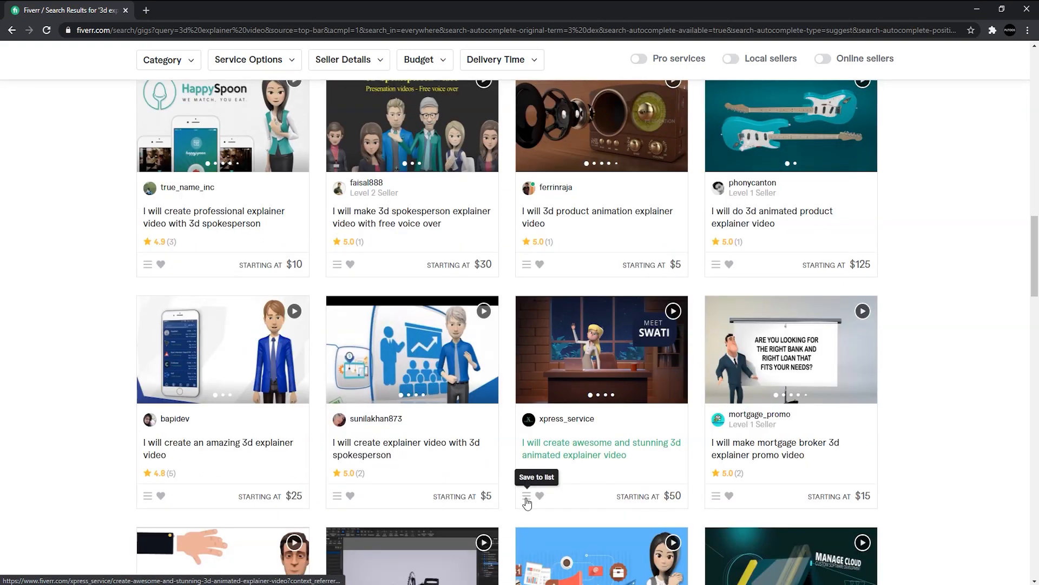
scroll(down, 3)
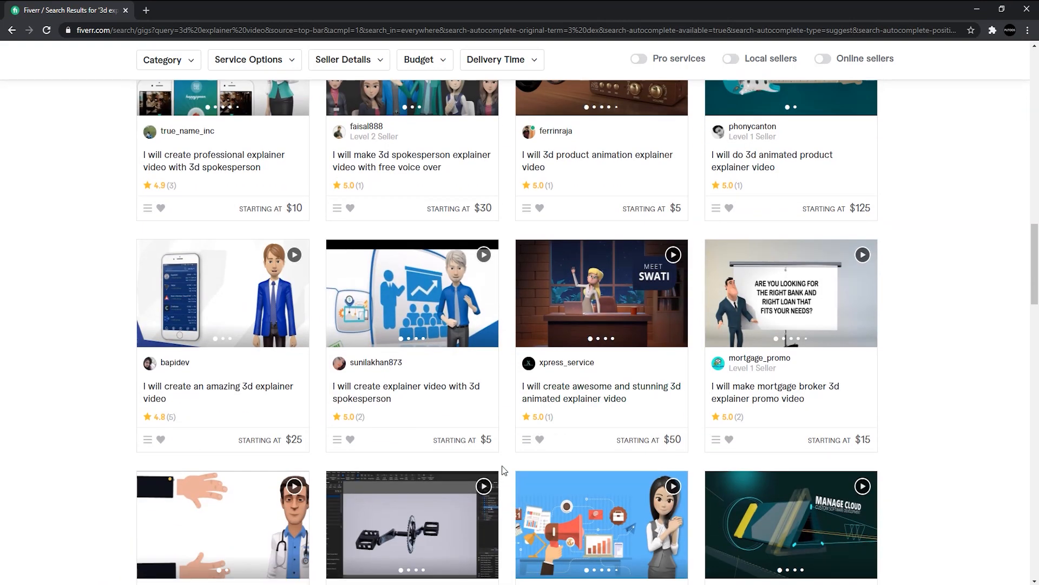
scroll(down, 3)
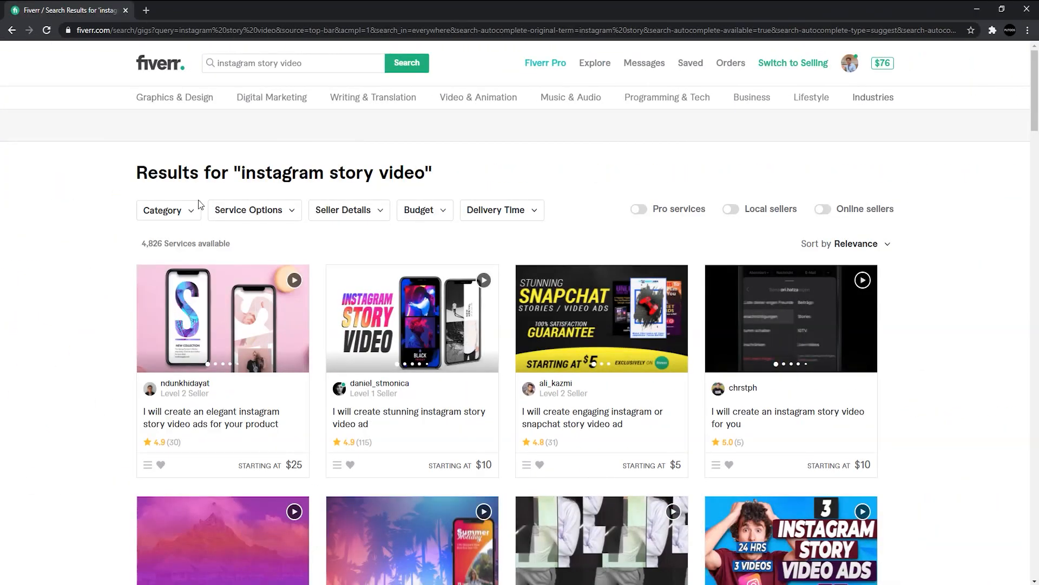
- Highlight the 'instagram story video' search phrase and scroll through the listed gigs
double_click(331, 172)
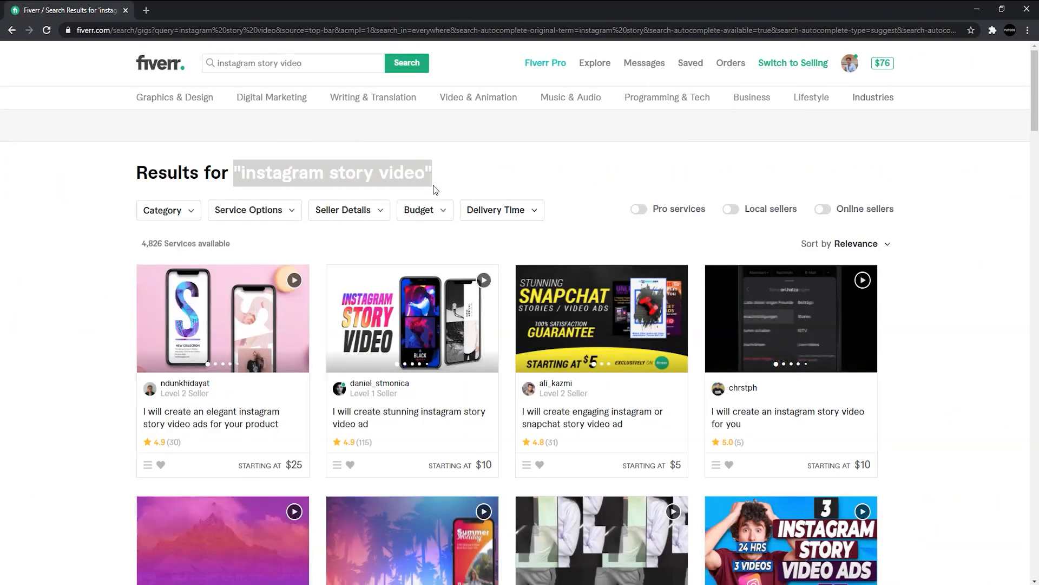
scroll(down, 3)
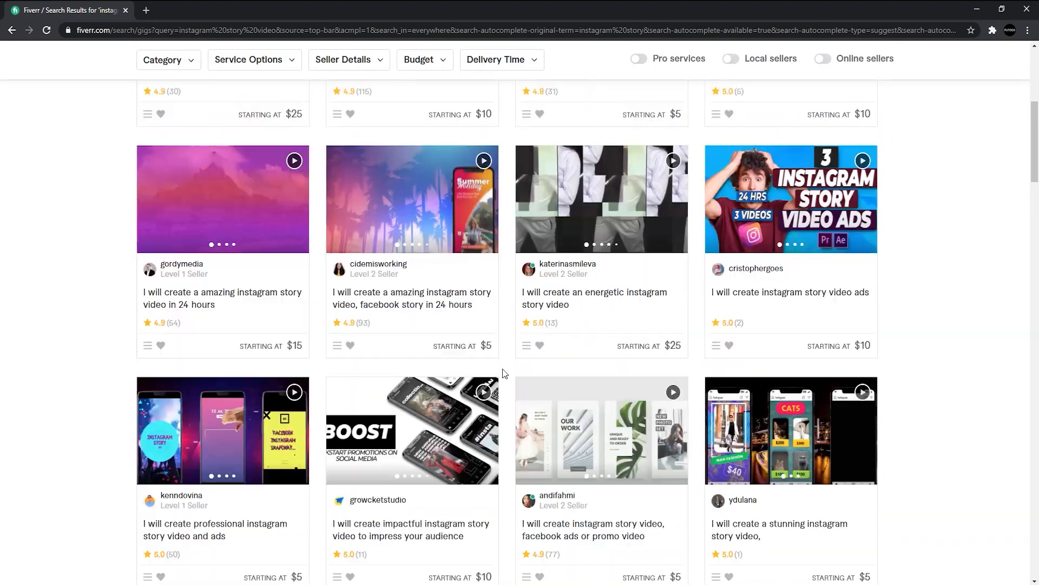
scroll(down, 3)
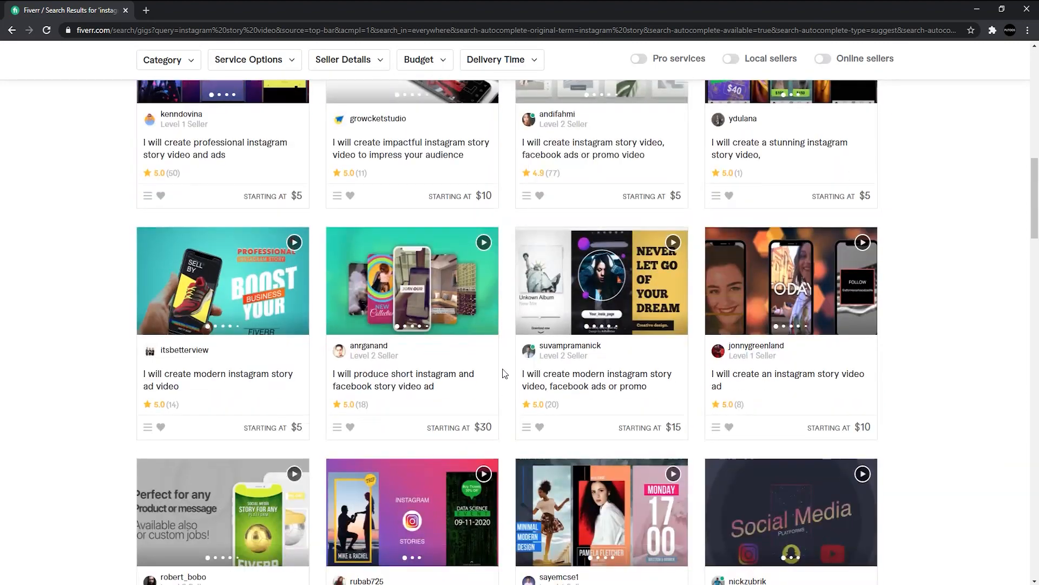
scroll(down, 3)
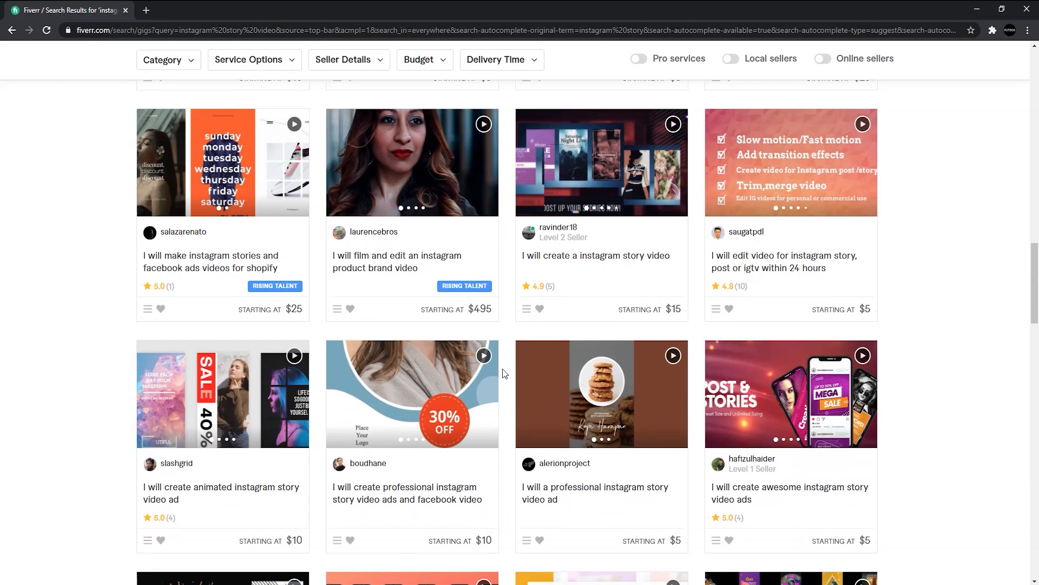
scroll(down, 3)
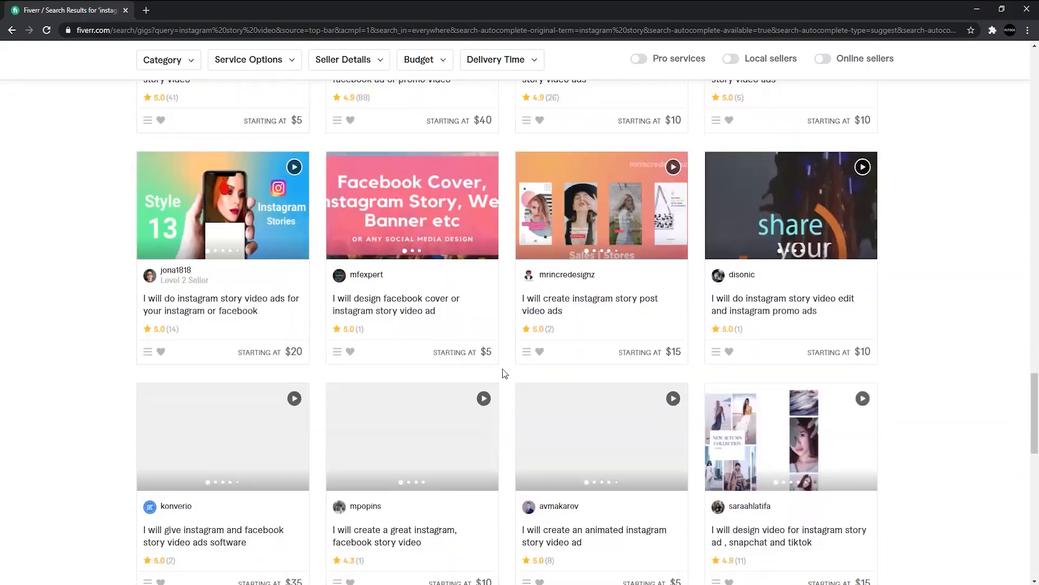
scroll(down, 3)
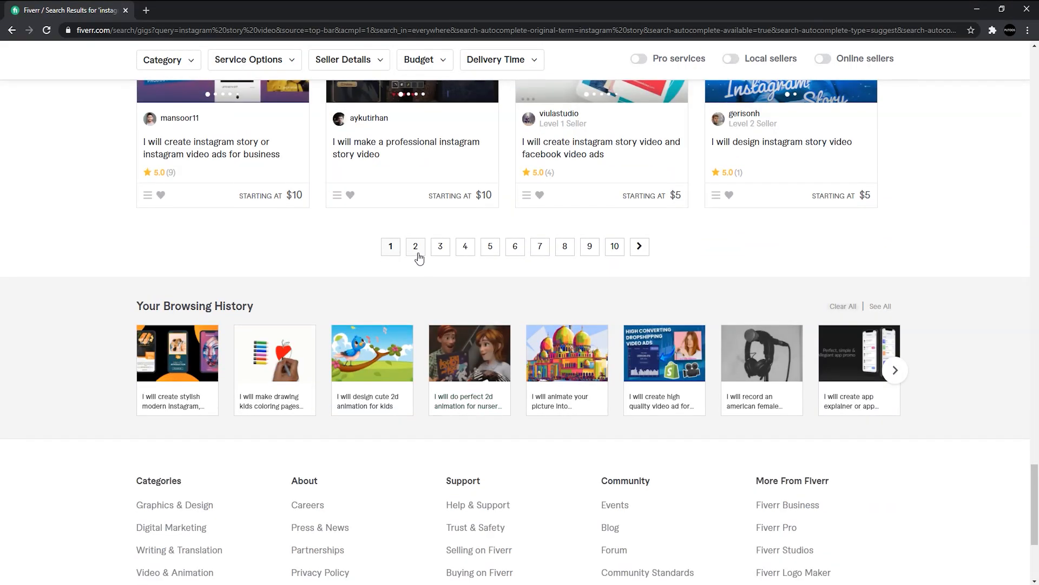
- Move to the second page of the instagram story video results
click(416, 247)
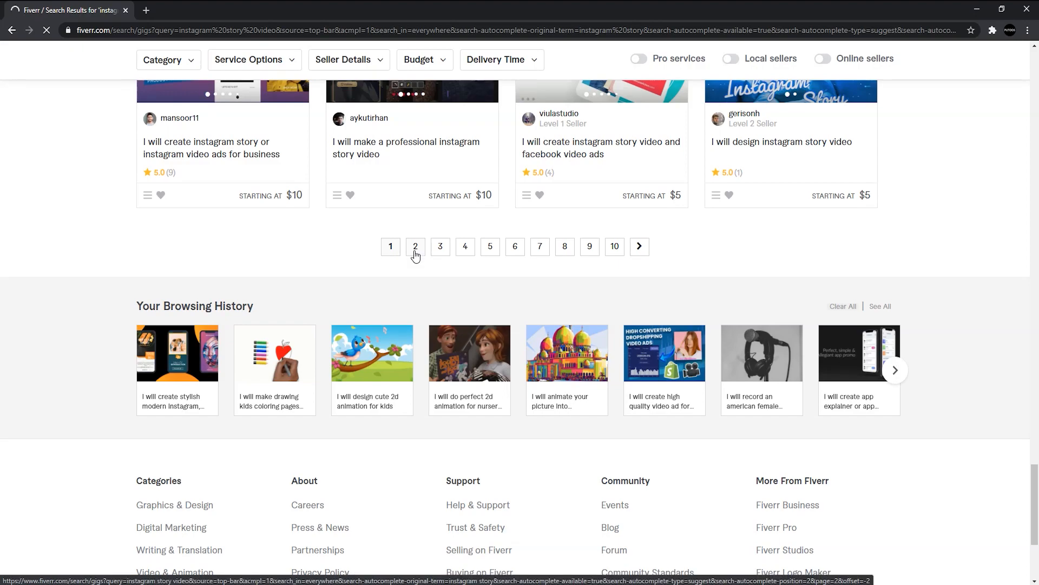
click(415, 247)
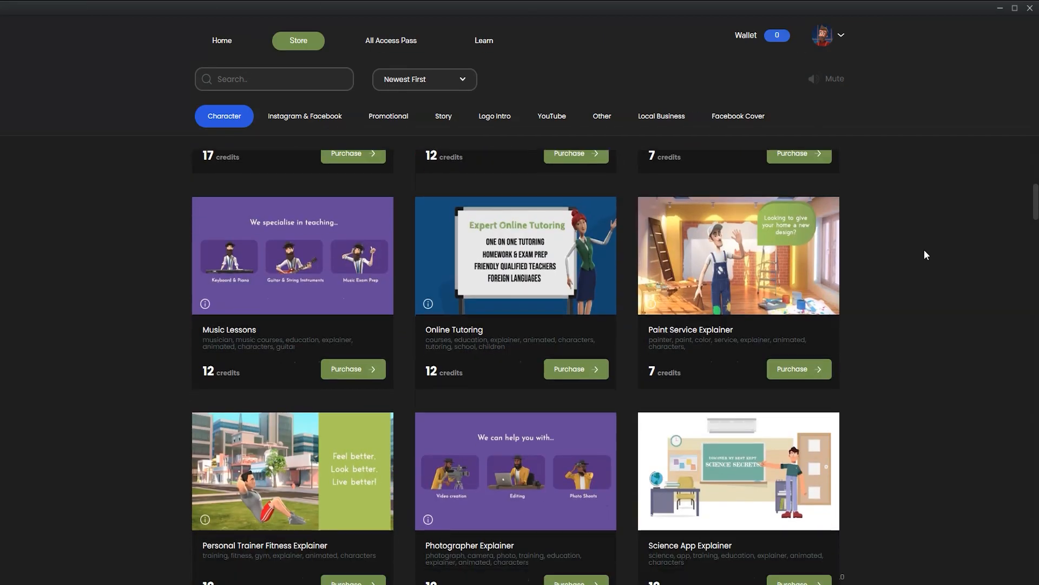
- Scroll through the Character templates, then switch the store to Instagram & Facebook templates
scroll(down, 3)
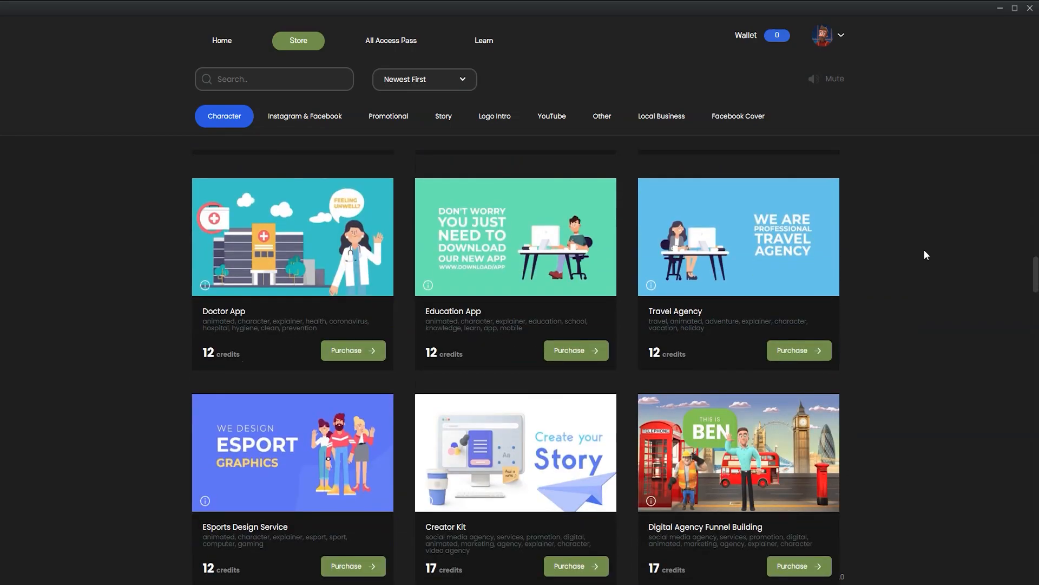
scroll(down, 3)
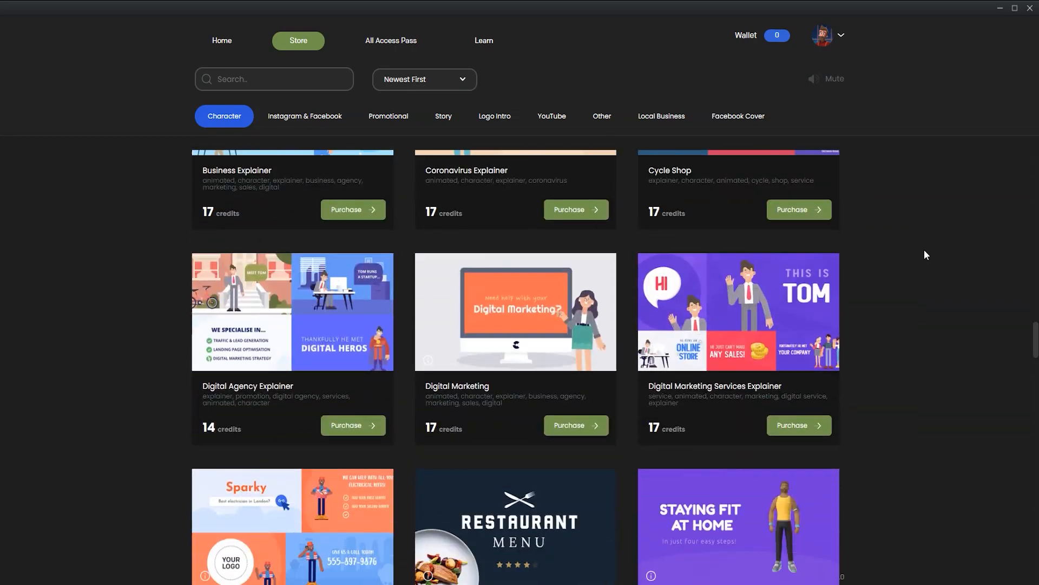
scroll(down, 3)
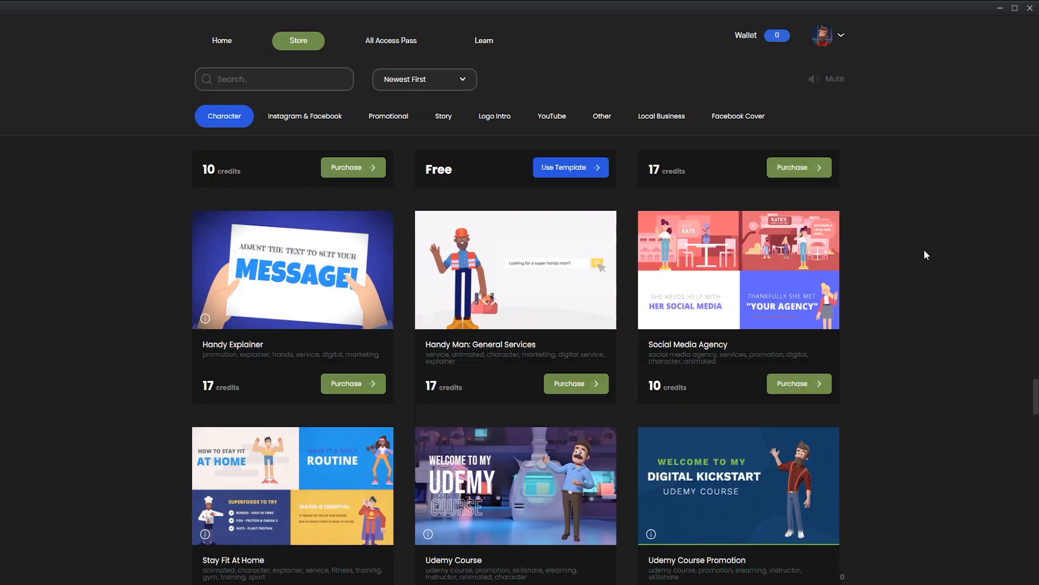
scroll(down, 3)
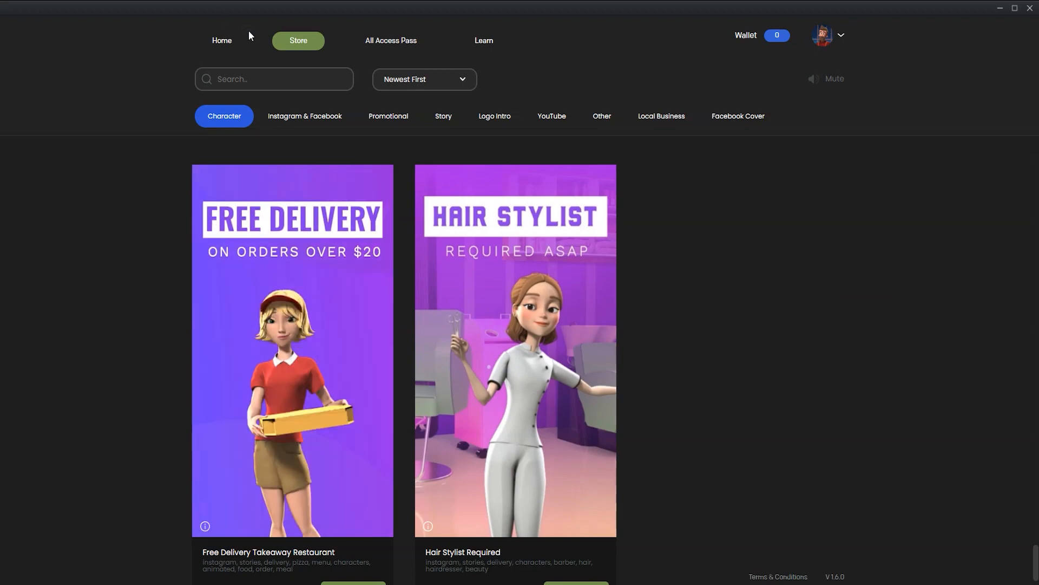
click(305, 115)
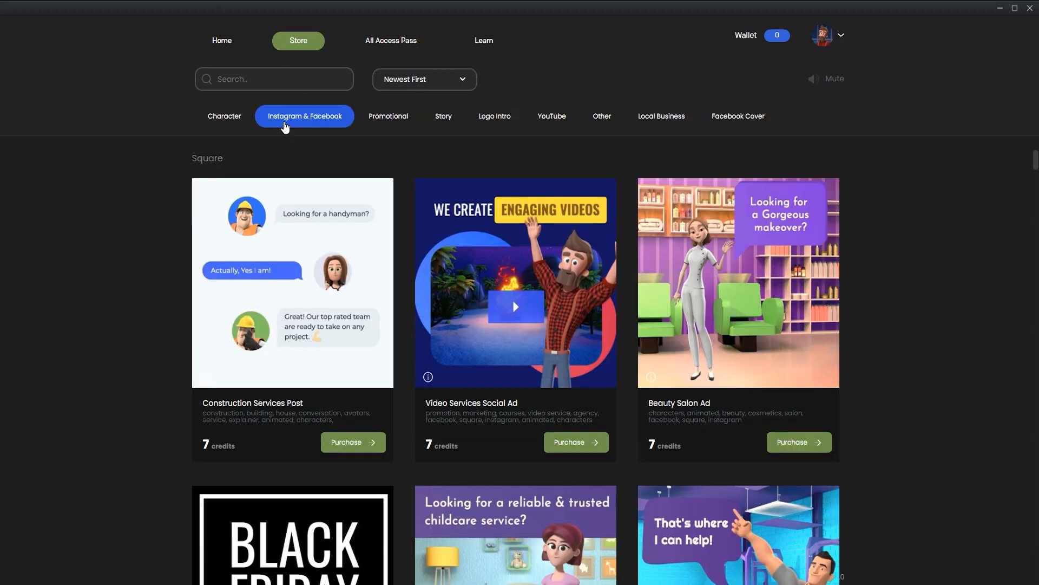
- Scroll to the end of the Instagram & Facebook templates, then show the Promotional category
scroll(down, 3)
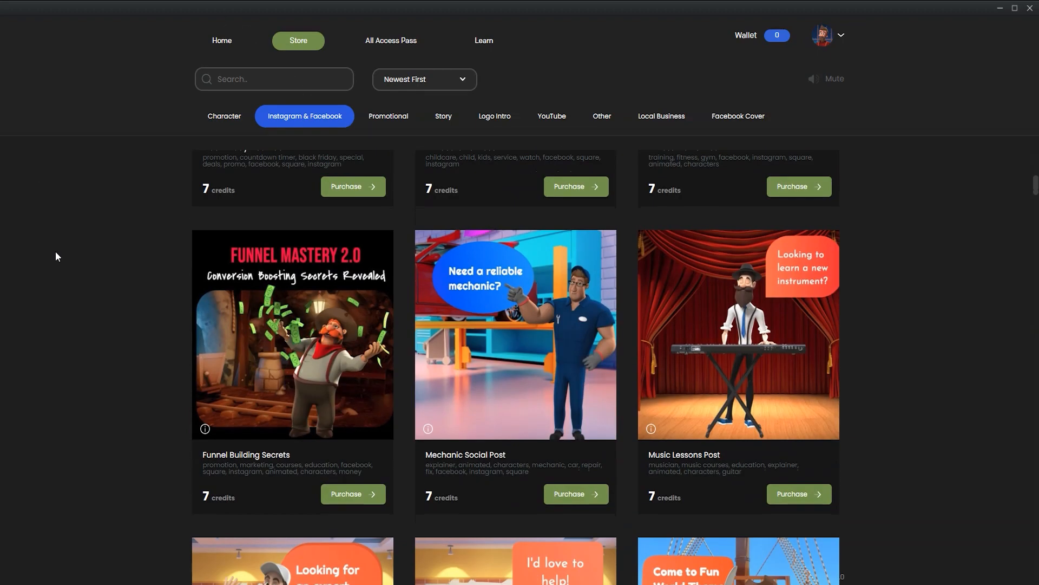
scroll(down, 3)
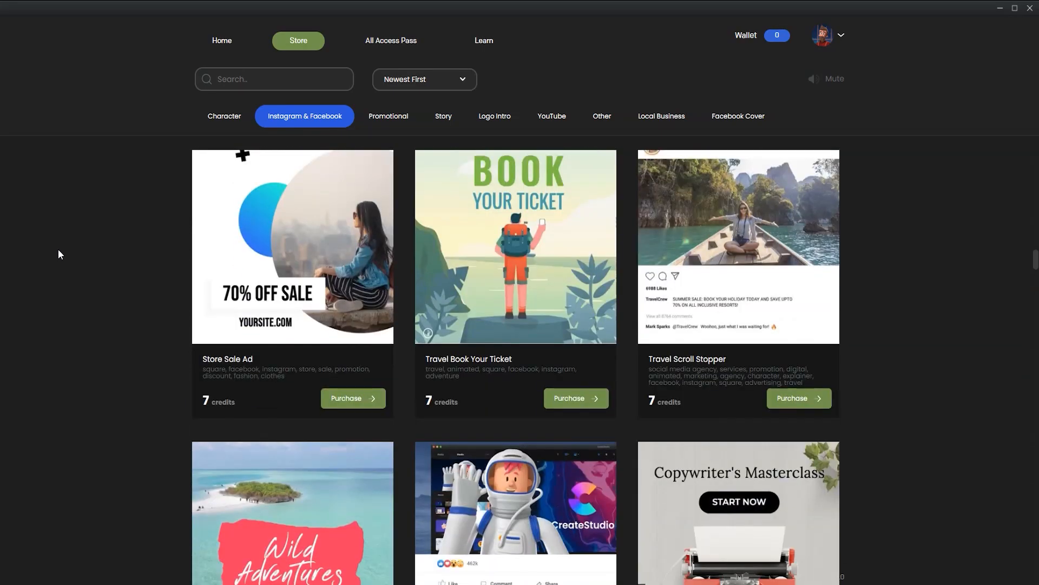
scroll(down, 3)
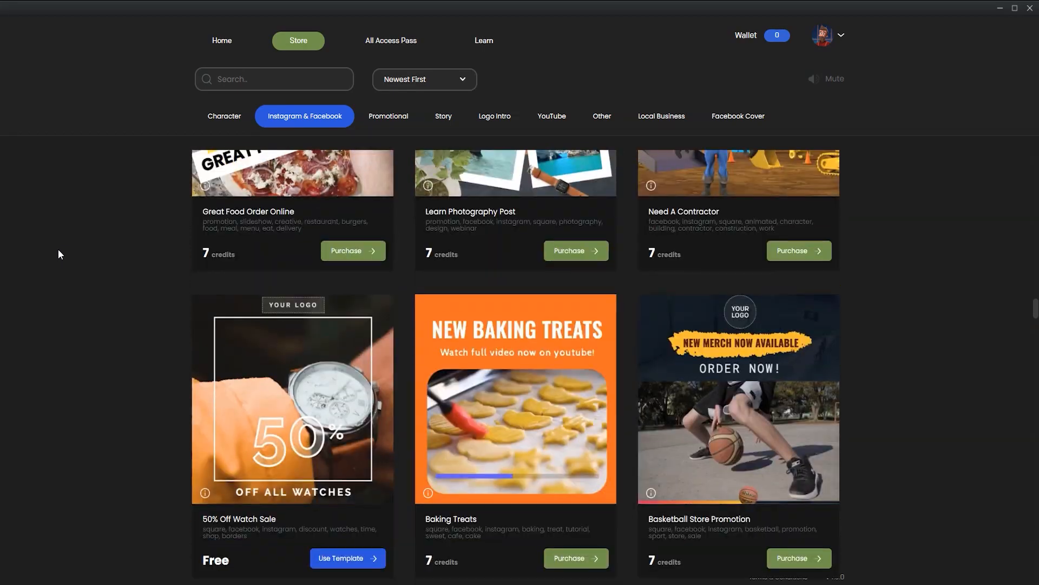
scroll(down, 3)
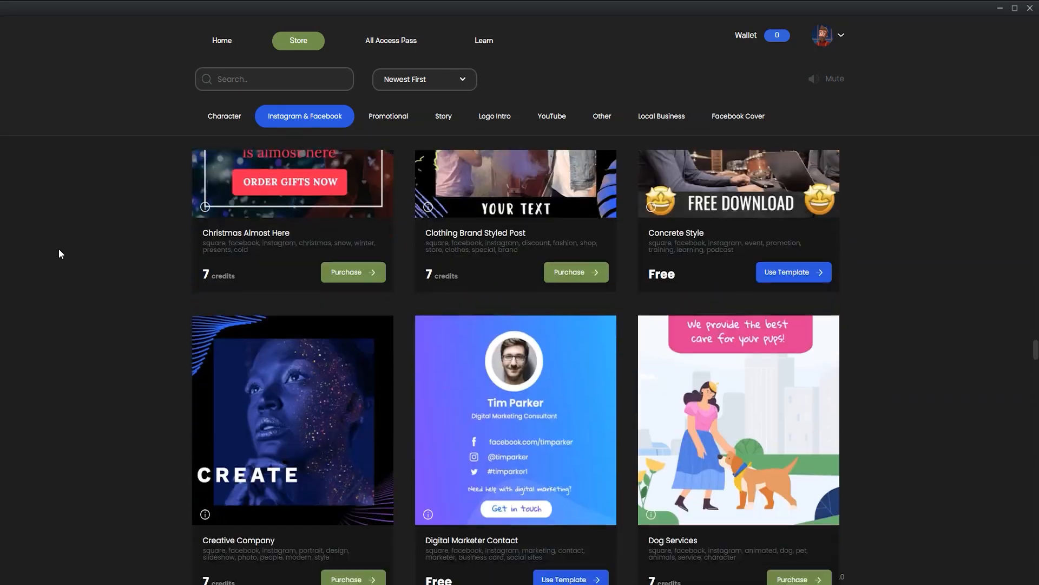
scroll(down, 3)
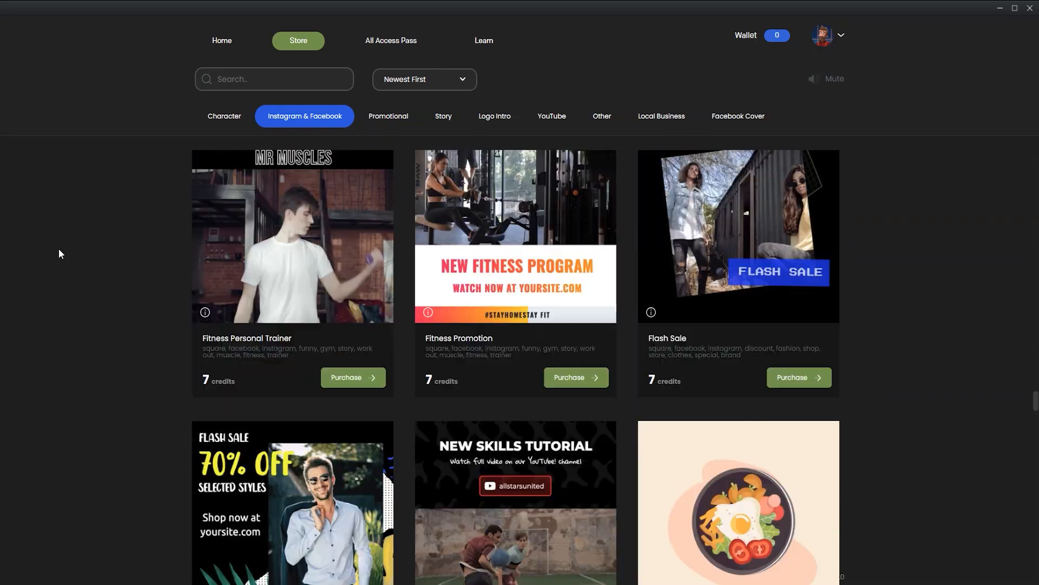
scroll(down, 3)
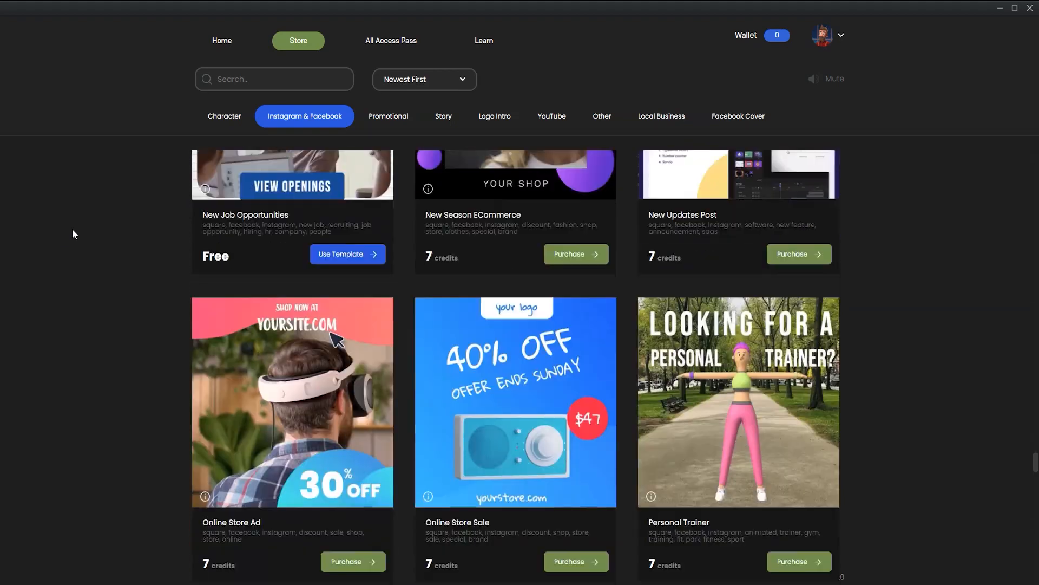
scroll(down, 3)
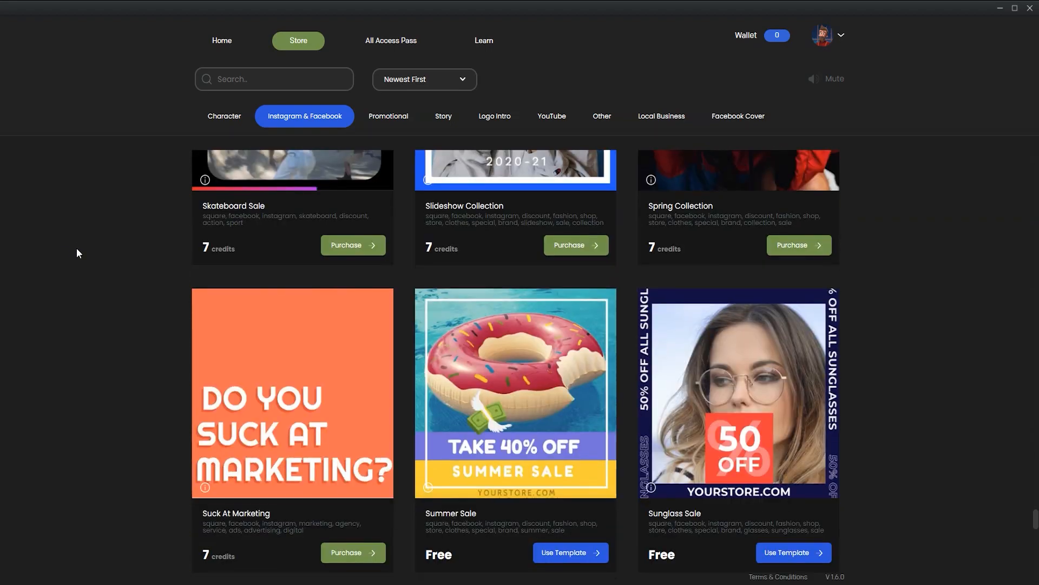
scroll(down, 3)
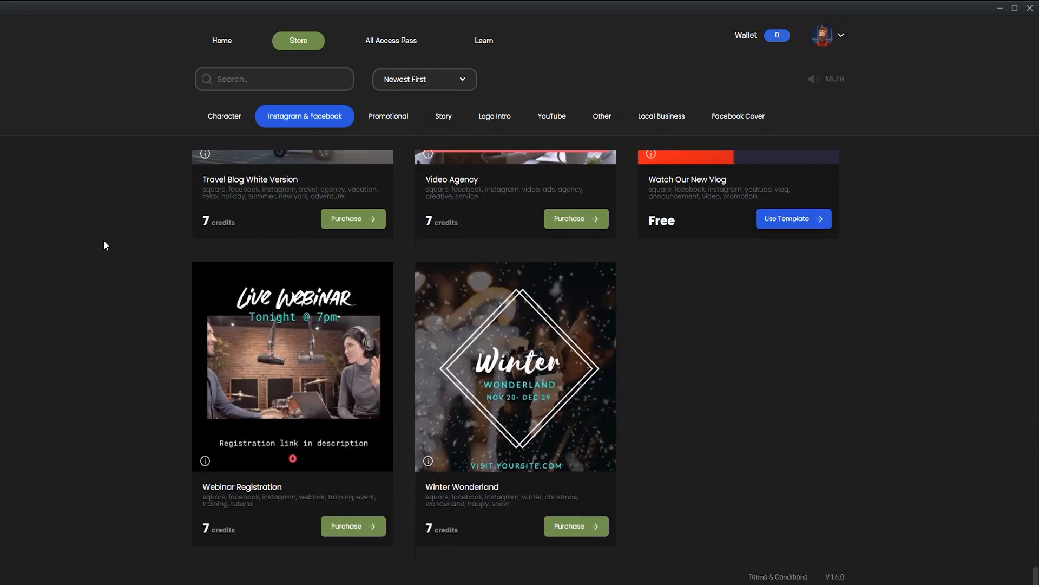
click(388, 116)
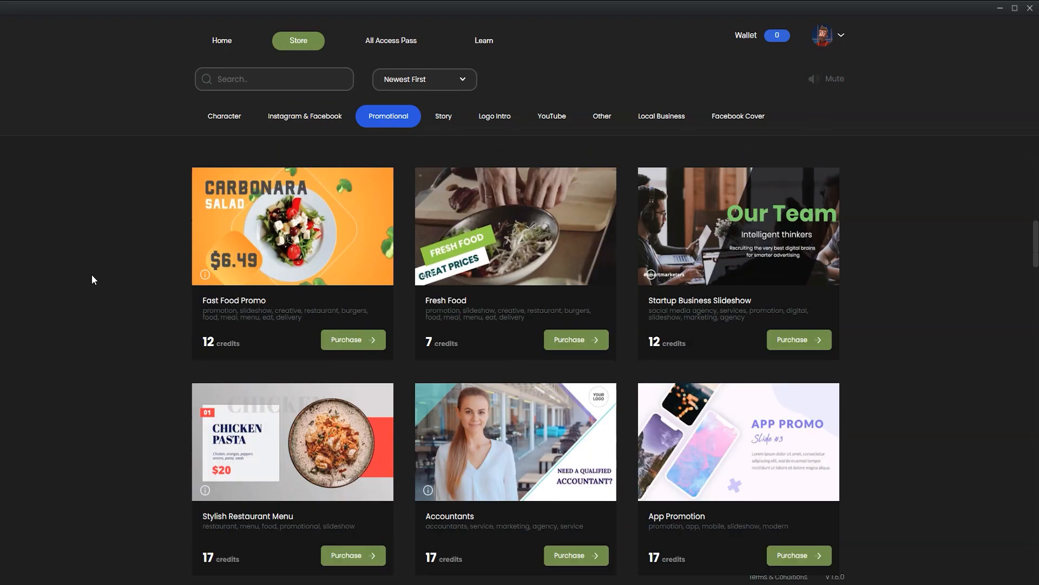
- Scroll the Promotional templates down to the Square section, then show the Story category
scroll(down, 3)
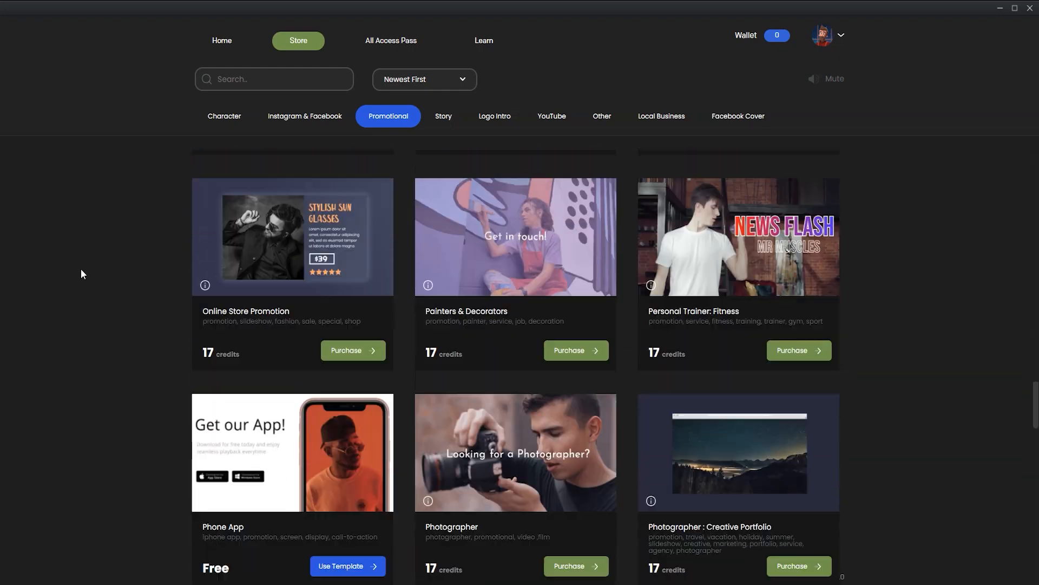
scroll(down, 3)
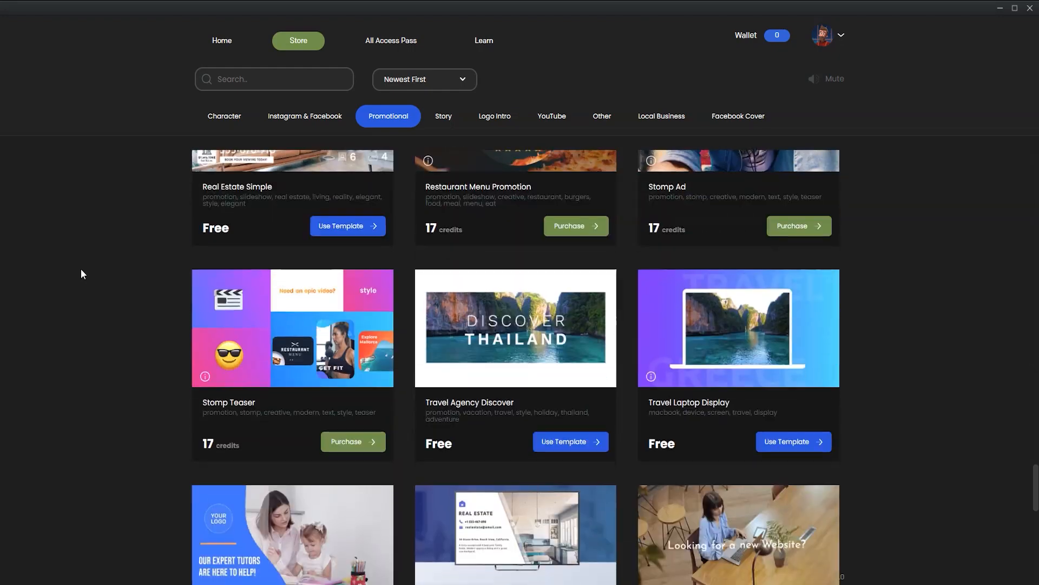
scroll(down, 3)
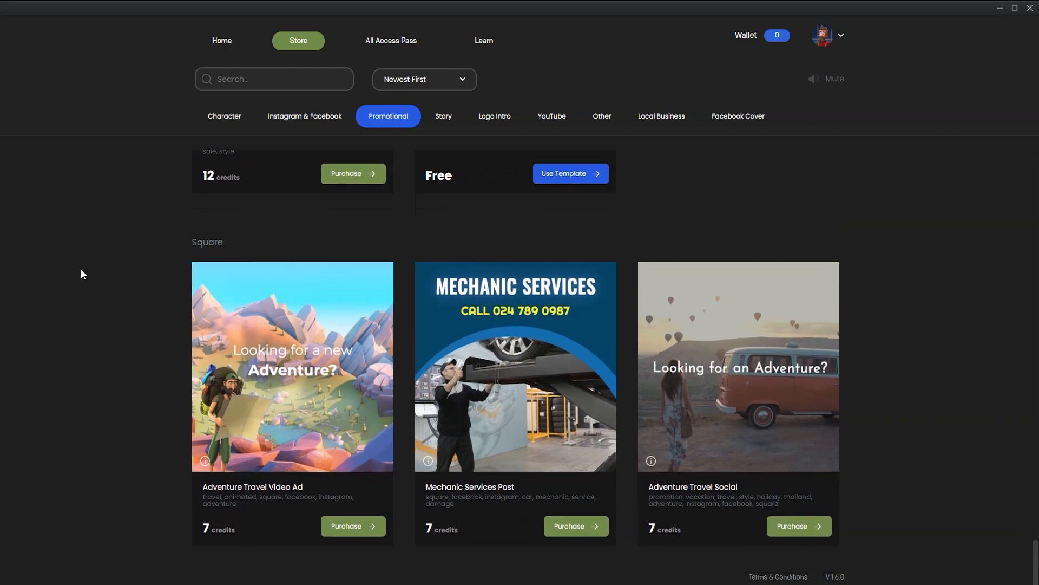
click(444, 115)
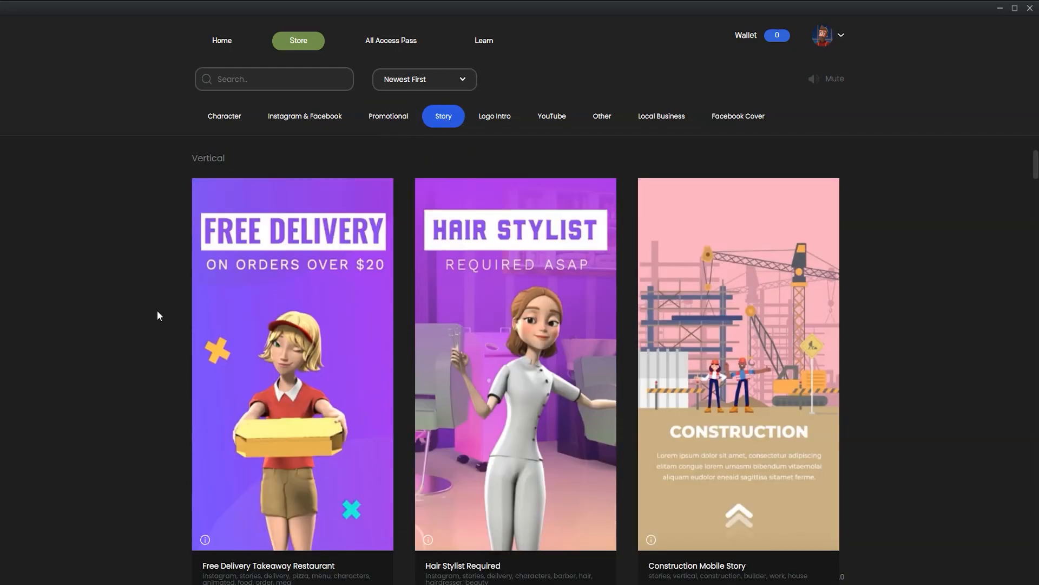